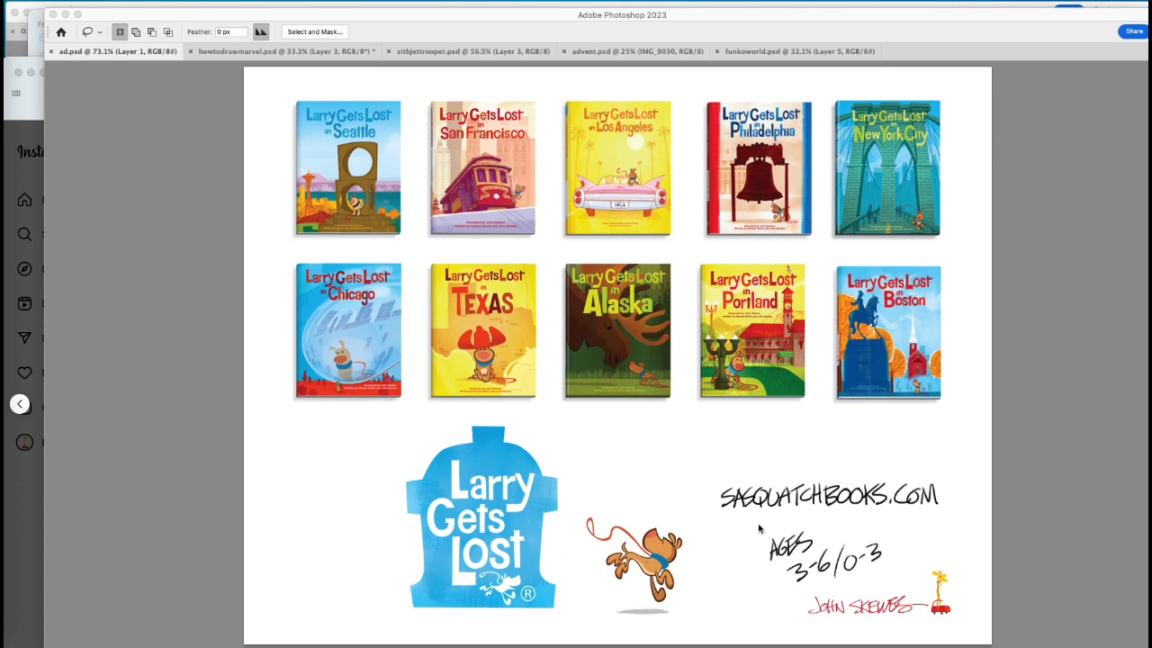
{"action": "mouse_move", "coordinate": [827, 514]}
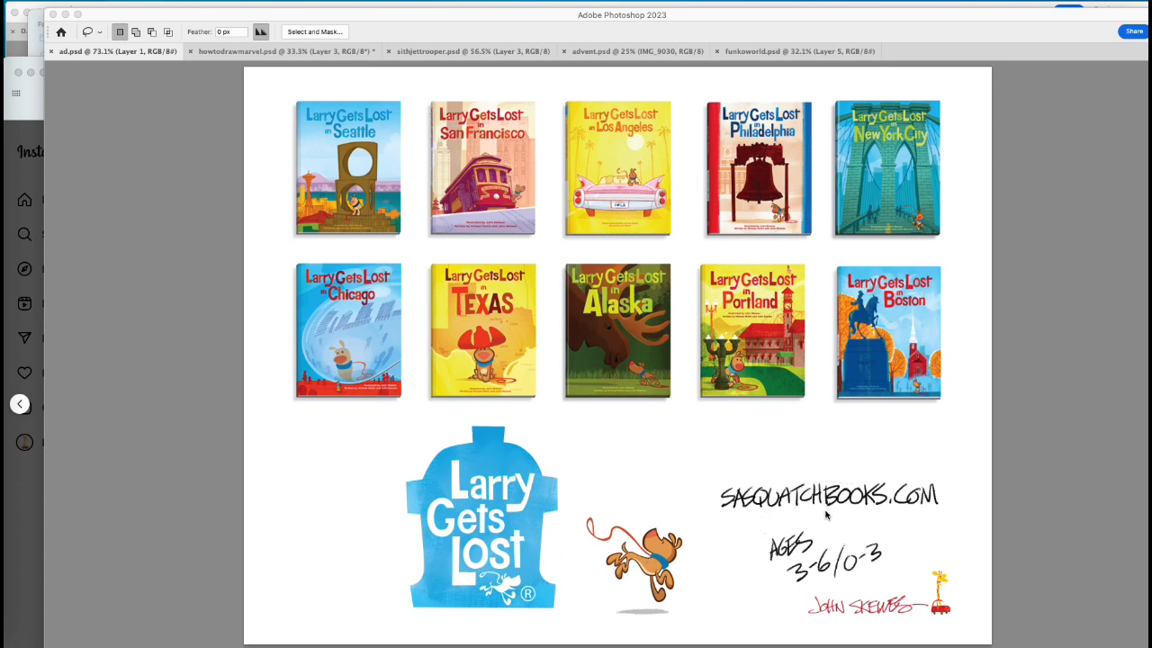
{"action": "mouse_move", "coordinate": [895, 531]}
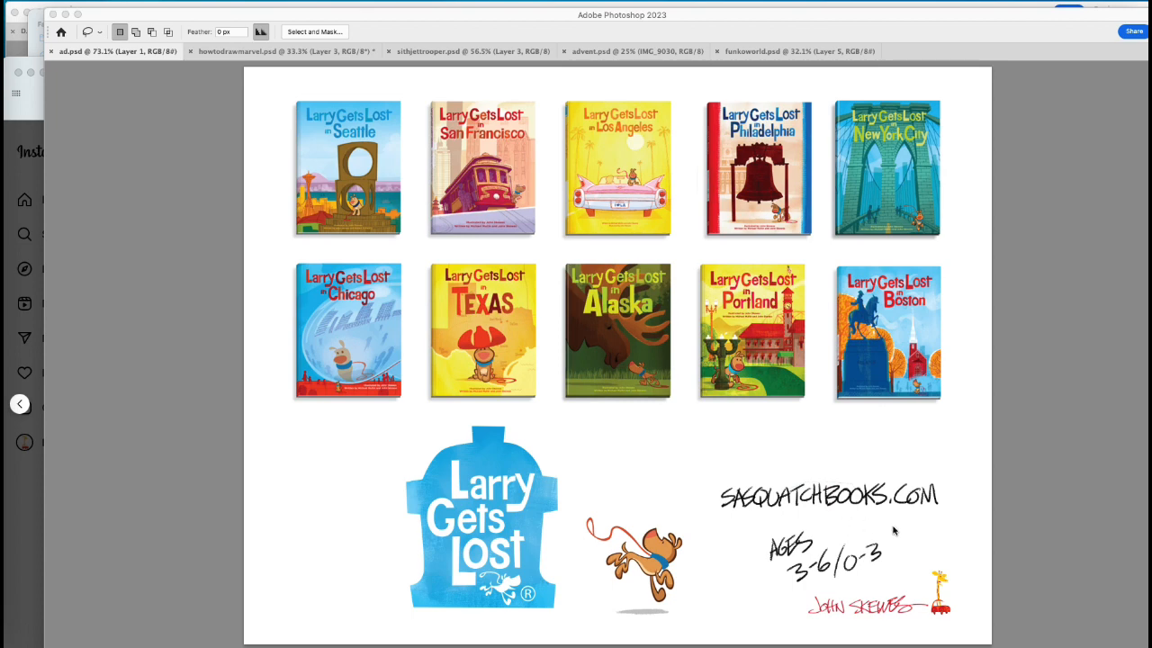
{"action": "mouse_move", "coordinate": [826, 592]}
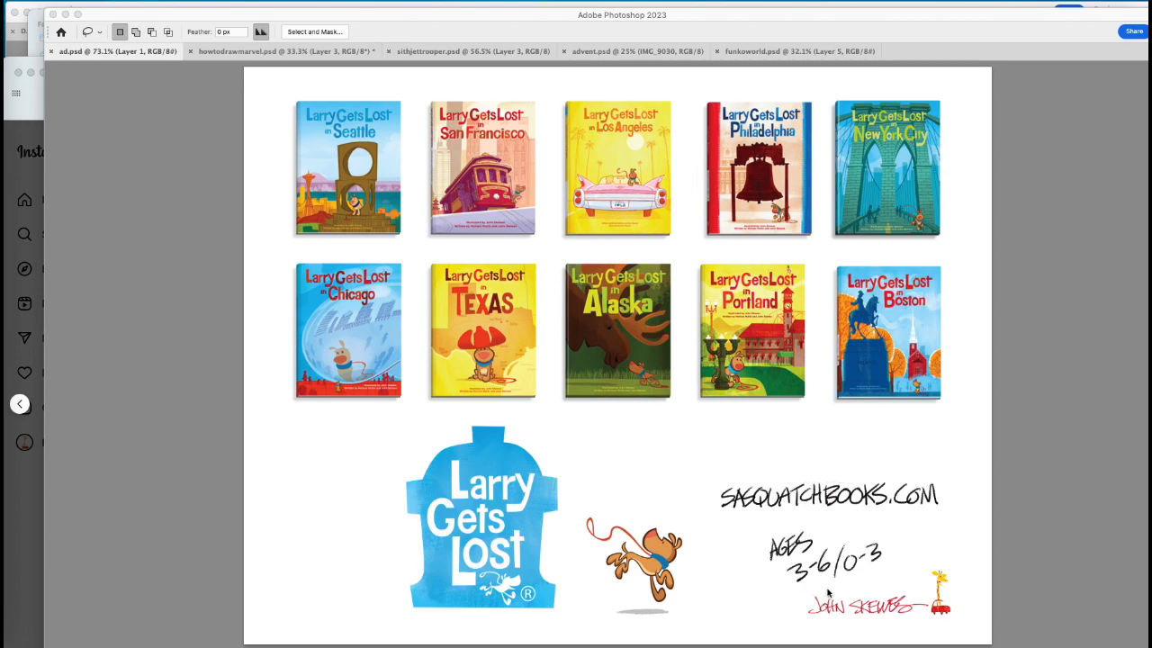
{"action": "mouse_move", "coordinate": [756, 360]}
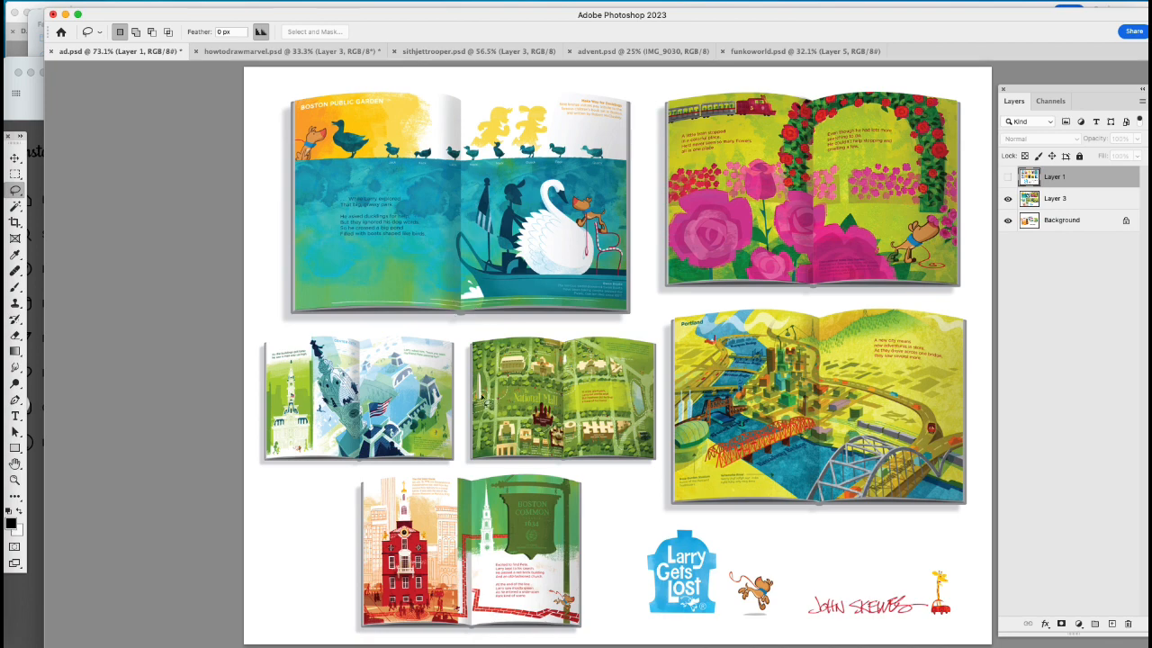
{"action": "mouse_move", "coordinate": [790, 428]}
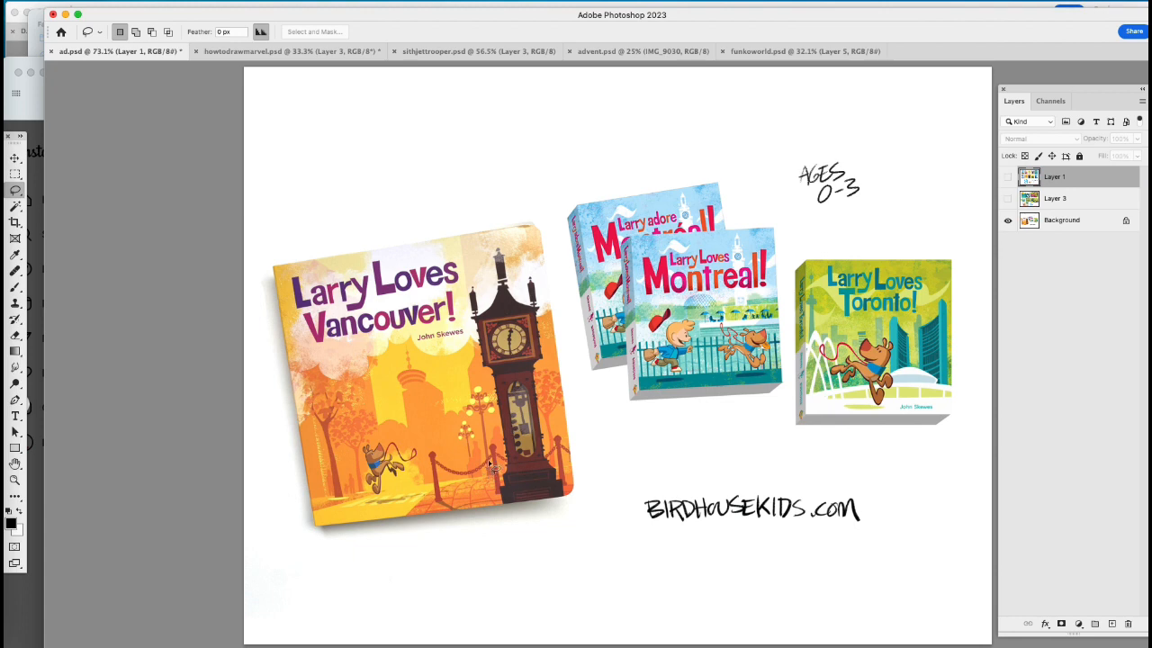
{"action": "mouse_move", "coordinate": [630, 455]}
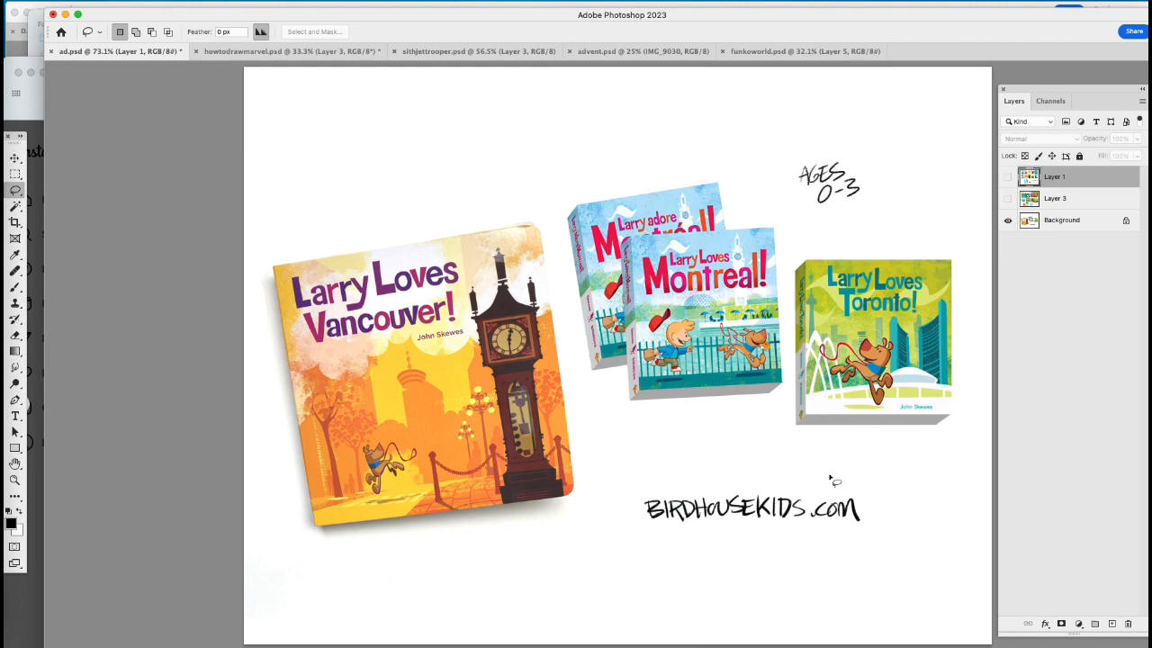
{"action": "mouse_move", "coordinate": [731, 85]}
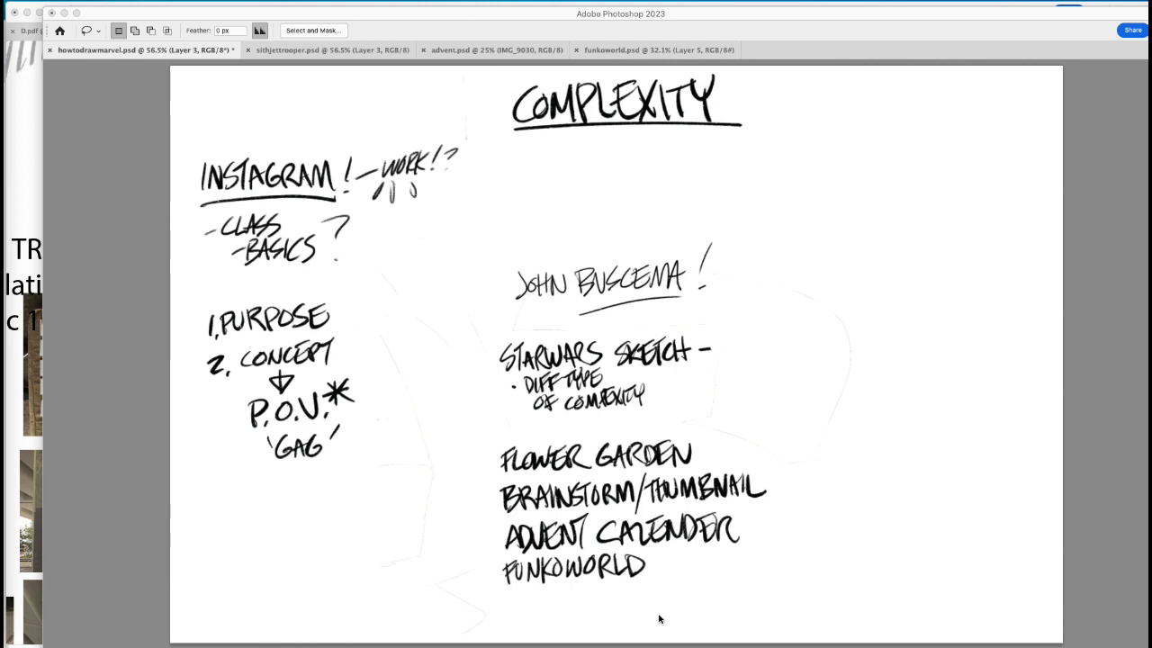
{"action": "mouse_move", "coordinate": [150, 231]}
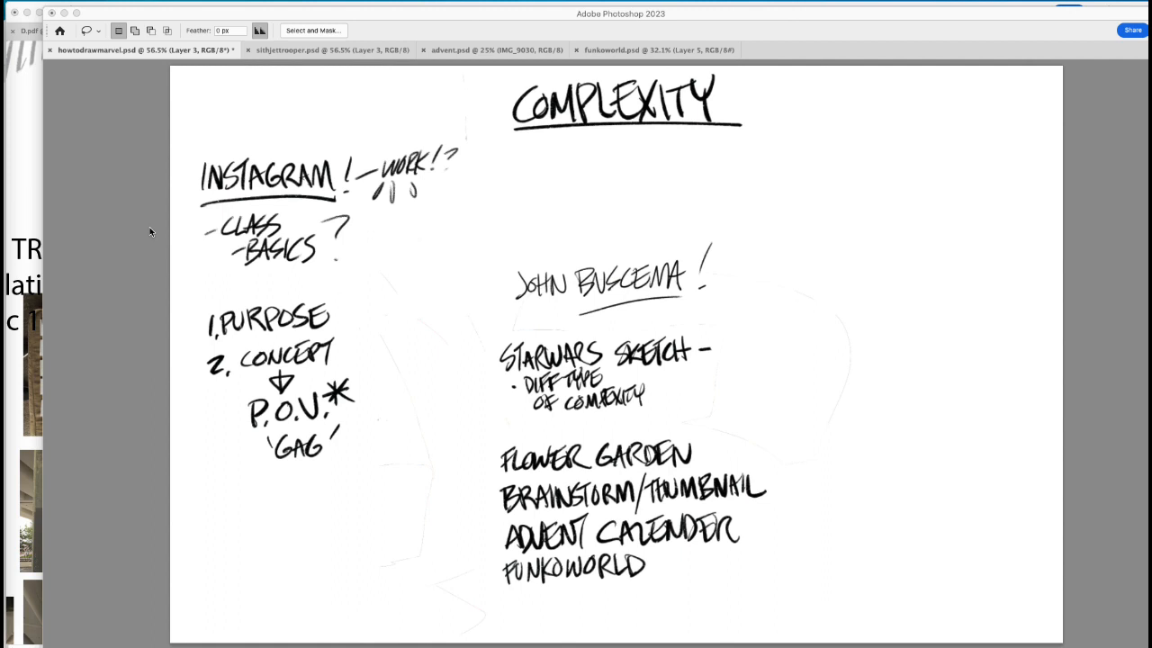
{"action": "mouse_move", "coordinate": [353, 252]}
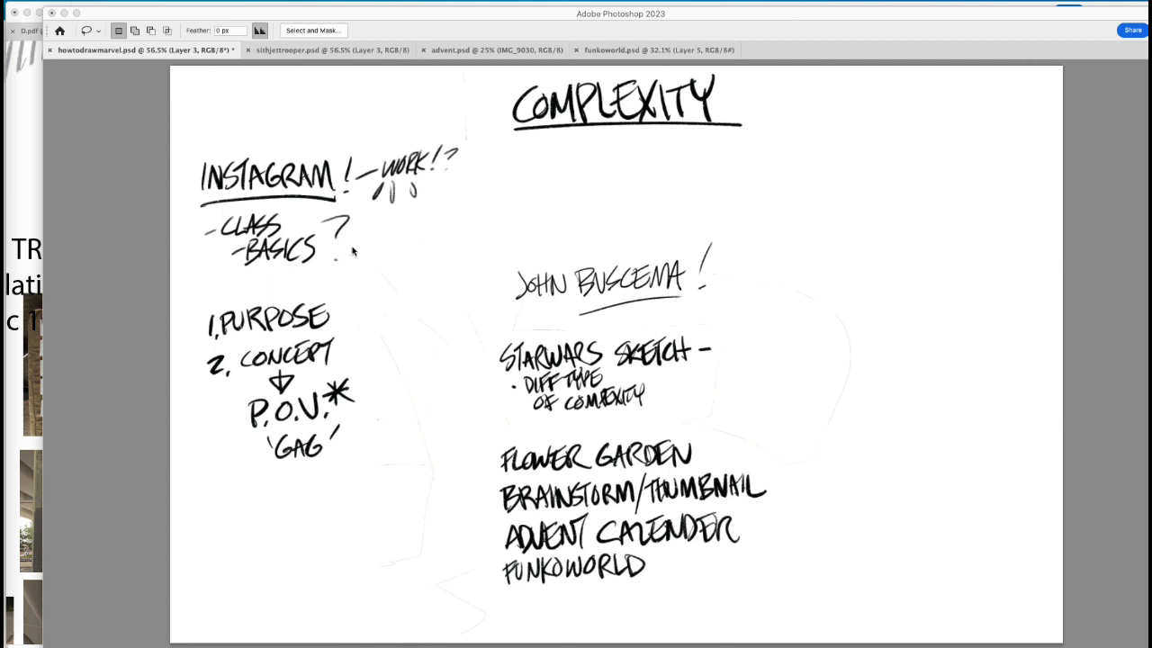
{"action": "mouse_move", "coordinate": [419, 224]}
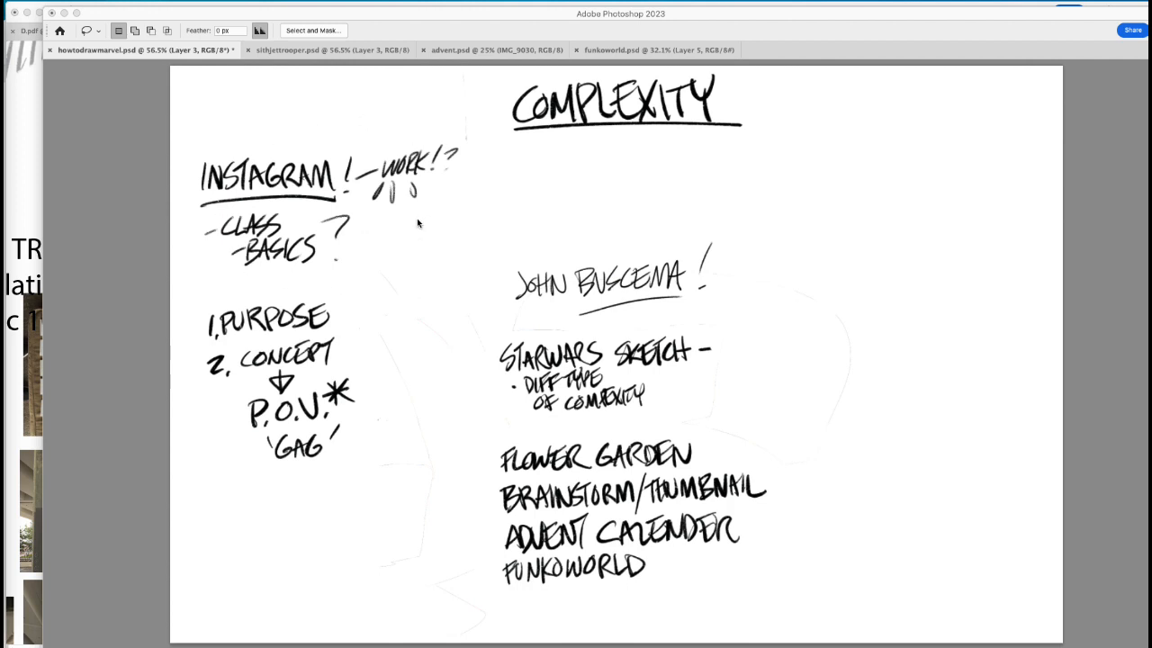
{"action": "mouse_move", "coordinate": [315, 459]}
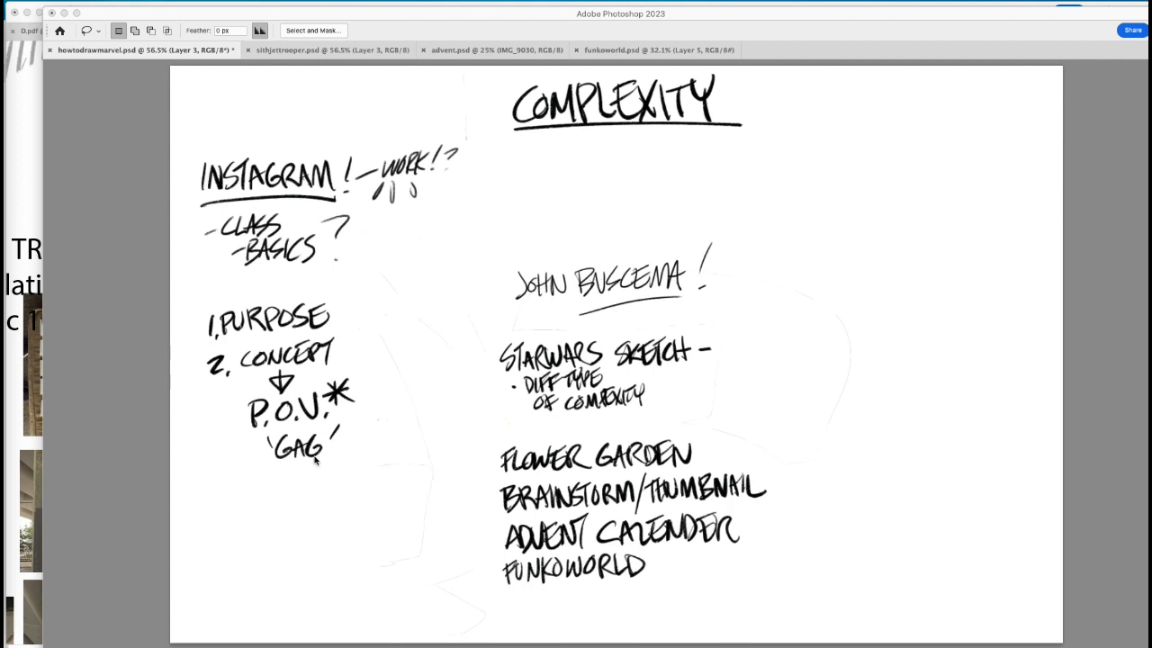
{"action": "mouse_move", "coordinate": [327, 366]}
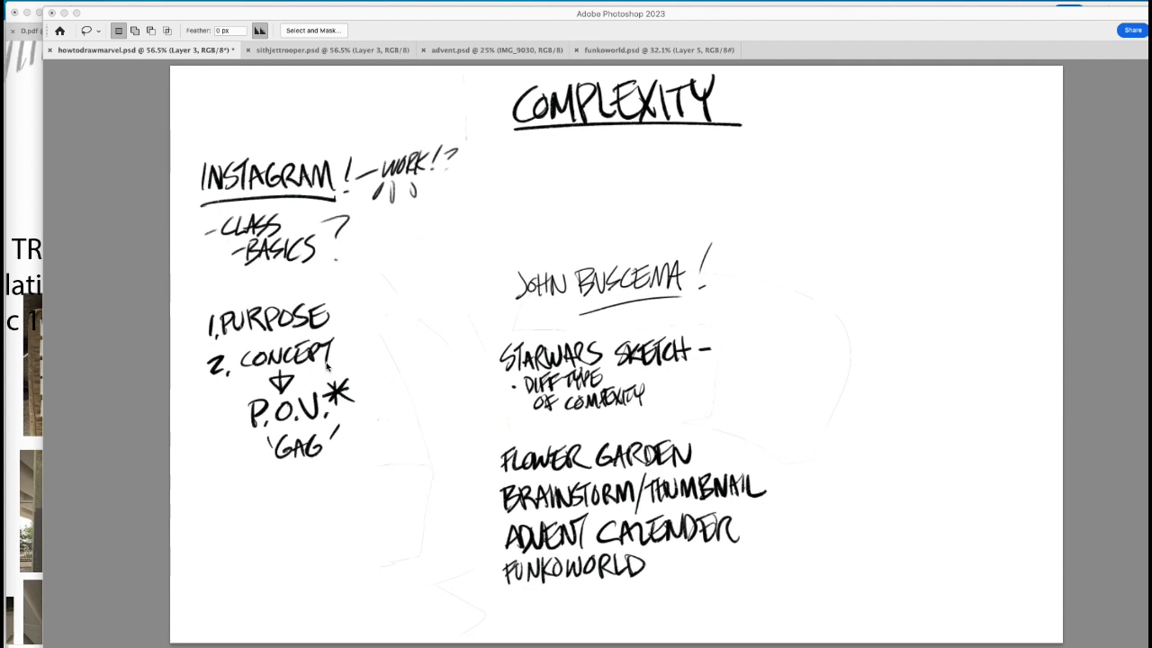
{"action": "mouse_move", "coordinate": [378, 404]}
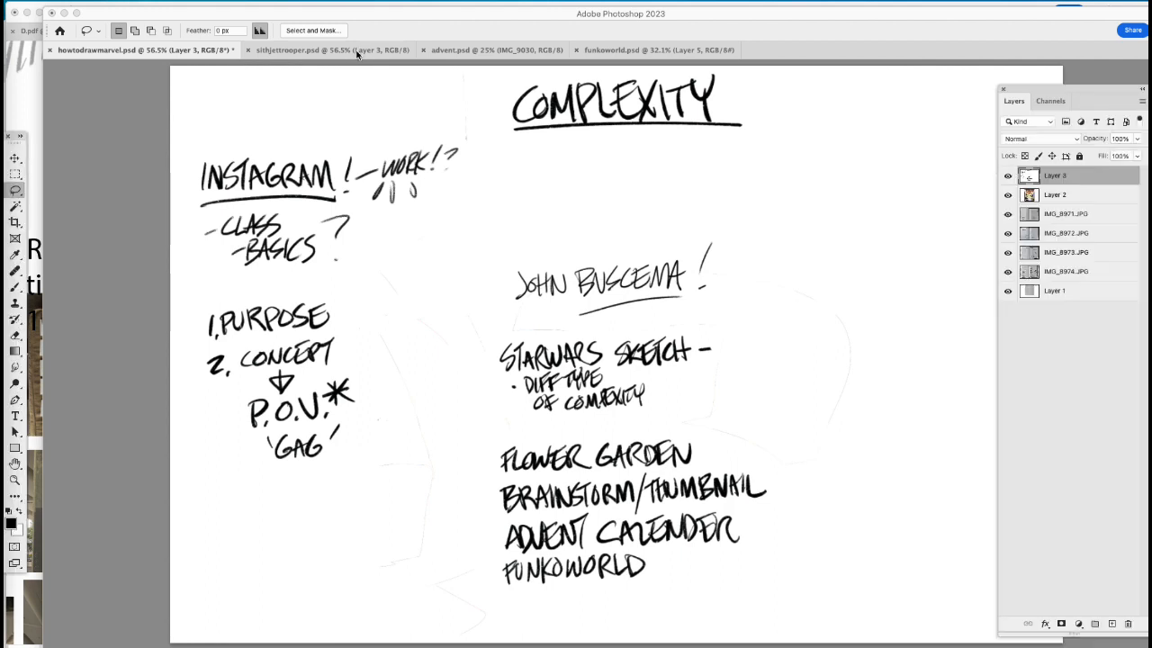
{"action": "left_click", "coordinate": [331, 49]}
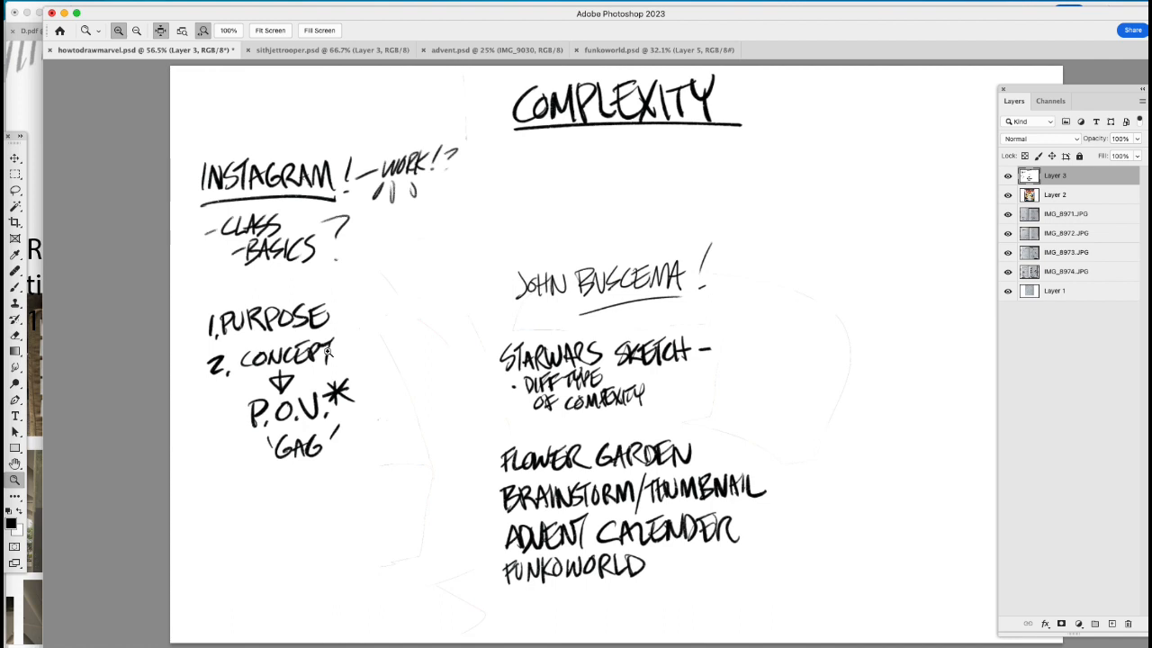
{"action": "mouse_move", "coordinate": [346, 362]}
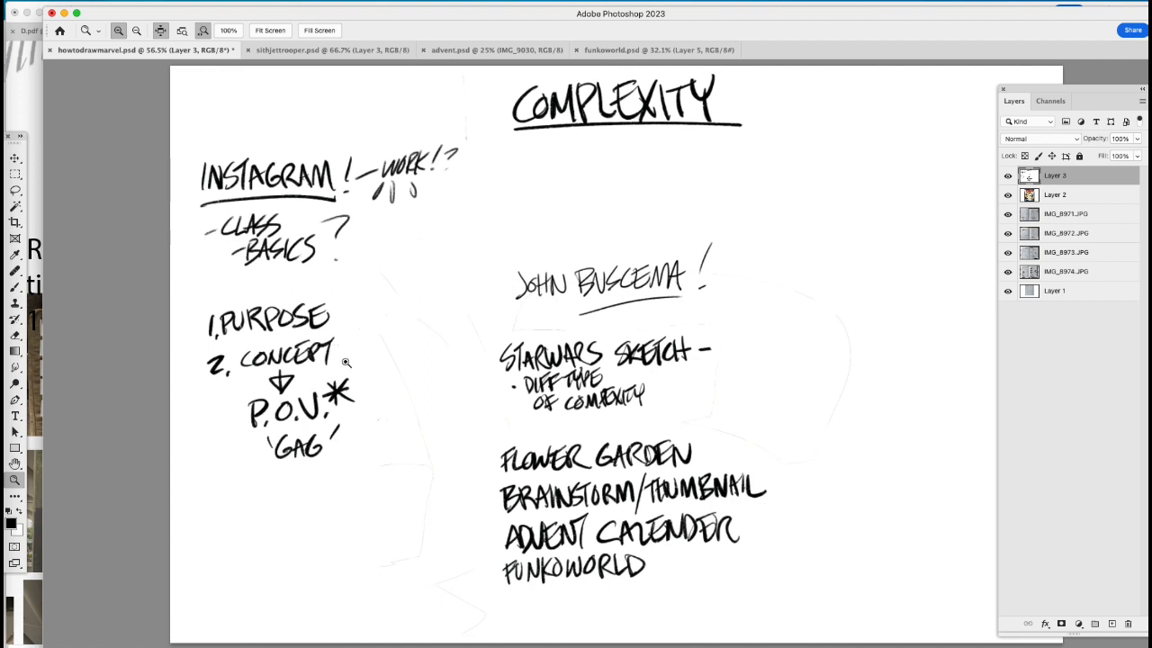
{"action": "mouse_move", "coordinate": [372, 418]}
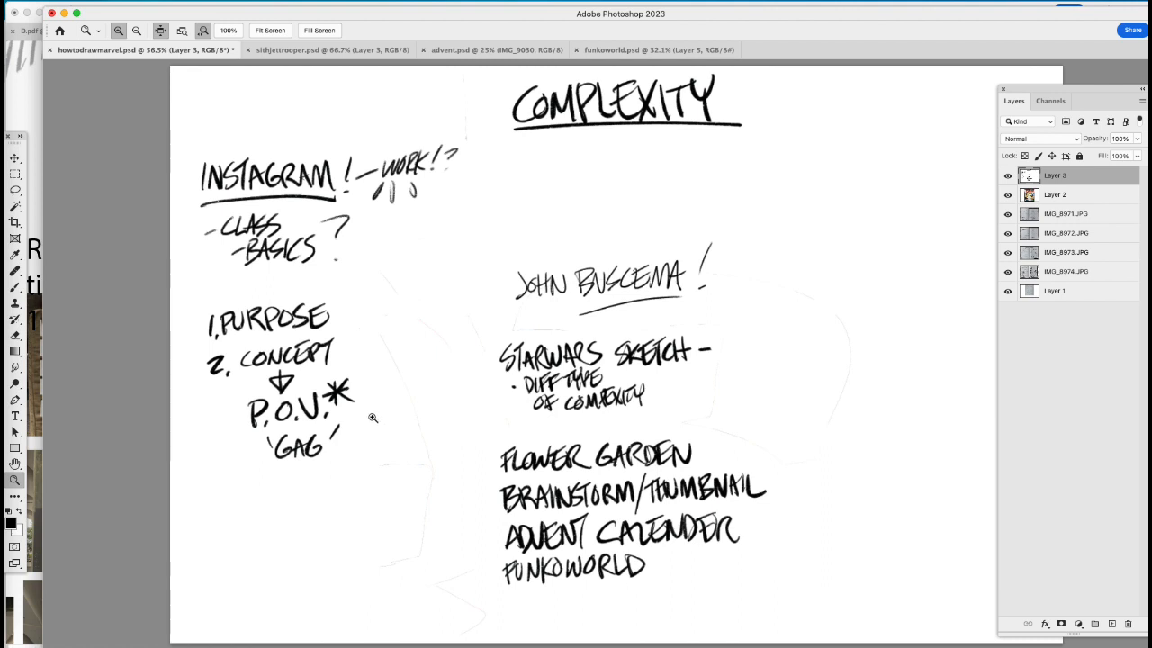
{"action": "mouse_move", "coordinate": [367, 422]}
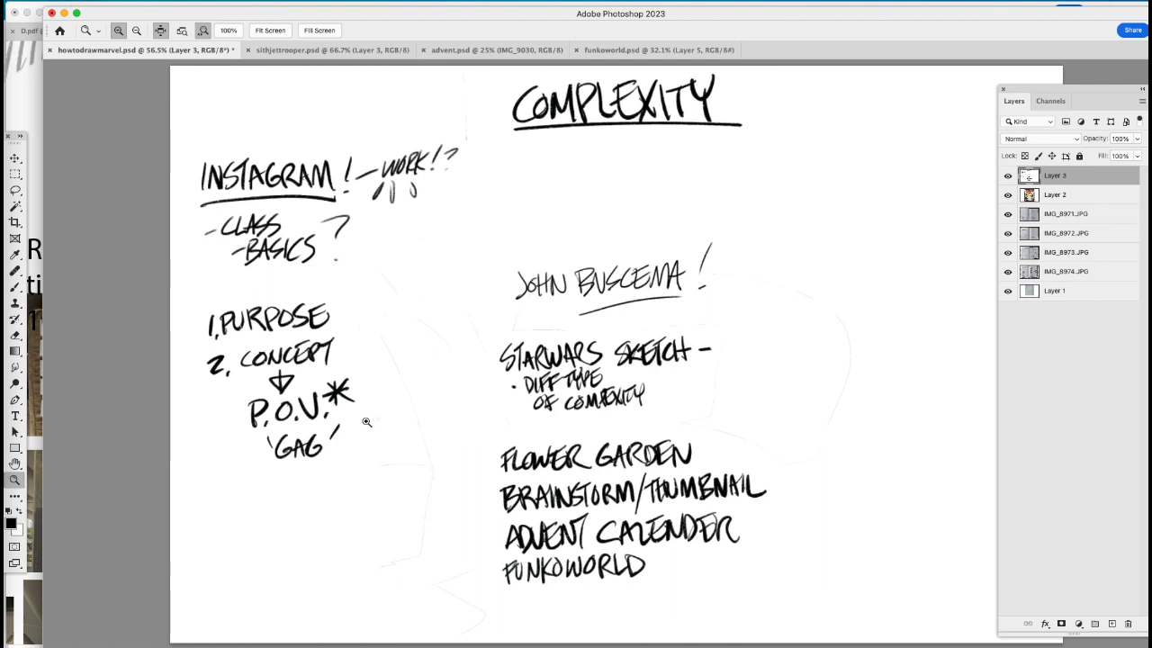
{"action": "mouse_move", "coordinate": [216, 421]}
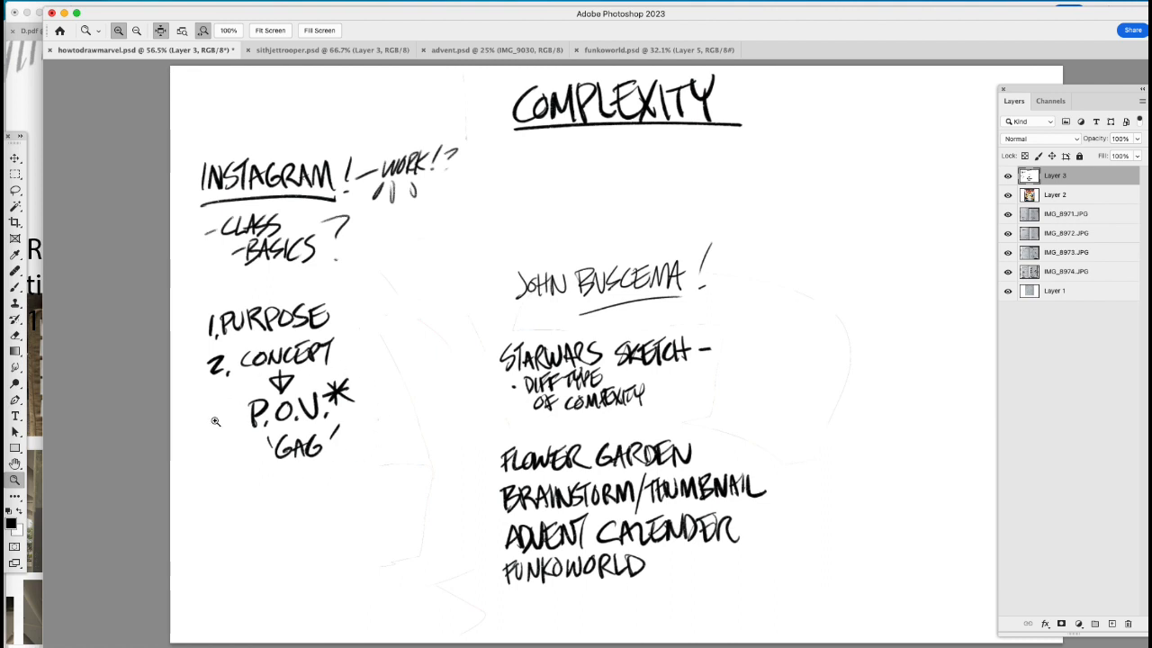
{"action": "mouse_move", "coordinate": [282, 426]}
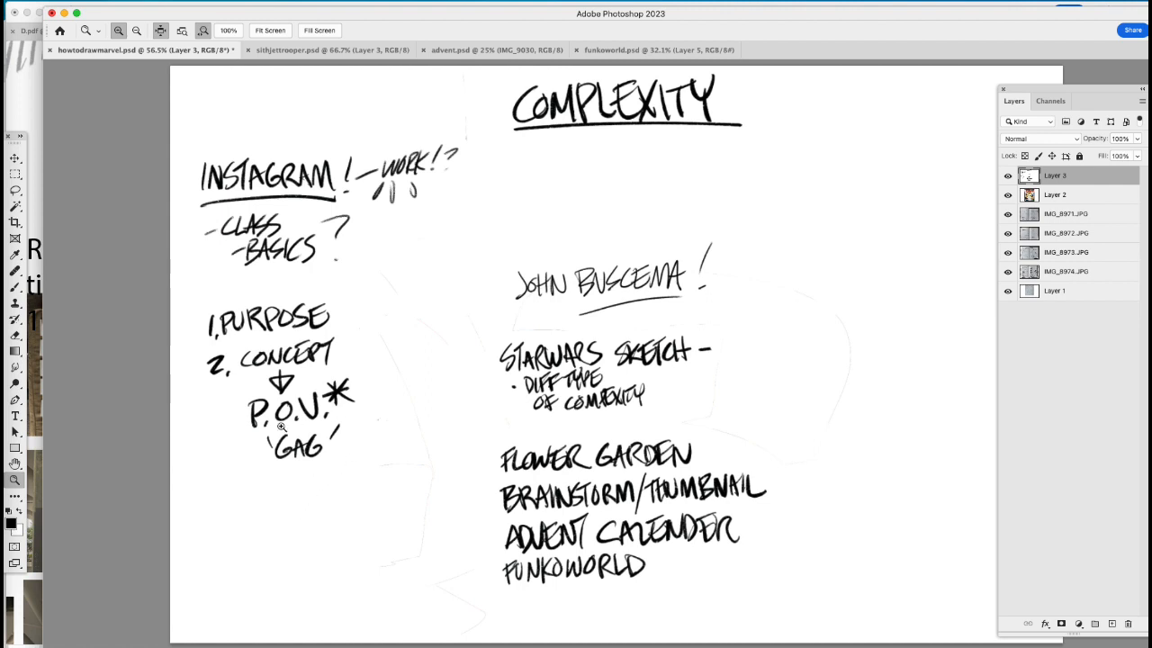
{"action": "mouse_move", "coordinate": [292, 505]}
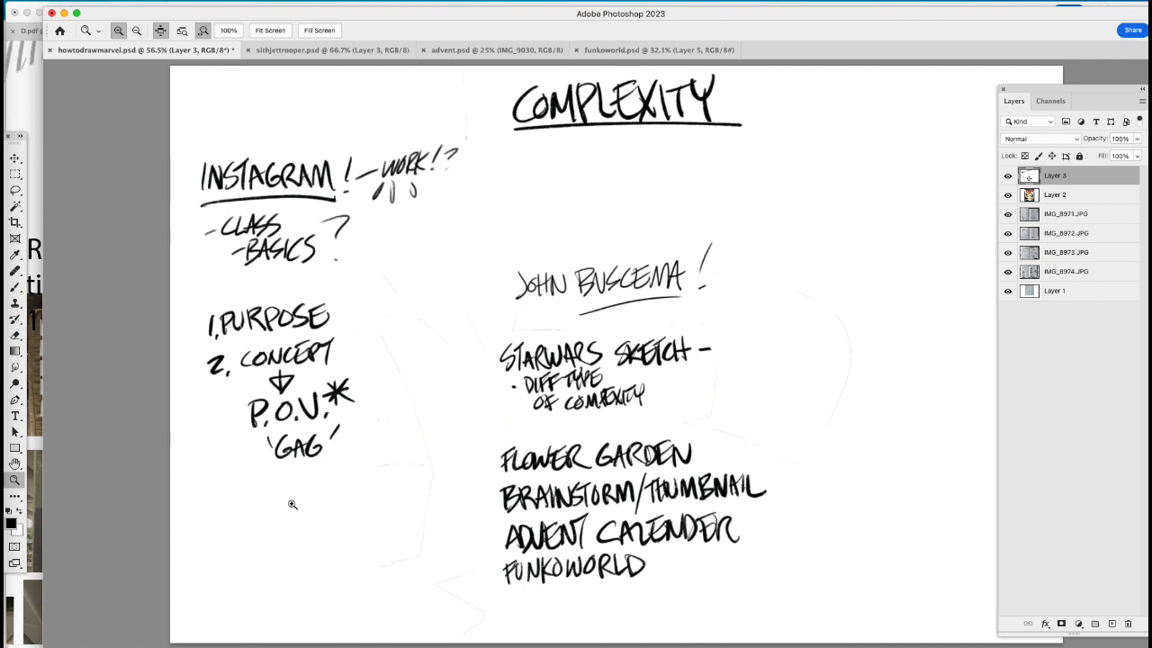
{"action": "mouse_move", "coordinate": [192, 409]}
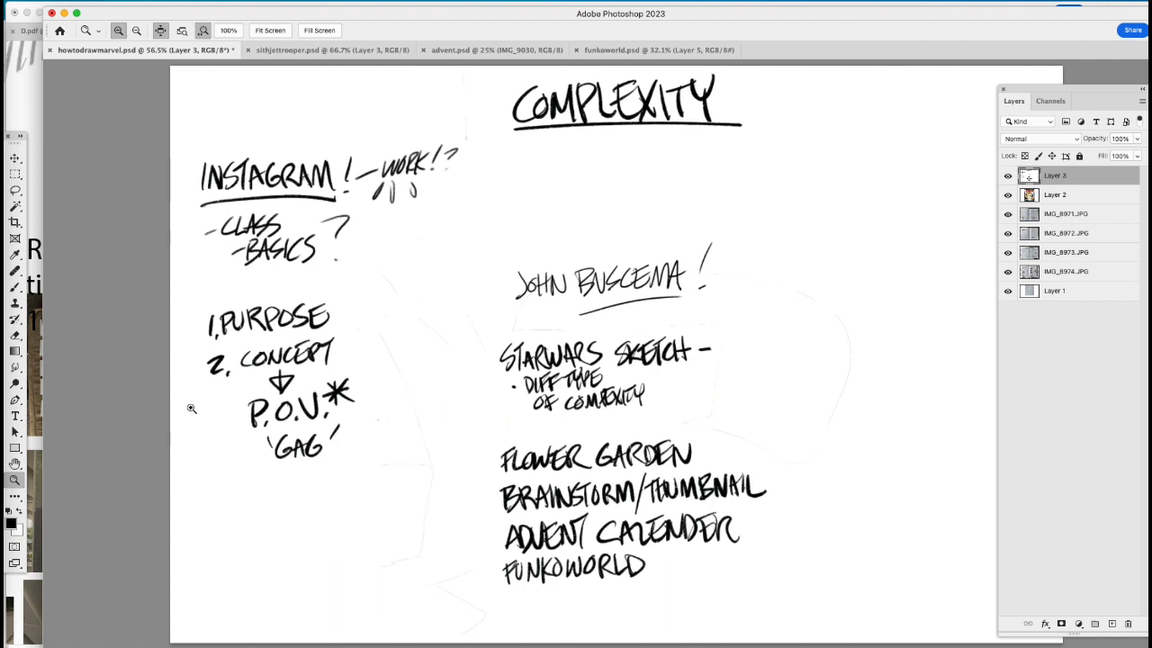
{"action": "mouse_move", "coordinate": [484, 399]}
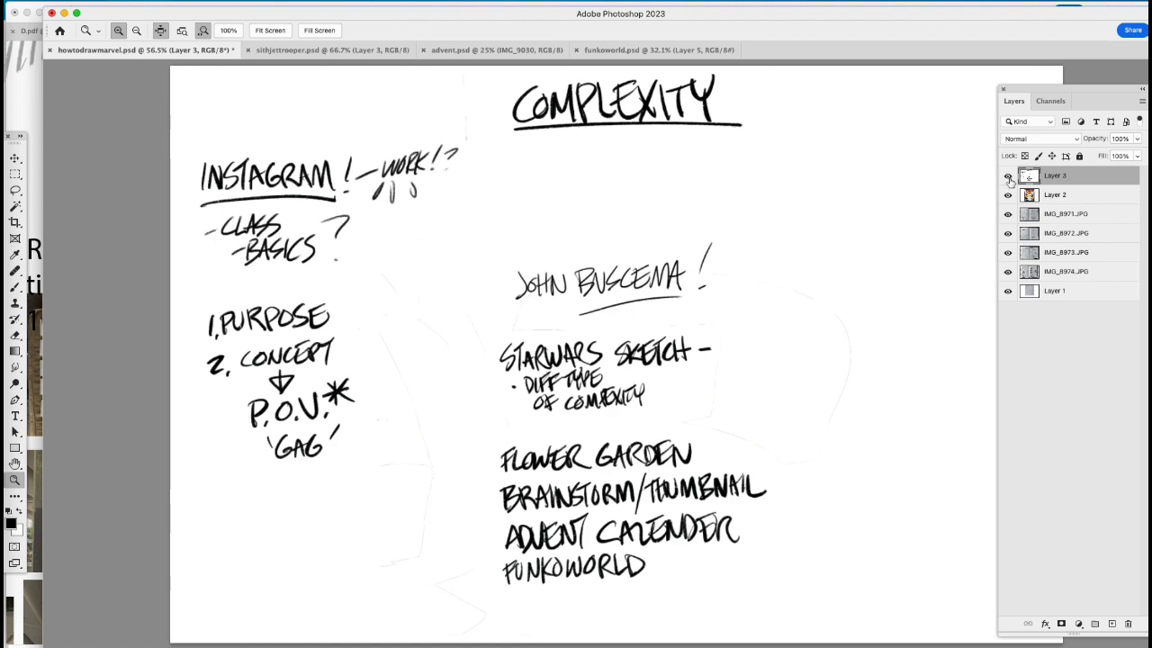
Step: Hide Layer 3's handwritten notes to reveal the How To Draw Comics The Marvel Way cover
{"action": "left_click", "coordinate": [1008, 175]}
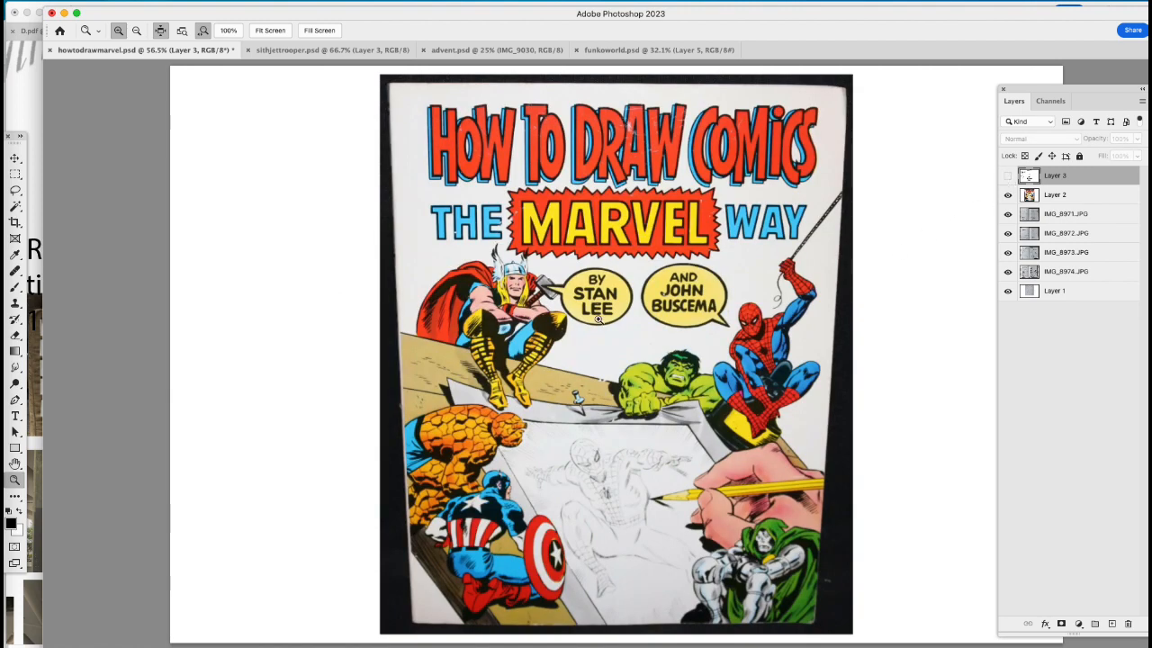
{"action": "mouse_move", "coordinate": [654, 414]}
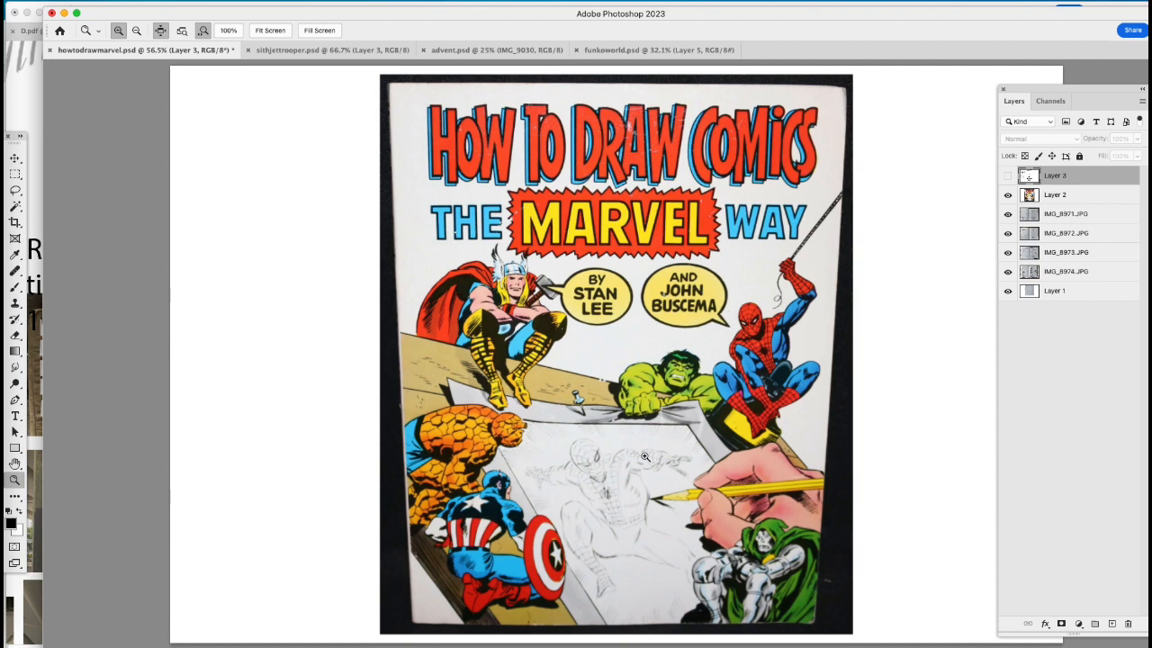
{"action": "mouse_move", "coordinate": [706, 424]}
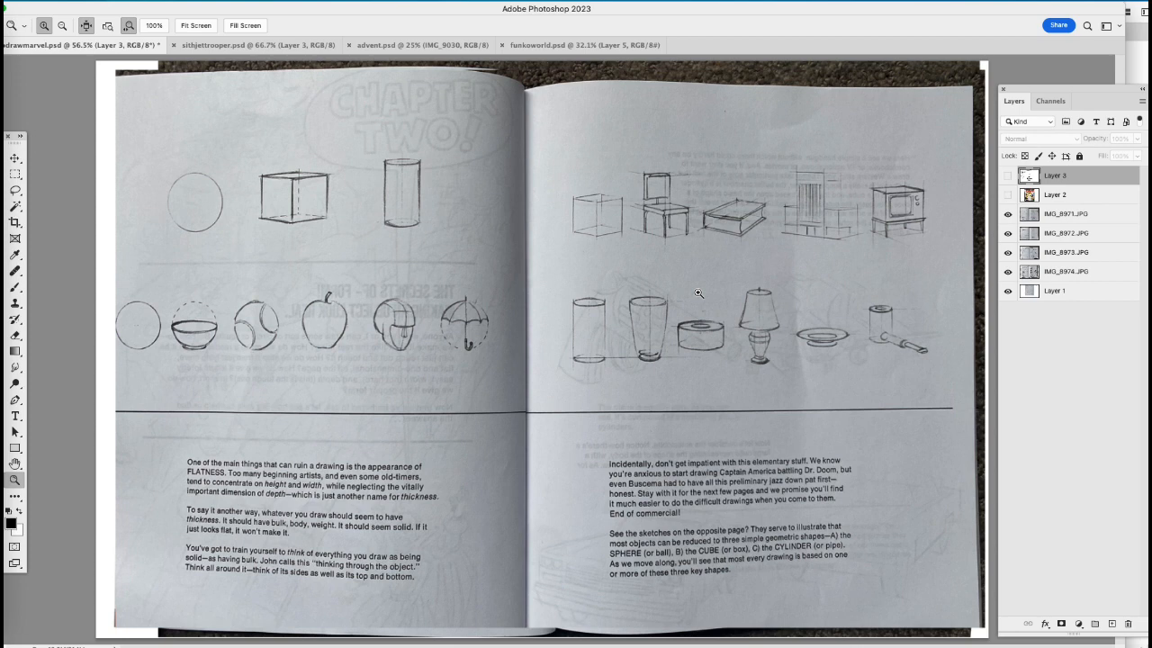
{"action": "mouse_move", "coordinate": [465, 381]}
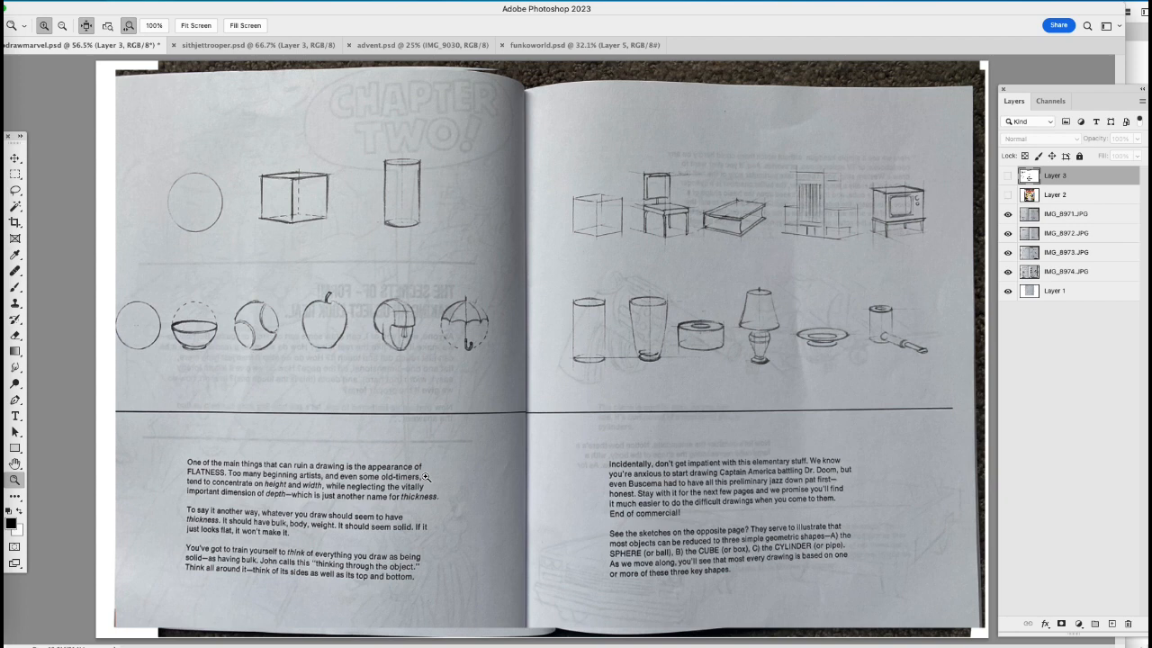
{"action": "mouse_move", "coordinate": [279, 304]}
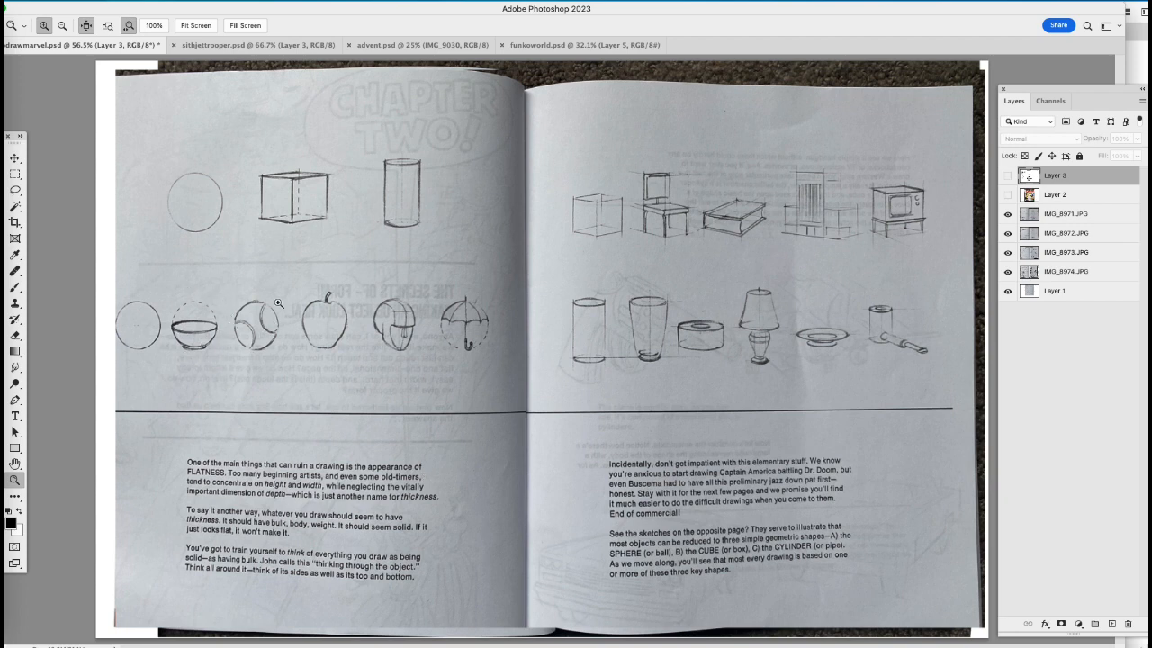
{"action": "mouse_move", "coordinate": [470, 312]}
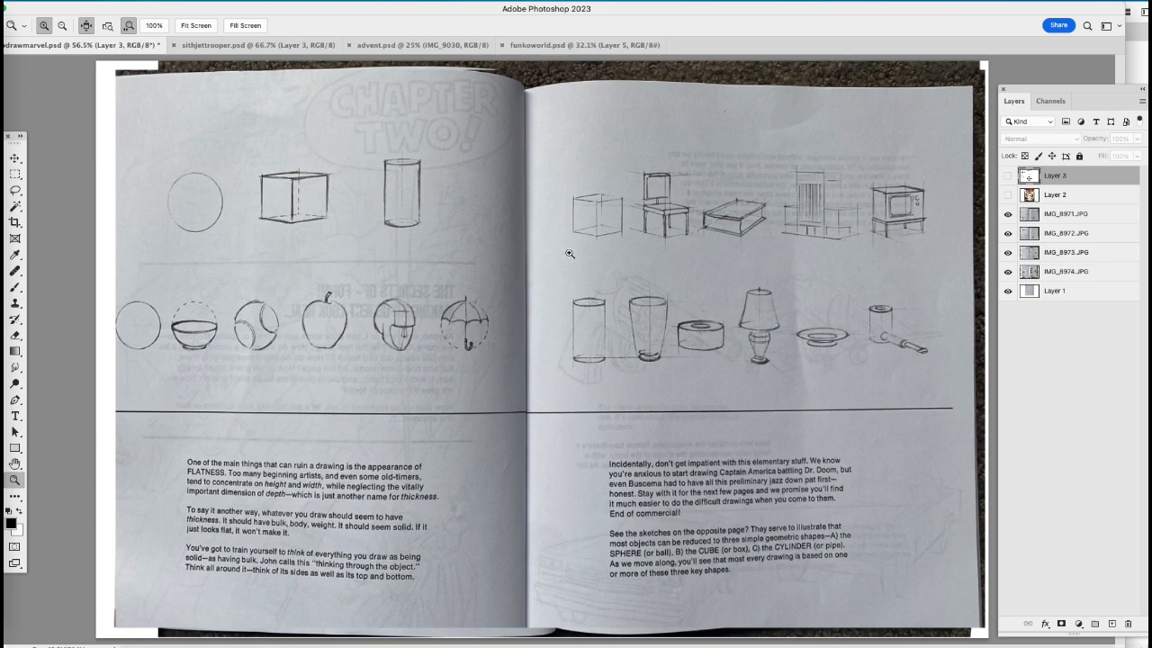
{"action": "mouse_move", "coordinate": [607, 308]}
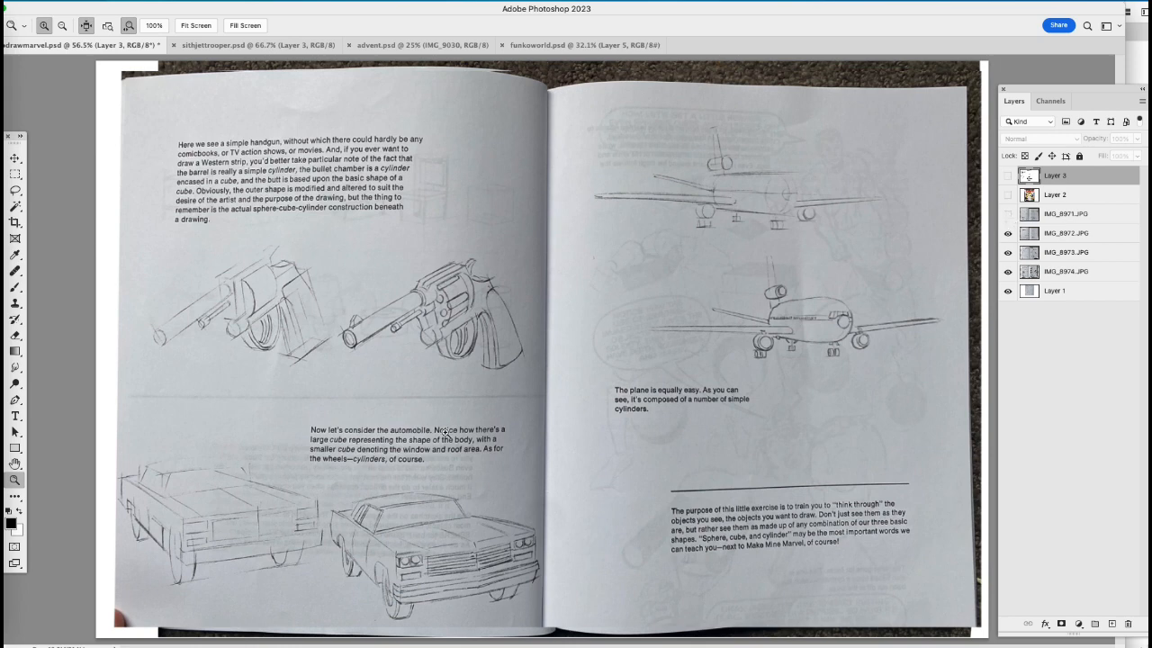
{"action": "mouse_move", "coordinate": [437, 540]}
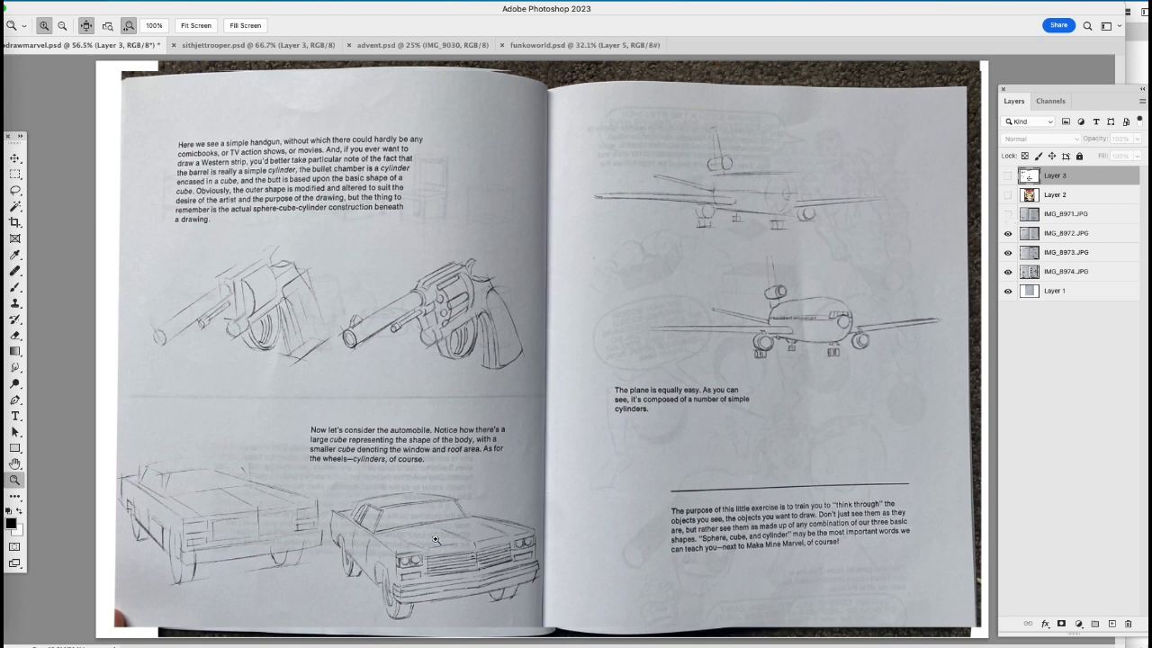
{"action": "mouse_move", "coordinate": [455, 367]}
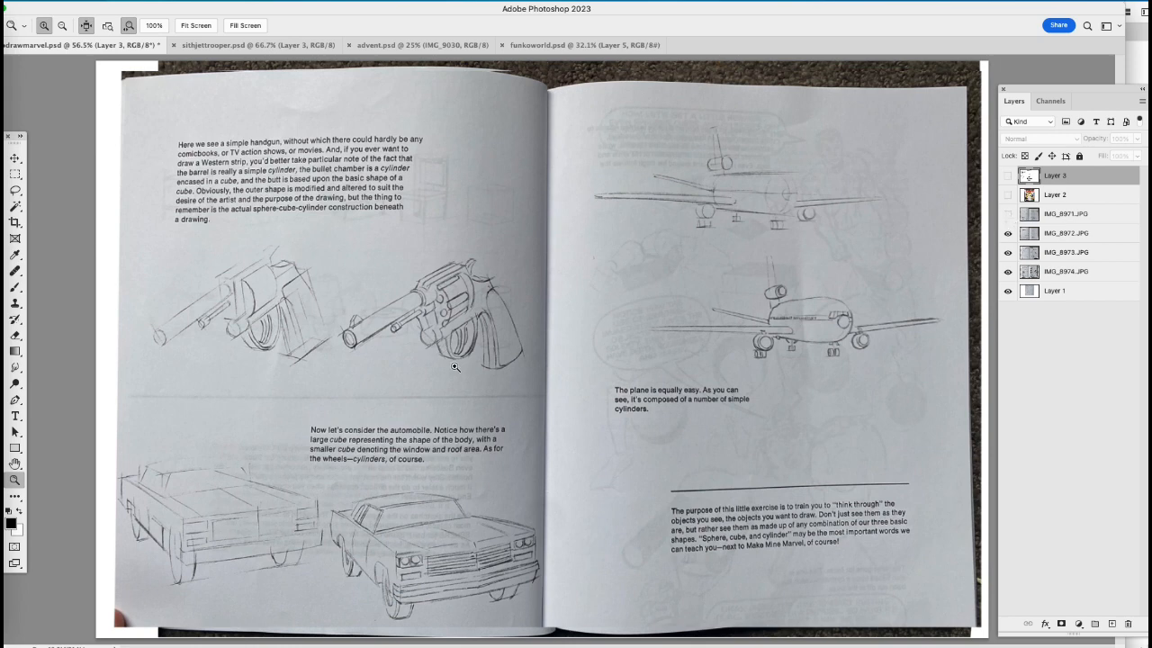
{"action": "mouse_move", "coordinate": [475, 369]}
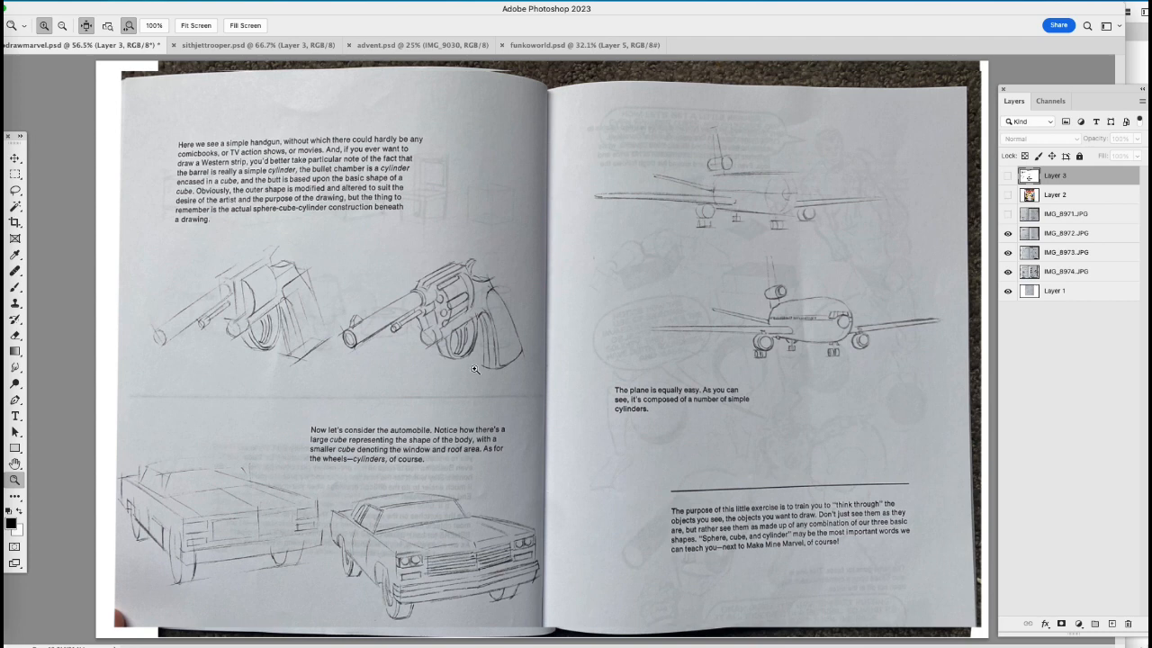
{"action": "mouse_move", "coordinate": [816, 356]}
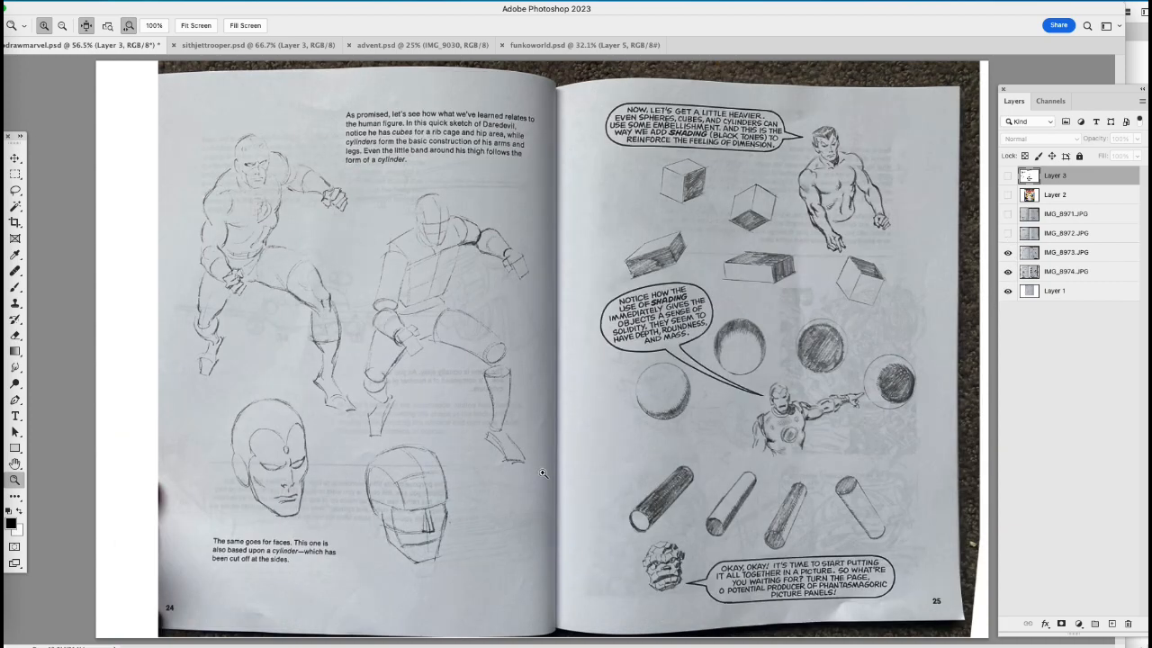
{"action": "mouse_move", "coordinate": [495, 459]}
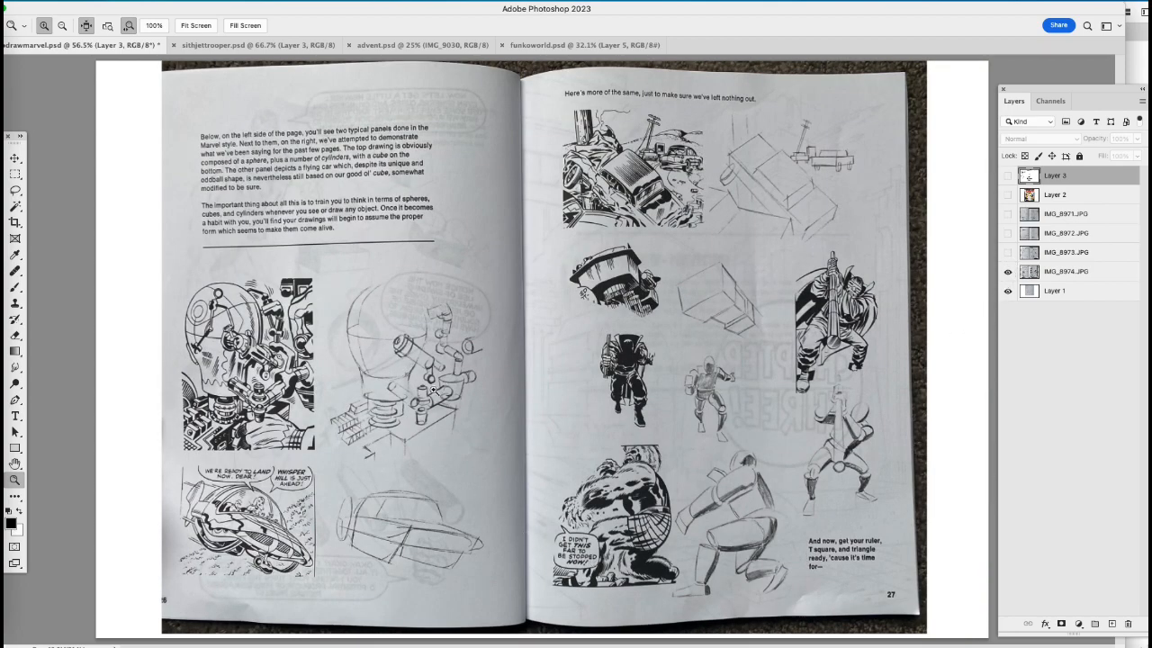
Step: Switch to the sithjettrooper.psd document showing the figure beside its packaging
{"action": "left_click", "coordinate": [258, 45]}
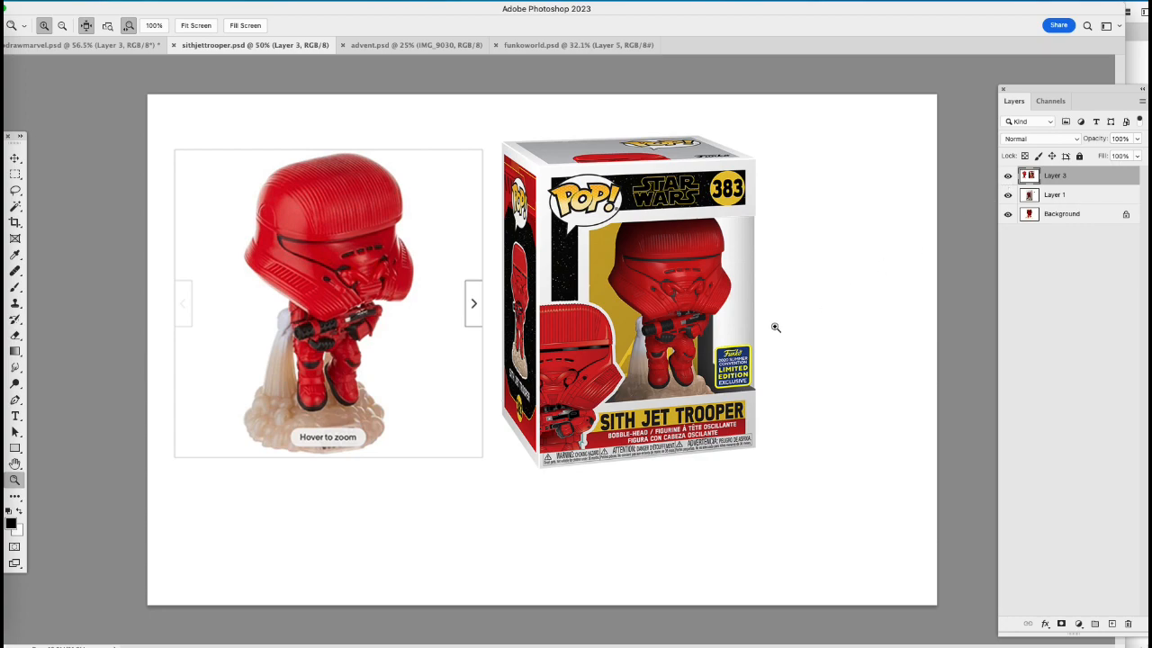
{"action": "mouse_move", "coordinate": [590, 365]}
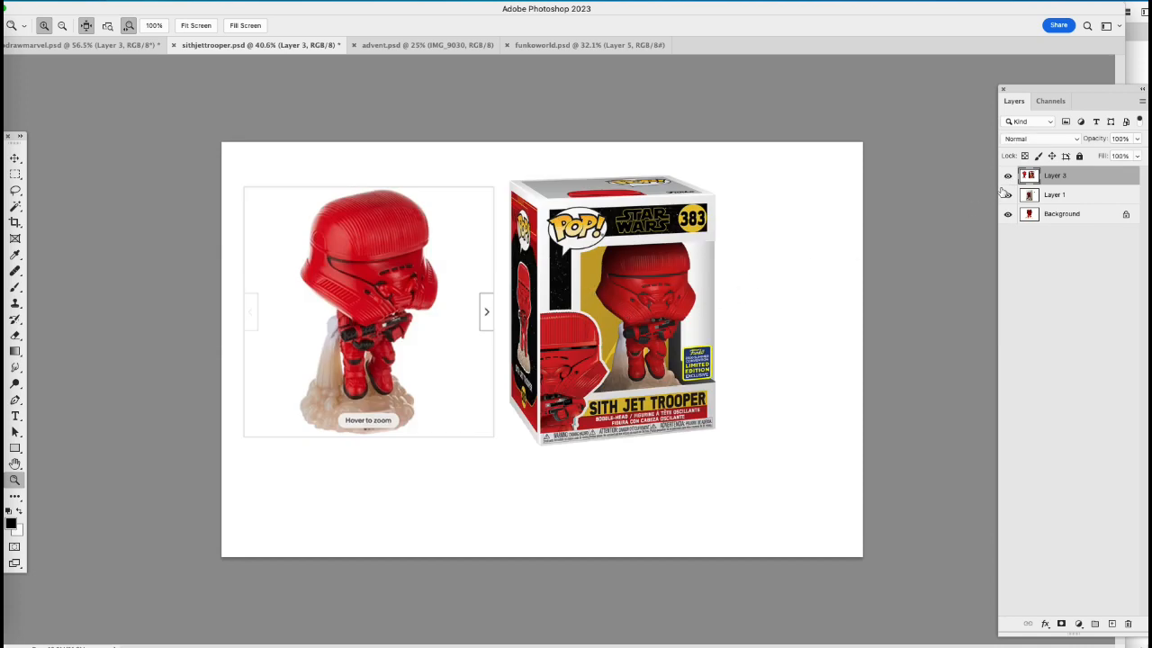
{"action": "mouse_move", "coordinate": [968, 197]}
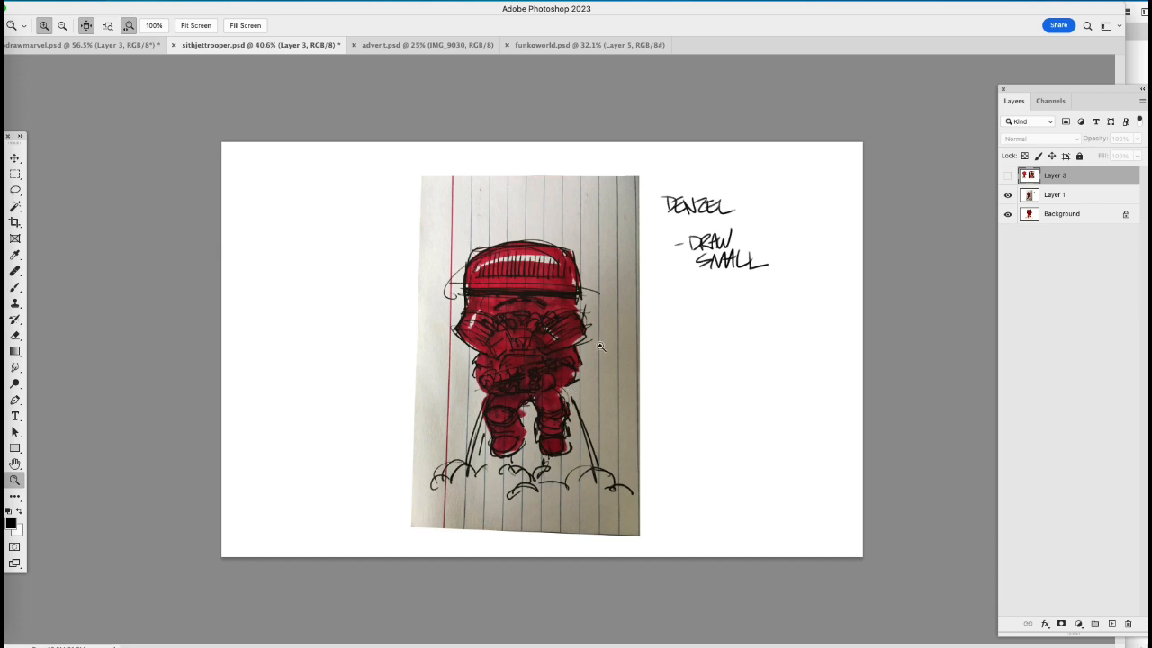
{"action": "mouse_move", "coordinate": [608, 471]}
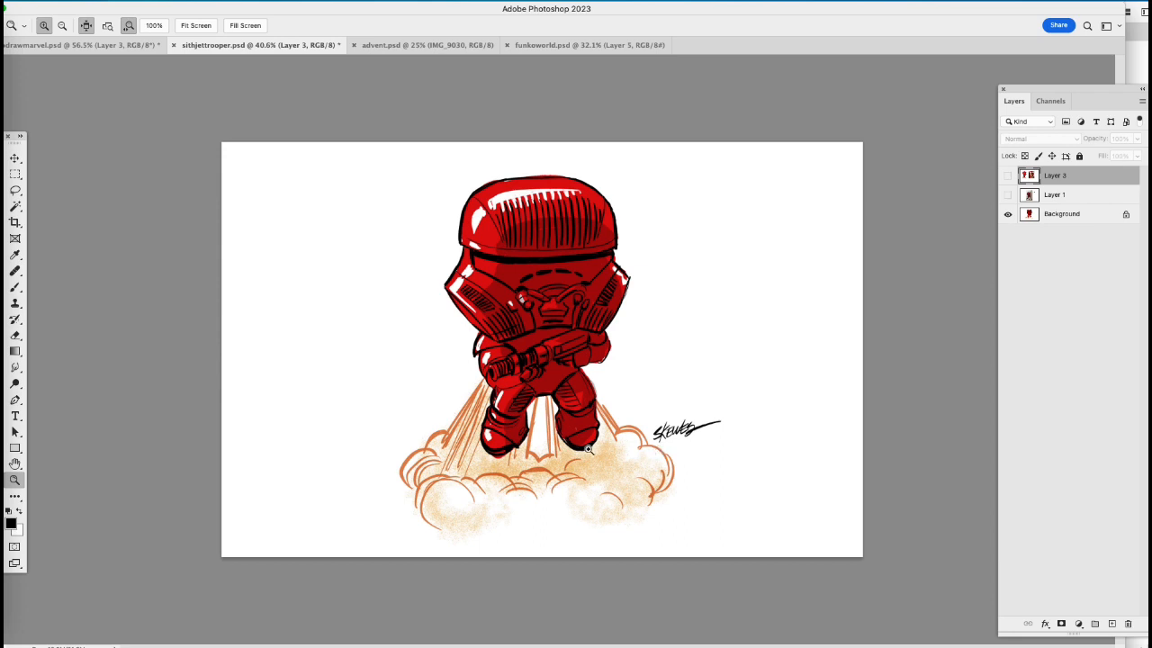
{"action": "mouse_move", "coordinate": [532, 497]}
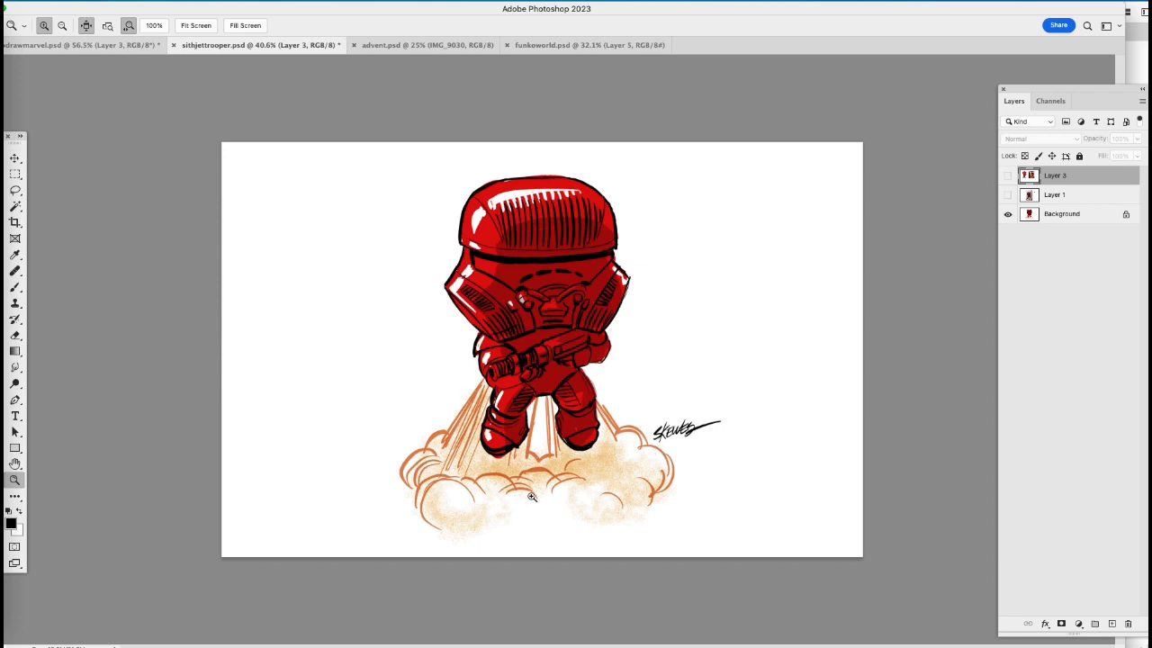
{"action": "mouse_move", "coordinate": [547, 470]}
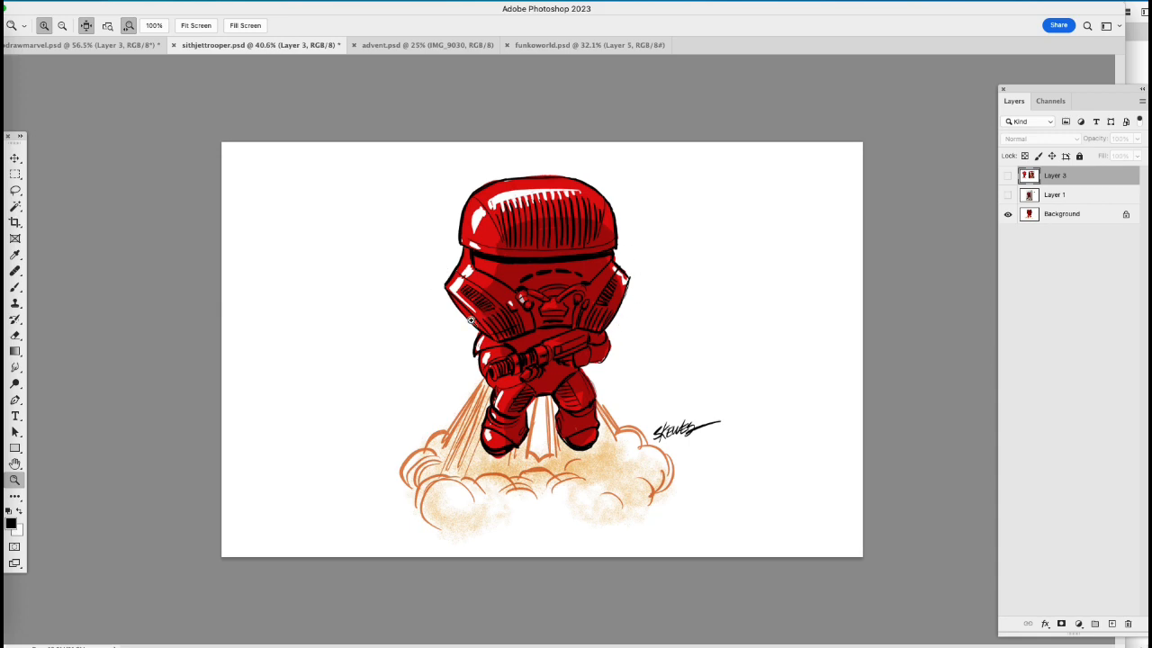
{"action": "mouse_move", "coordinate": [619, 309]}
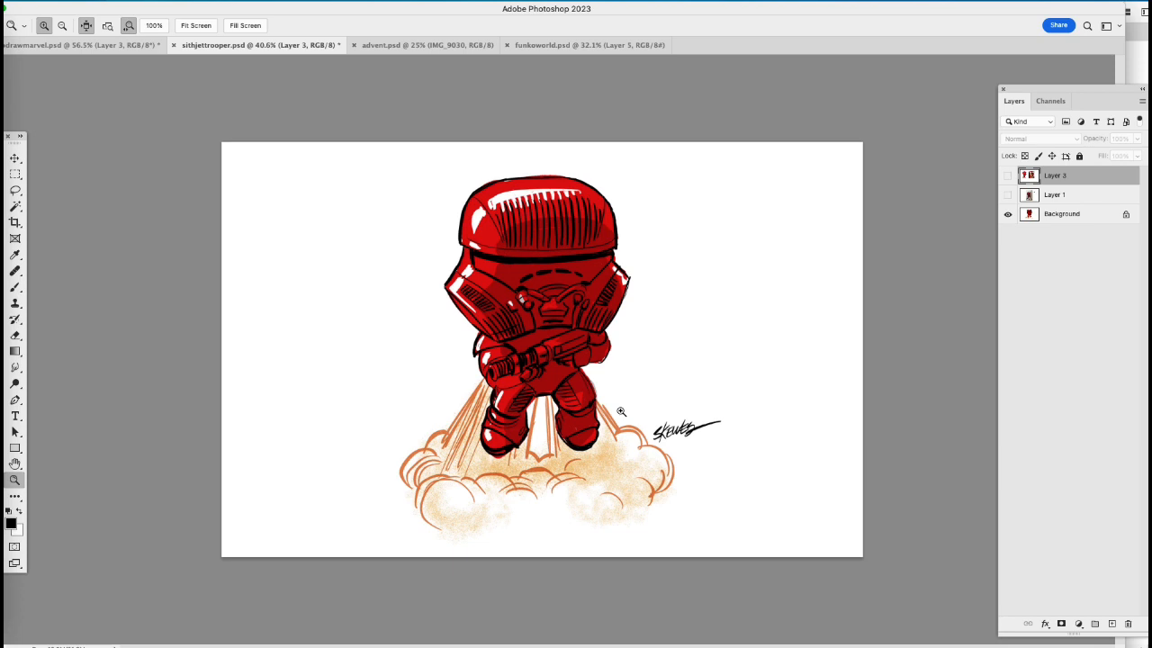
{"action": "mouse_move", "coordinate": [741, 433]}
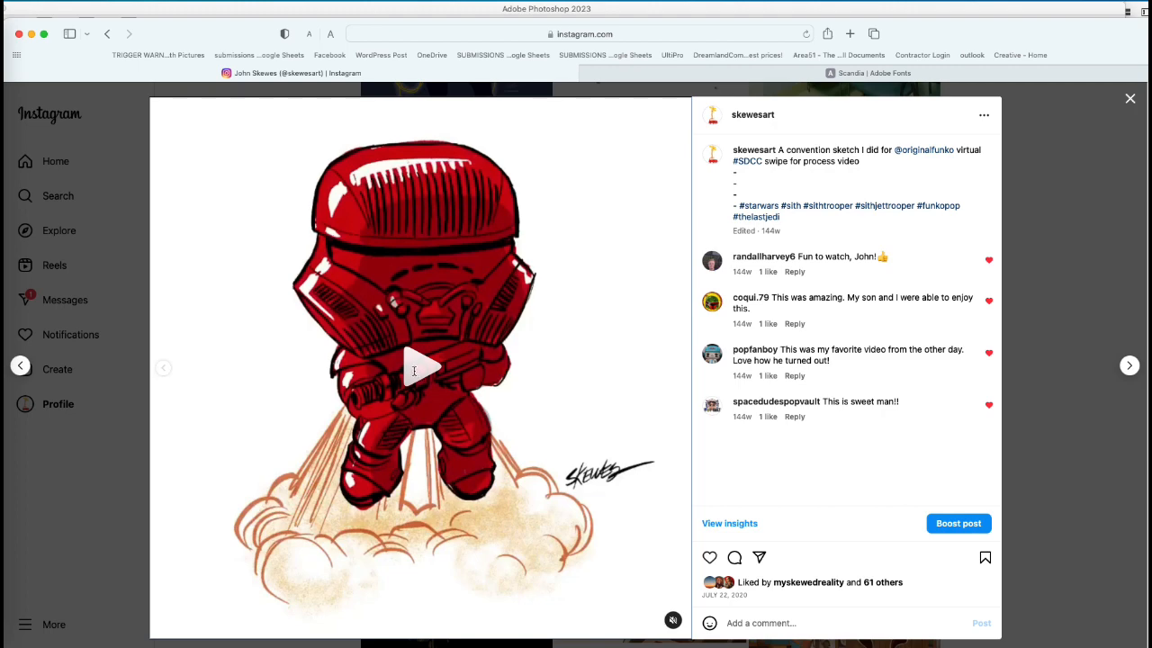
Step: Start the trooper post's process video of the helmet sketch being inked
{"action": "left_click", "coordinate": [415, 366]}
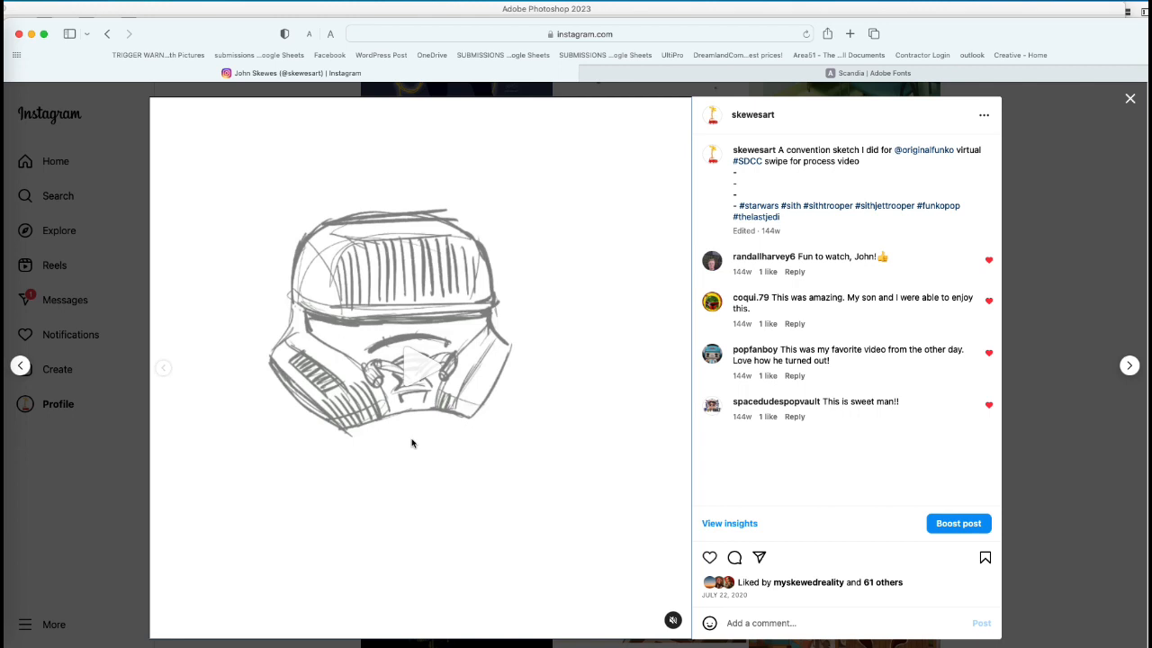
{"action": "mouse_move", "coordinate": [420, 388]}
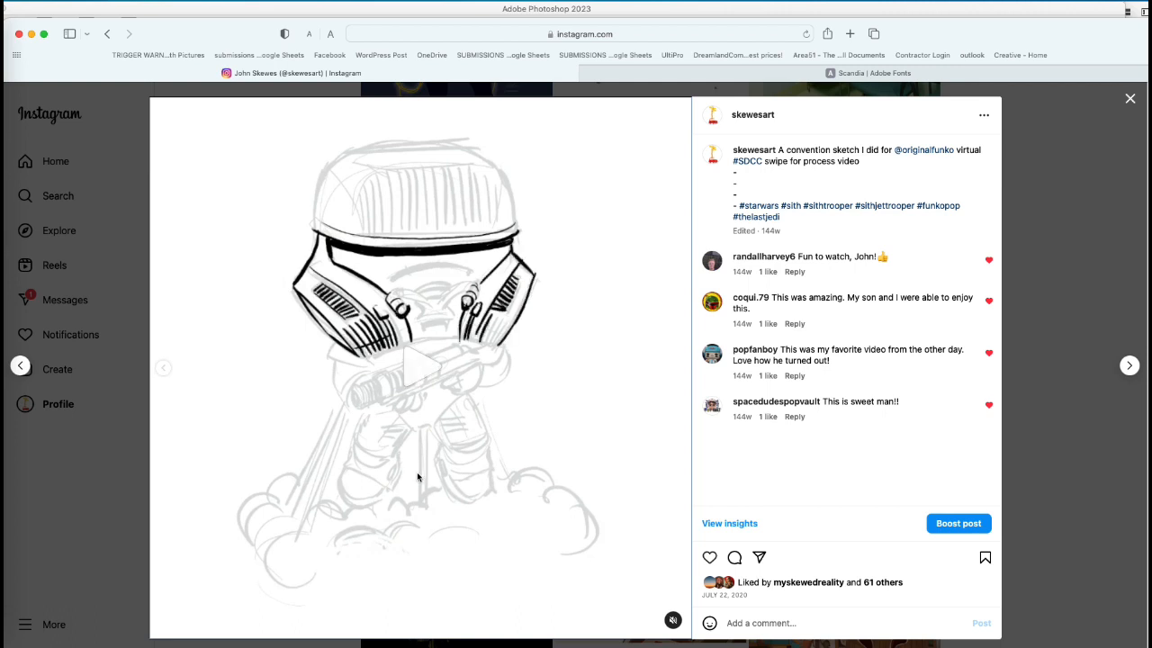
{"action": "mouse_move", "coordinate": [412, 467]}
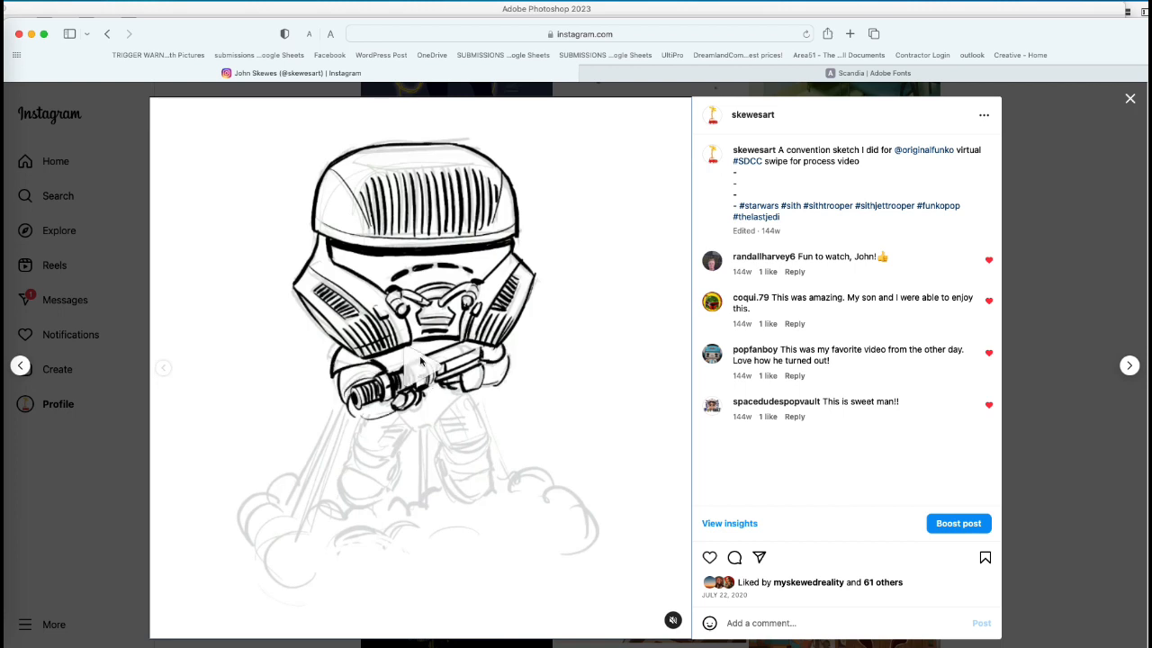
{"action": "mouse_move", "coordinate": [369, 374]}
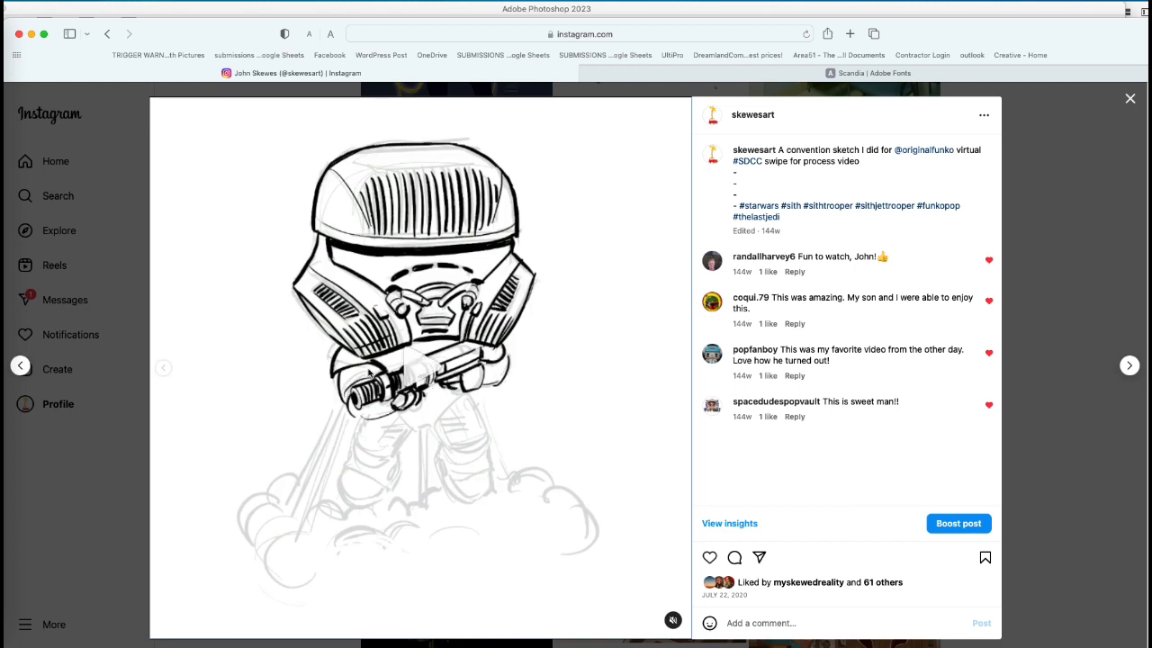
{"action": "mouse_move", "coordinate": [763, 330]}
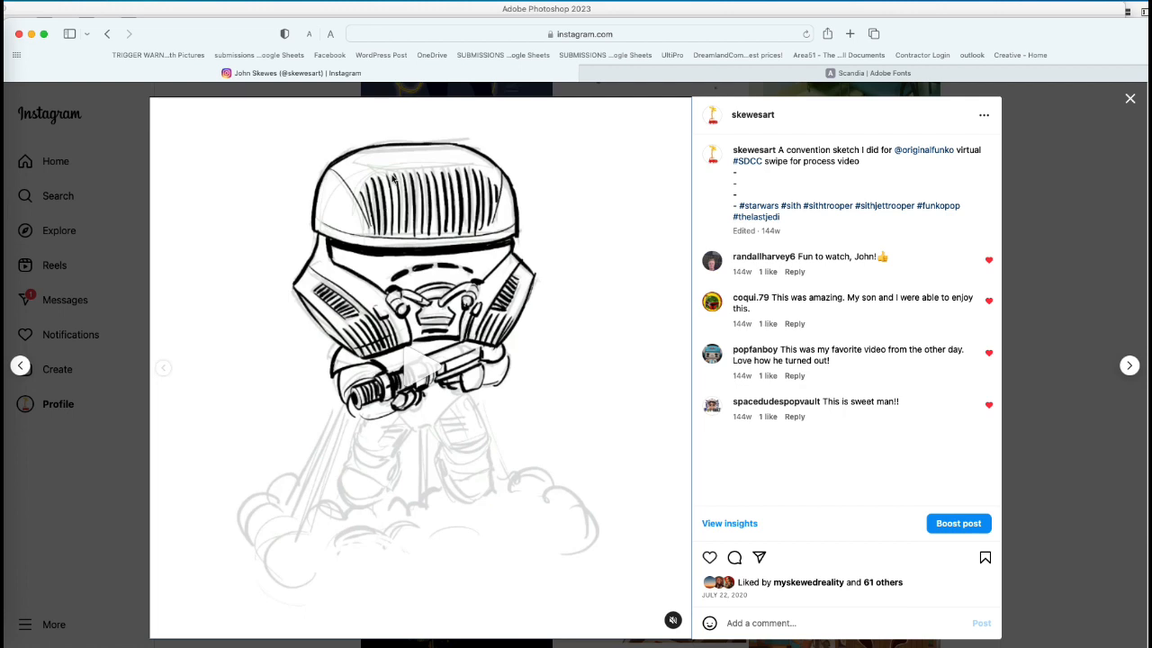
{"action": "mouse_move", "coordinate": [498, 345]}
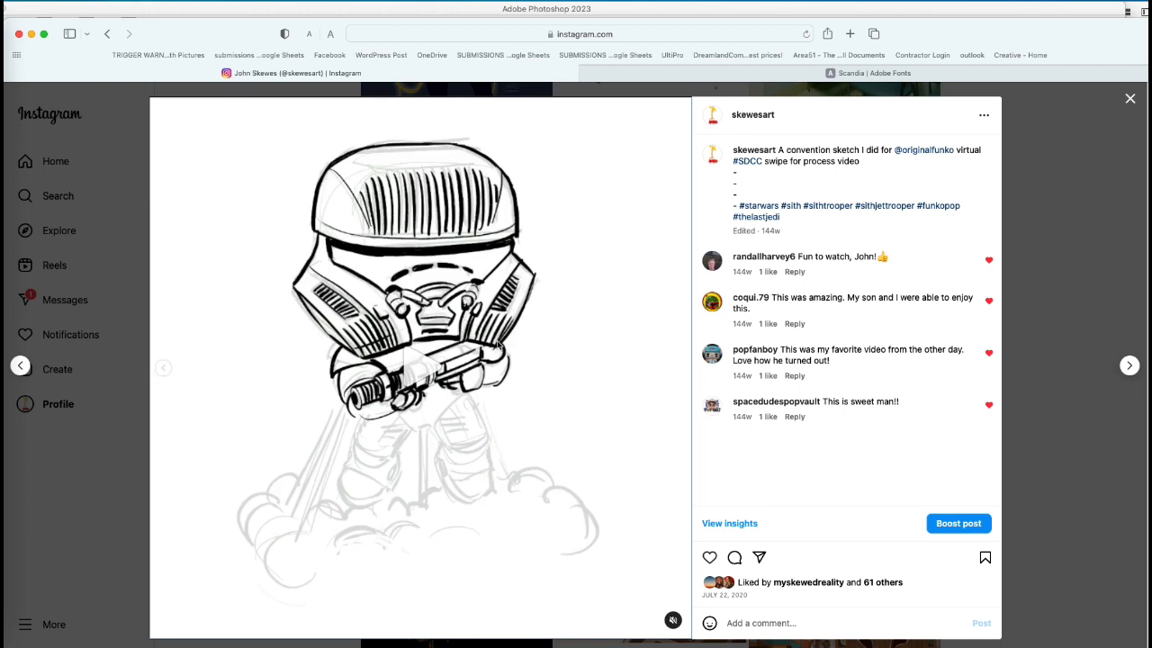
{"action": "mouse_move", "coordinate": [513, 309]}
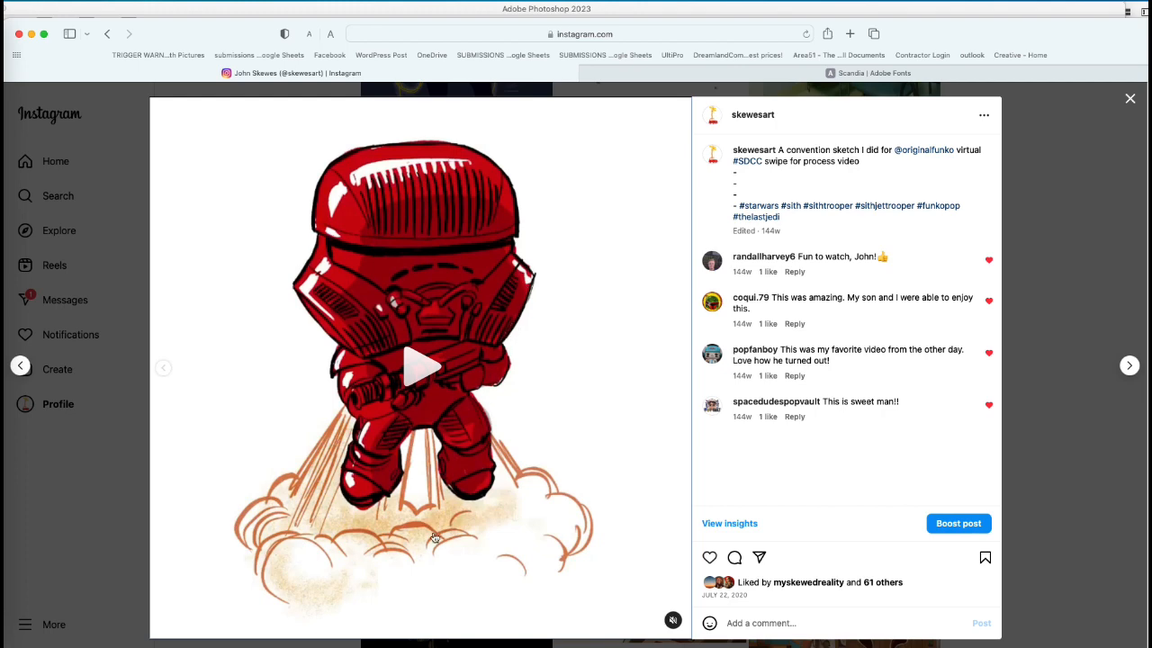
{"action": "mouse_move", "coordinate": [434, 538]}
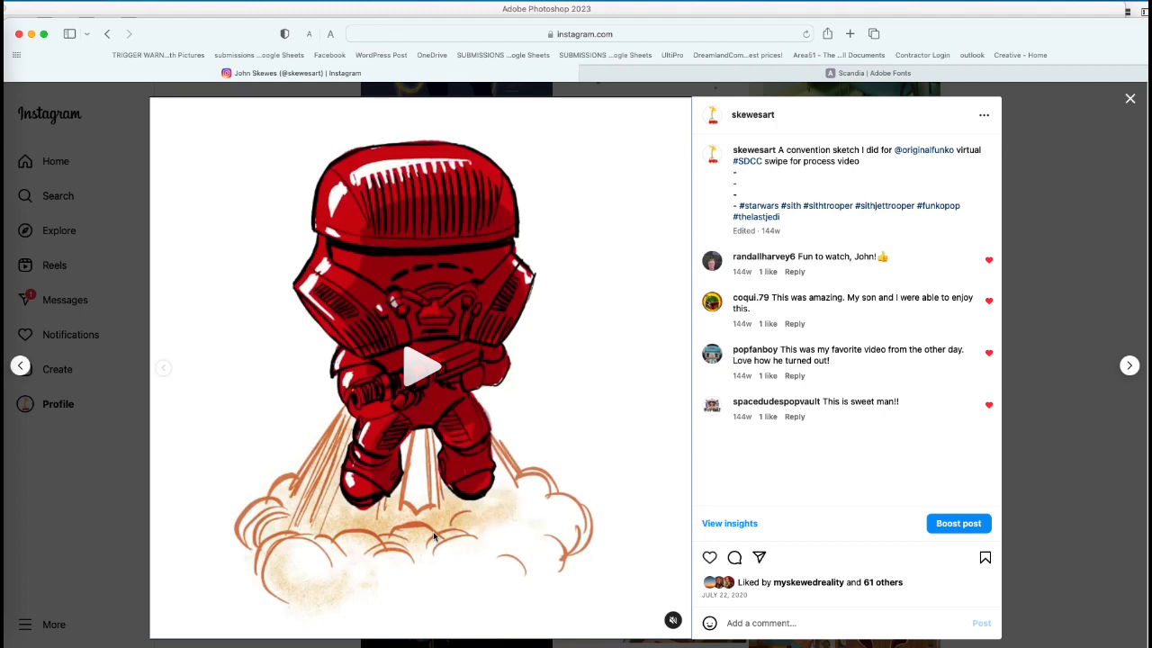
{"action": "mouse_move", "coordinate": [379, 493]}
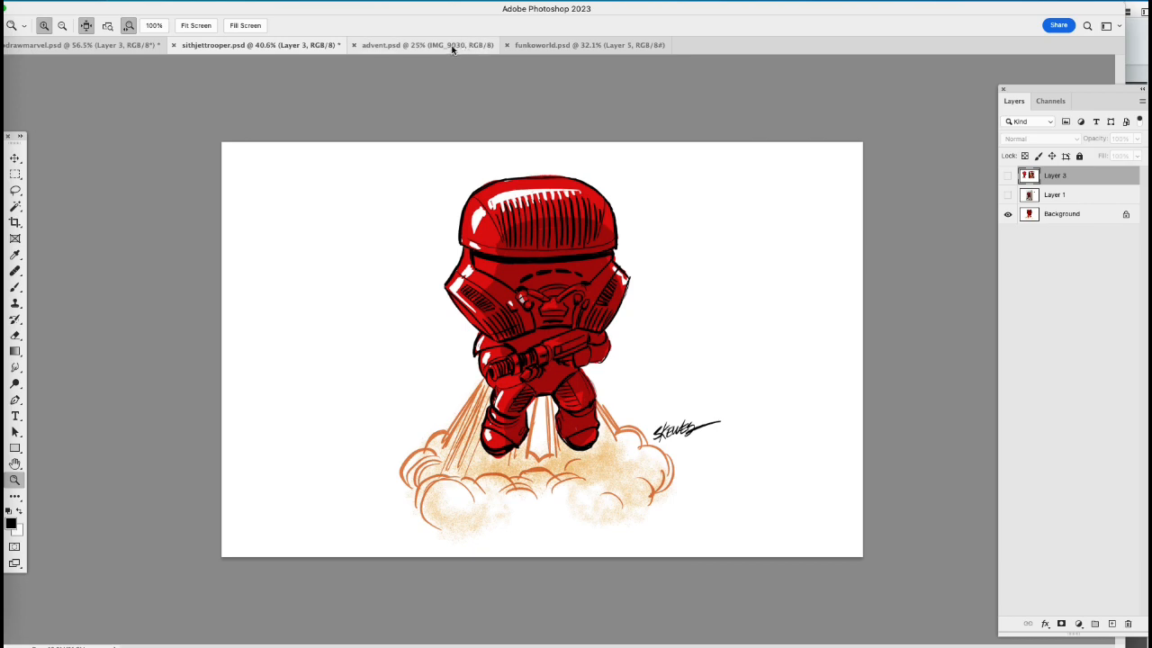
Step: Switch to the advent.psd document with the Funko advent calendar box photos
{"action": "left_click", "coordinate": [423, 45]}
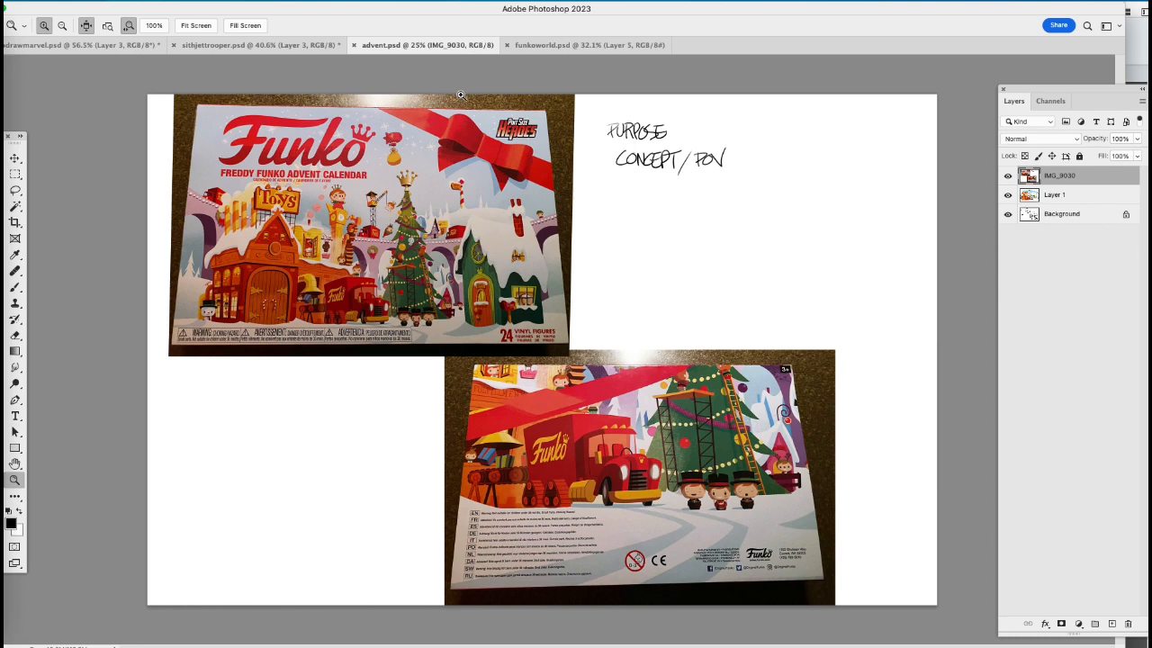
{"action": "mouse_move", "coordinate": [752, 266]}
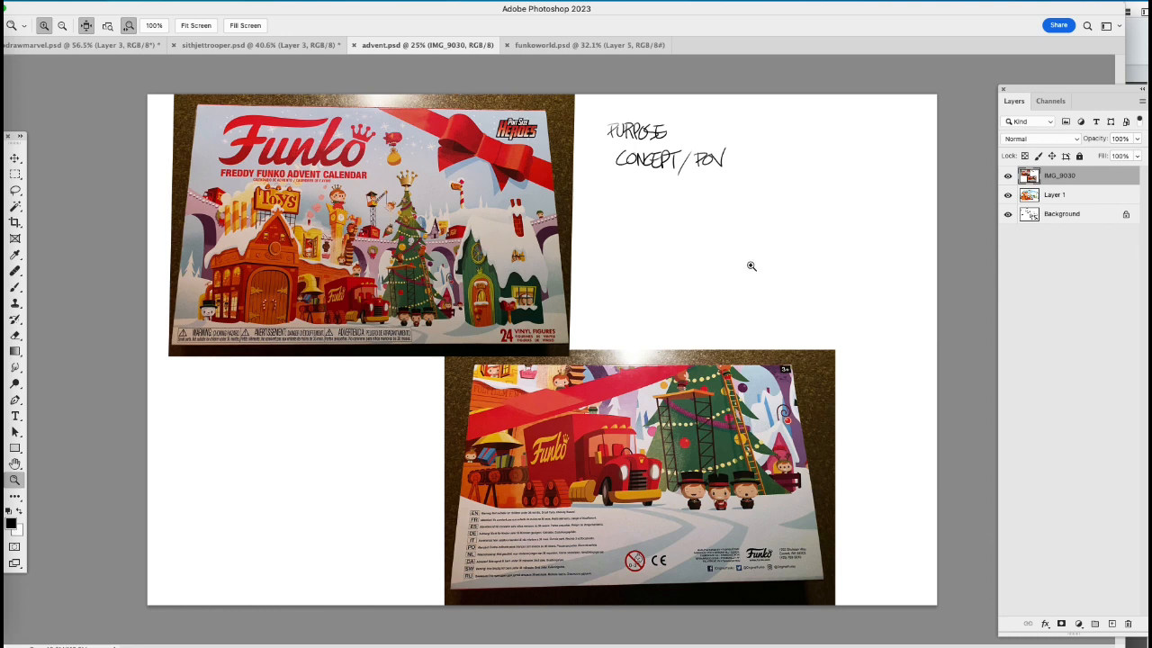
{"action": "mouse_move", "coordinate": [714, 279]}
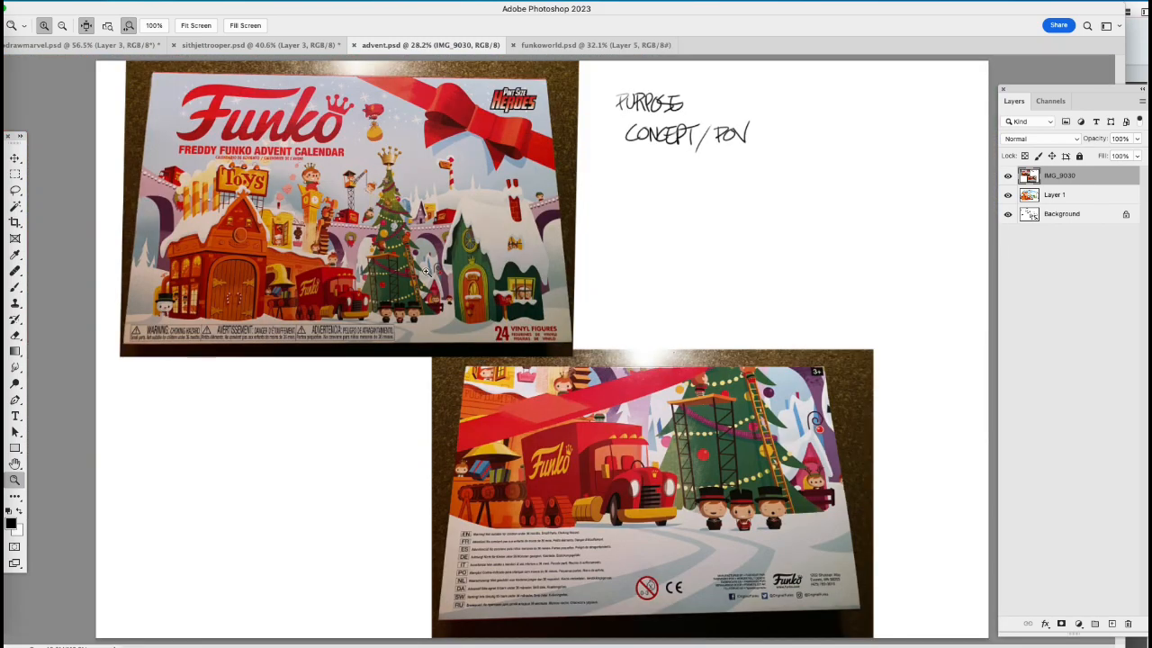
{"action": "mouse_move", "coordinate": [407, 359]}
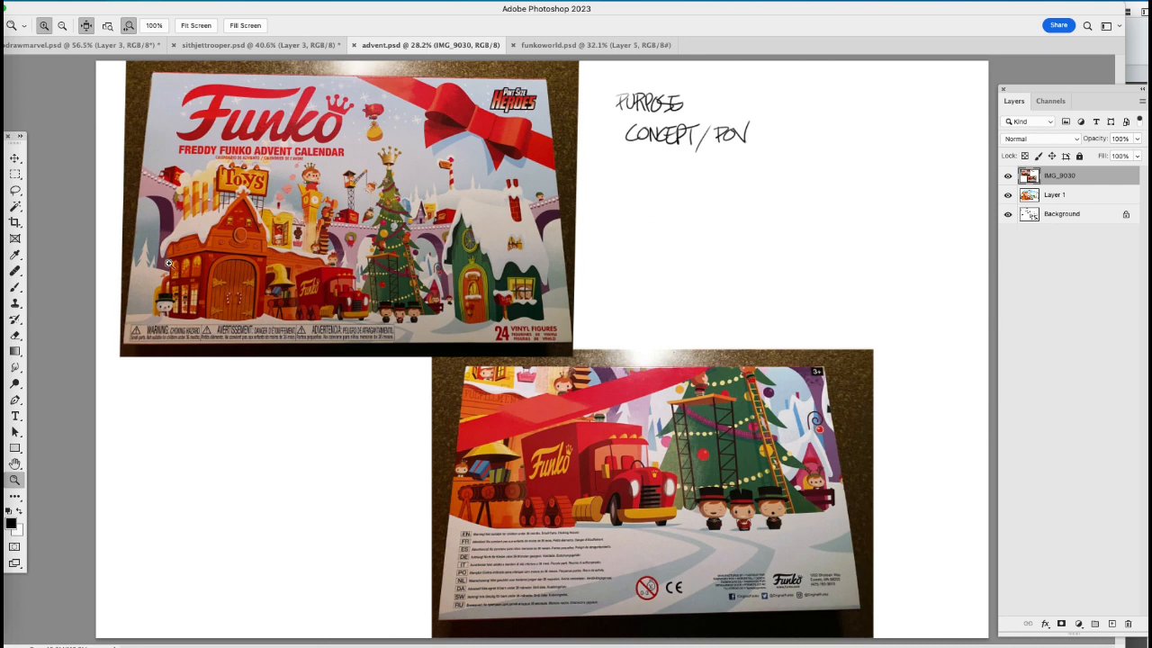
{"action": "mouse_move", "coordinate": [575, 317]}
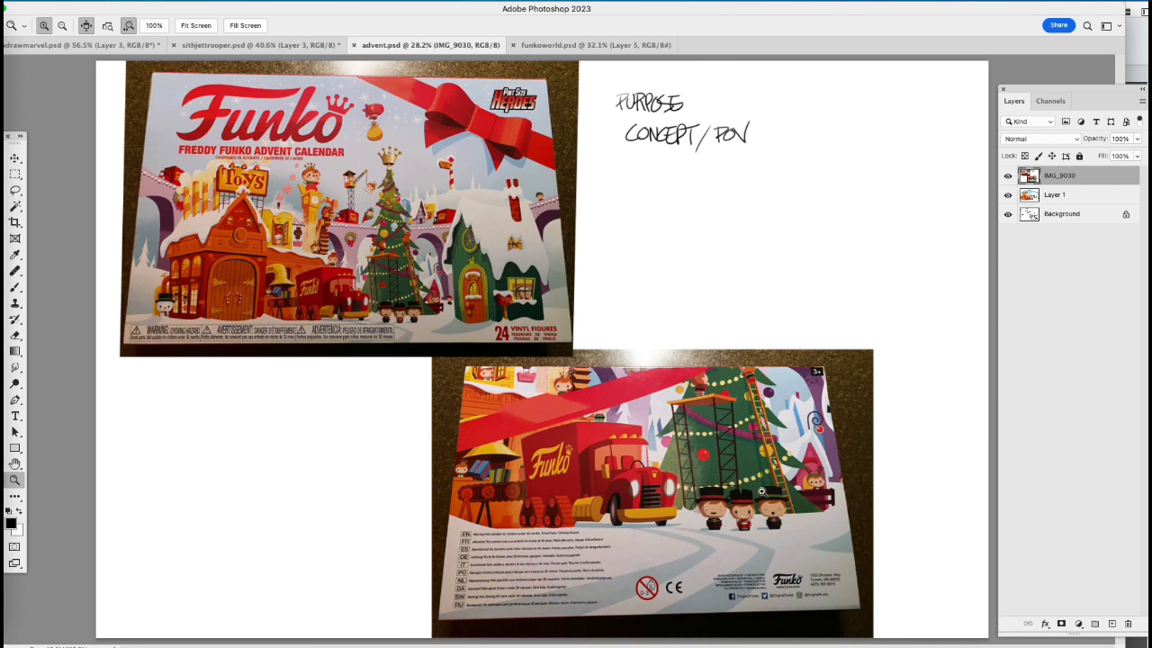
{"action": "mouse_move", "coordinate": [540, 505]}
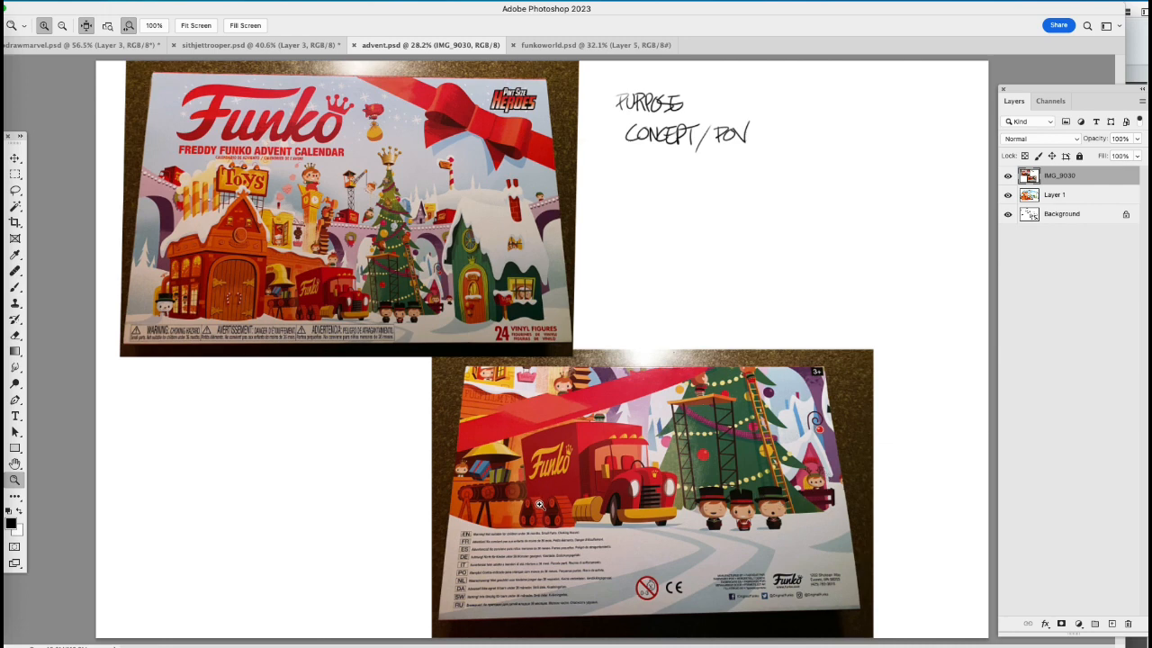
{"action": "mouse_move", "coordinate": [567, 519]}
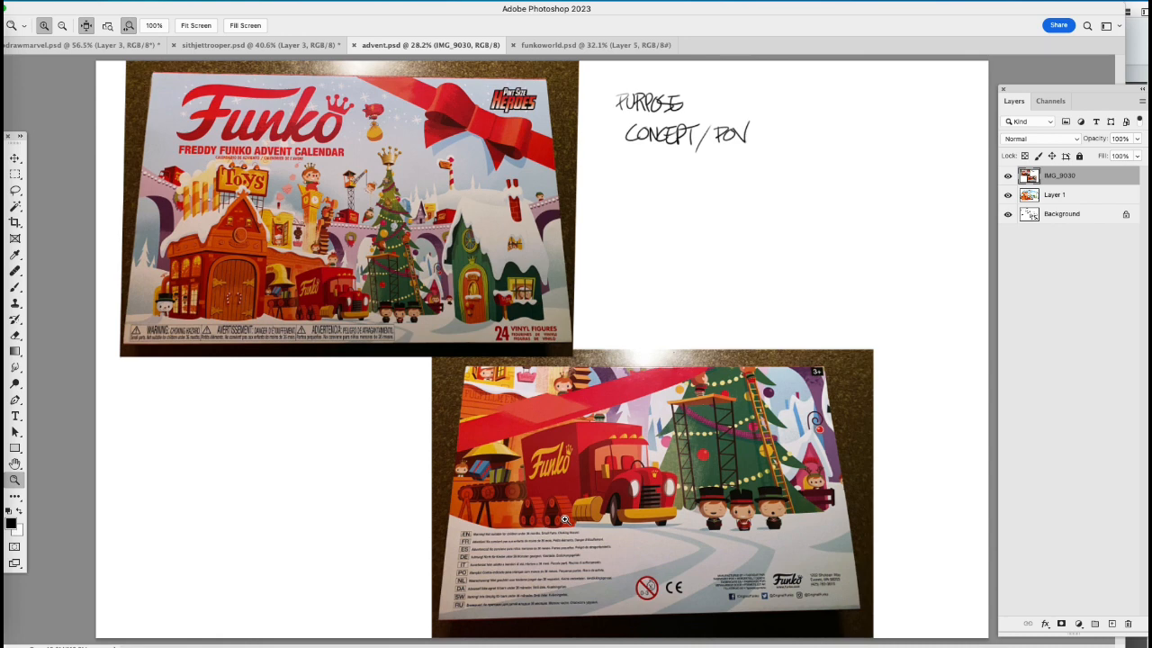
{"action": "mouse_move", "coordinate": [906, 640]}
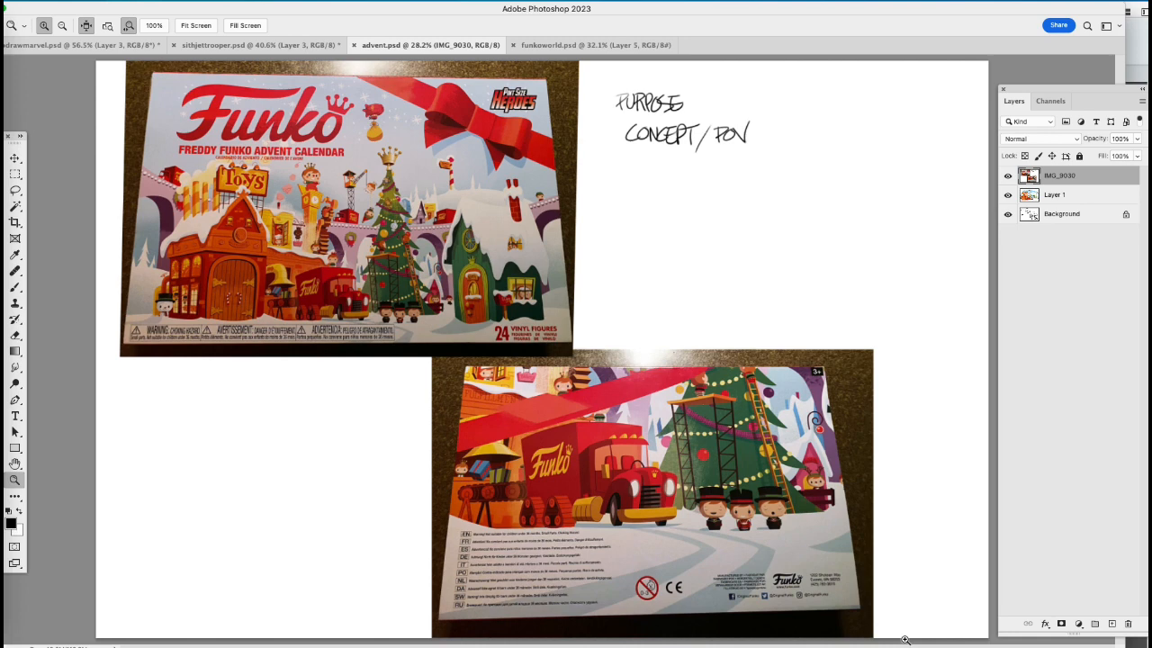
{"action": "mouse_move", "coordinate": [727, 439]}
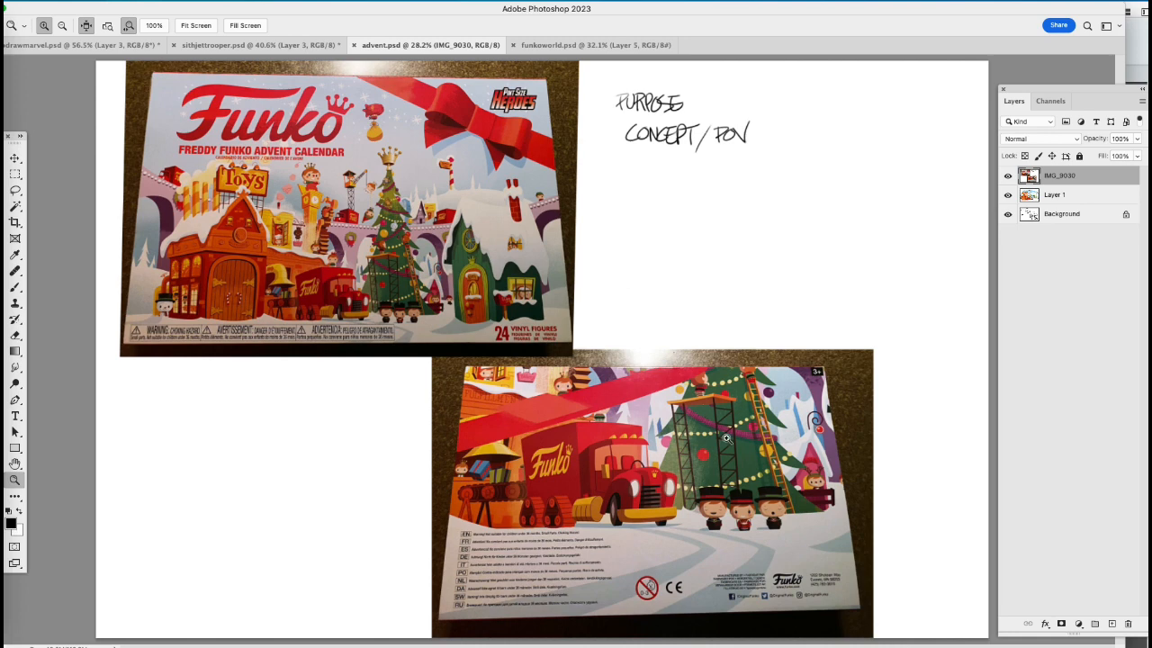
{"action": "mouse_move", "coordinate": [391, 547]}
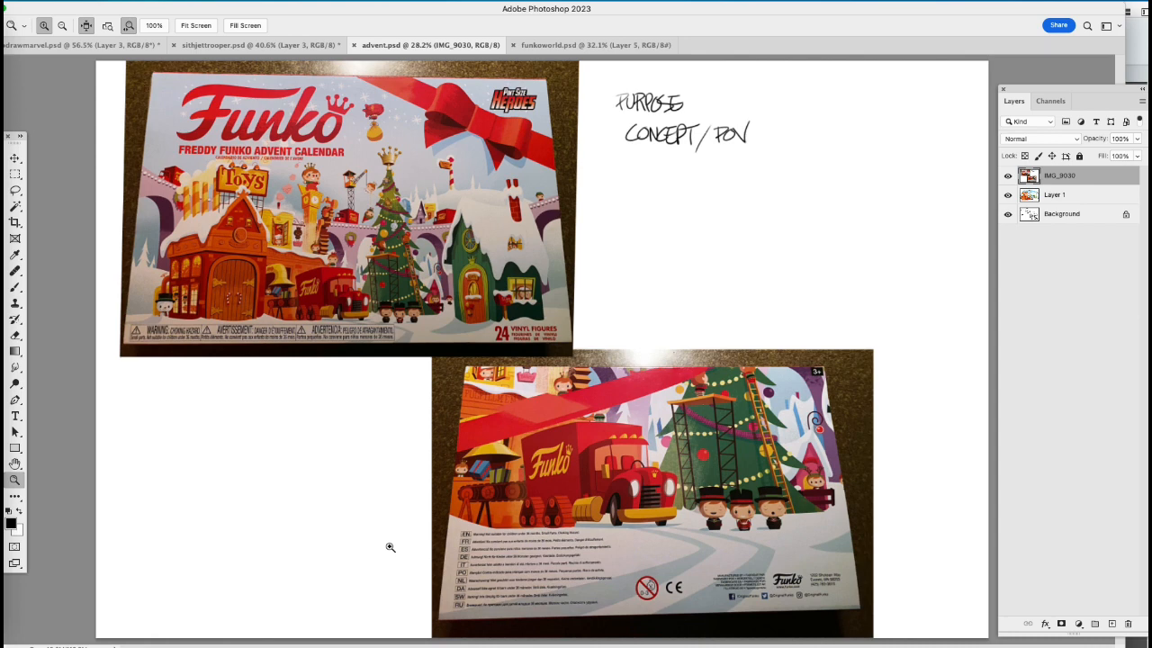
{"action": "mouse_move", "coordinate": [190, 181]}
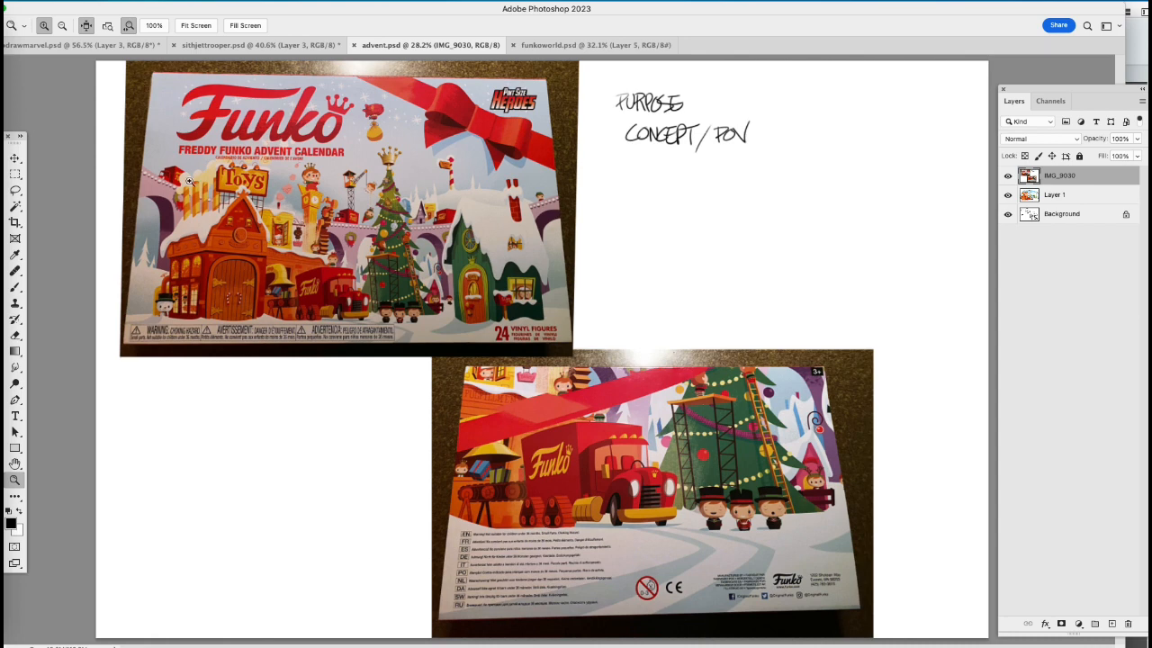
{"action": "mouse_move", "coordinate": [871, 617]}
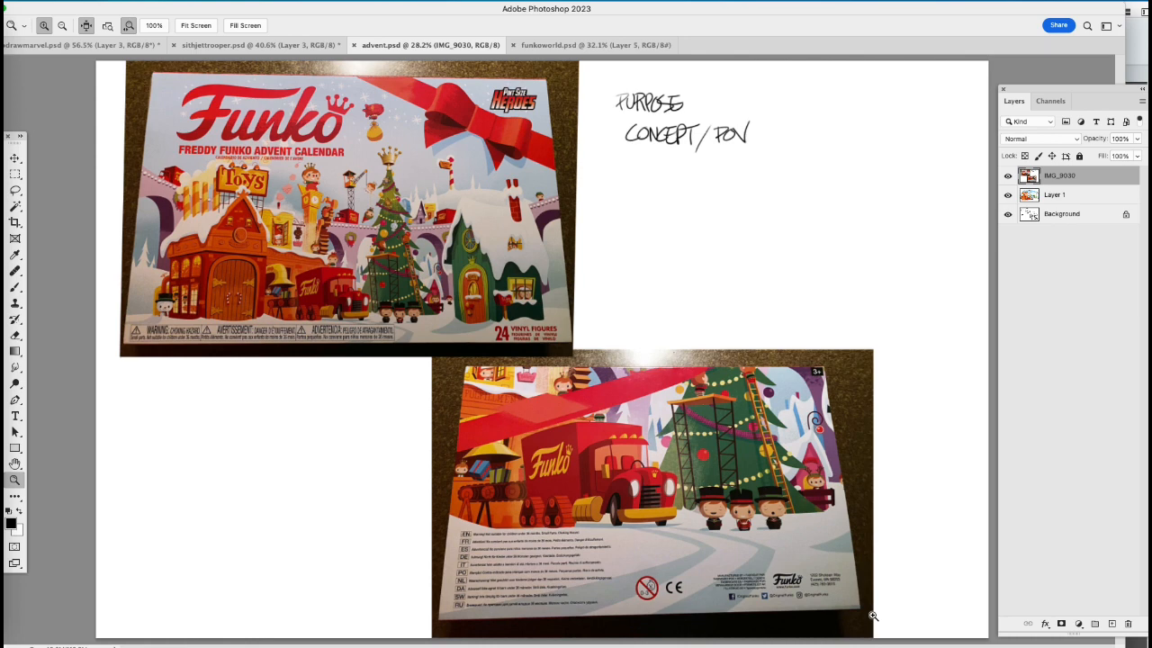
{"action": "mouse_move", "coordinate": [809, 513]}
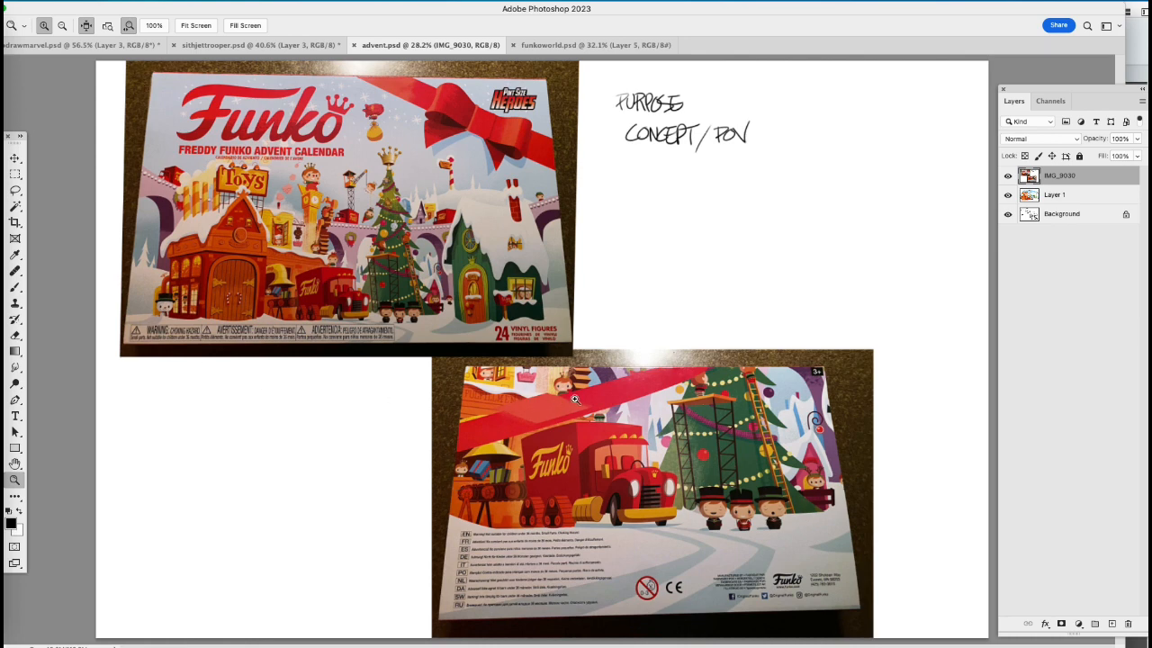
{"action": "mouse_move", "coordinate": [444, 261]}
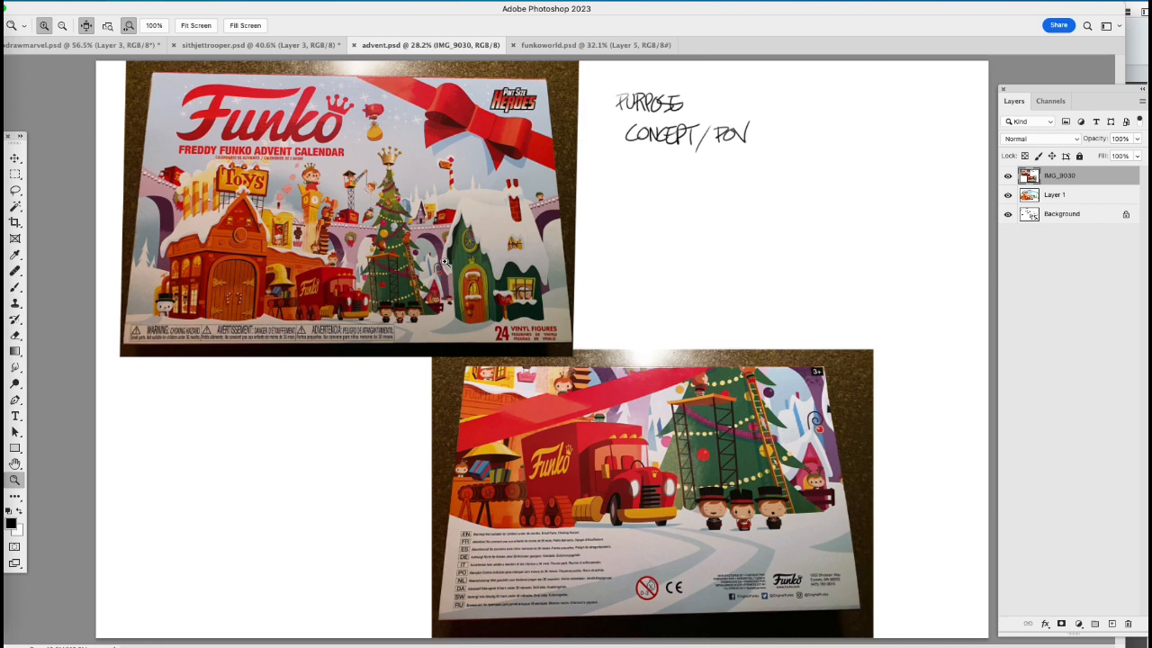
{"action": "mouse_move", "coordinate": [450, 321]}
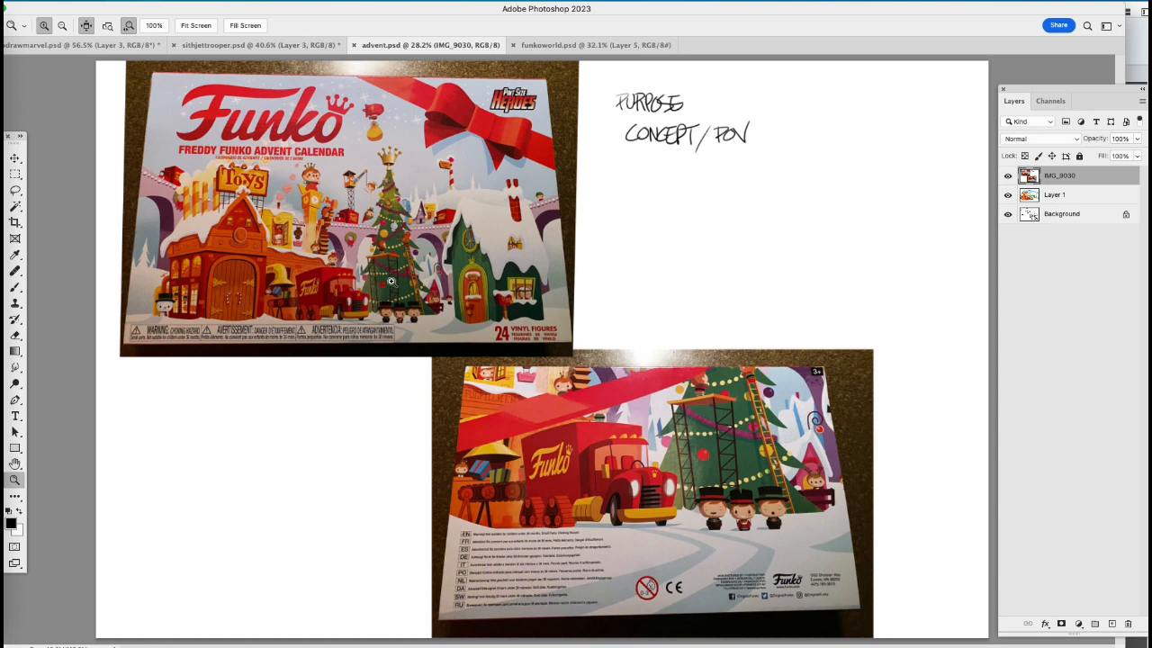
{"action": "mouse_move", "coordinate": [469, 305]}
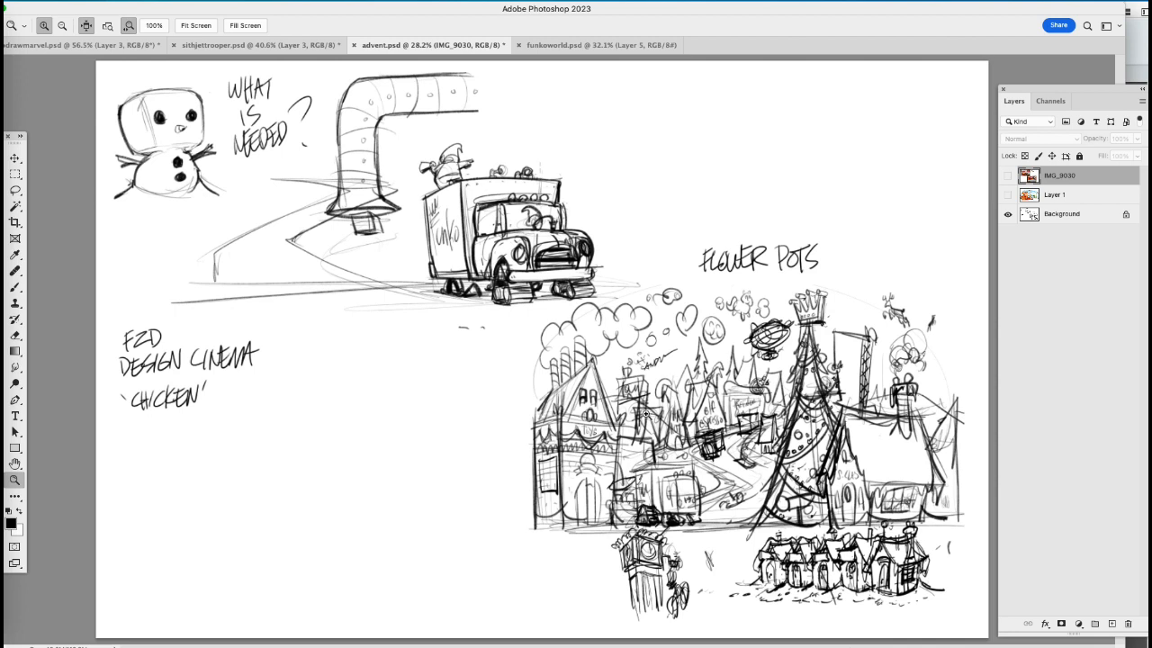
{"action": "mouse_move", "coordinate": [720, 488]}
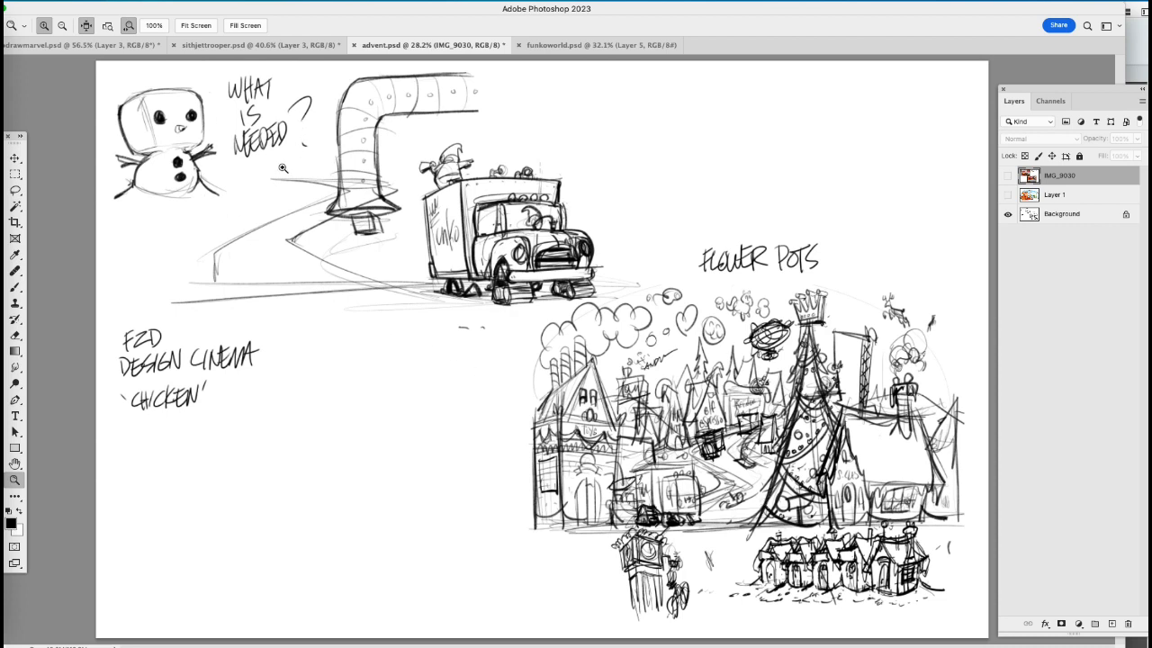
{"action": "mouse_move", "coordinate": [181, 206]}
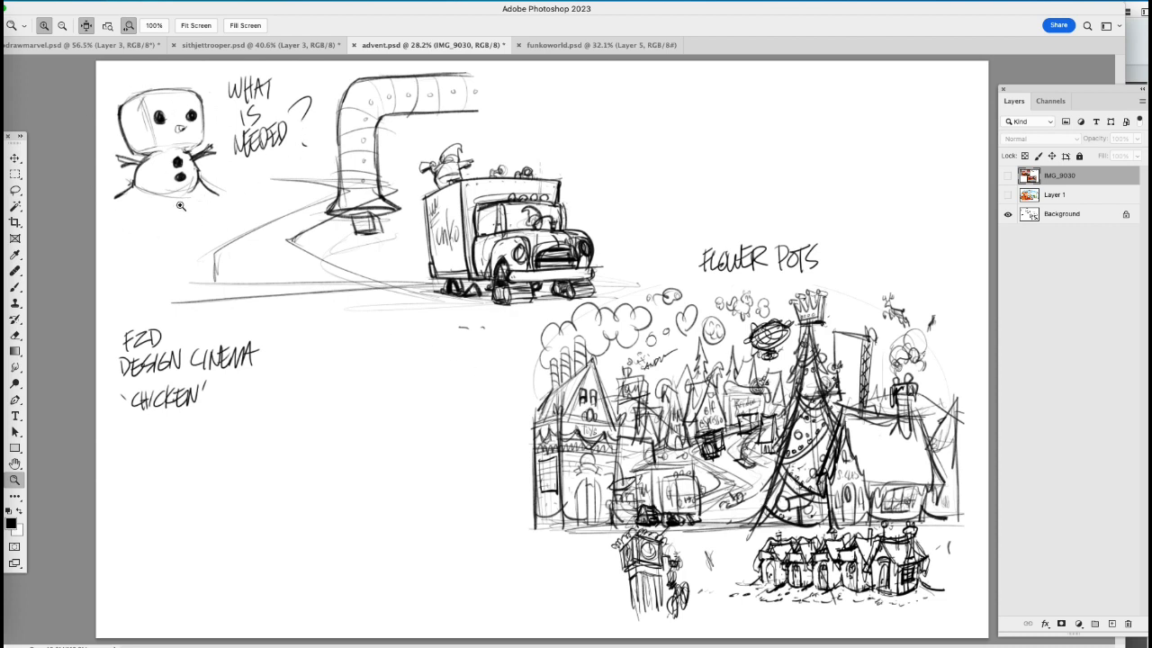
{"action": "mouse_move", "coordinate": [222, 225]}
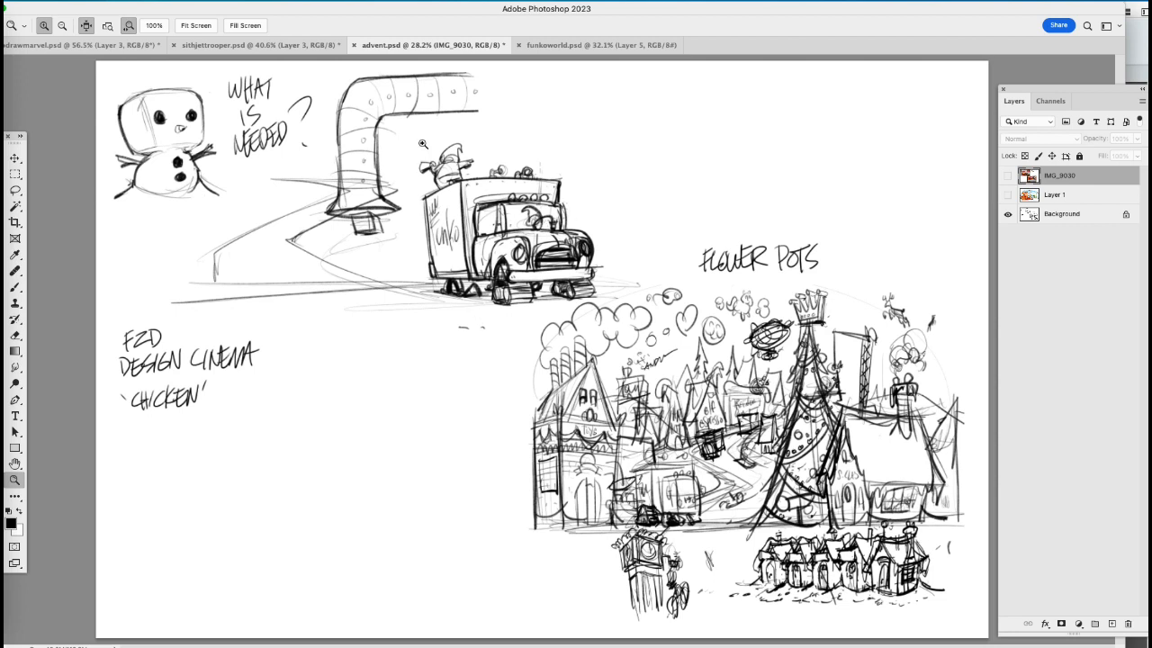
{"action": "mouse_move", "coordinate": [554, 243]}
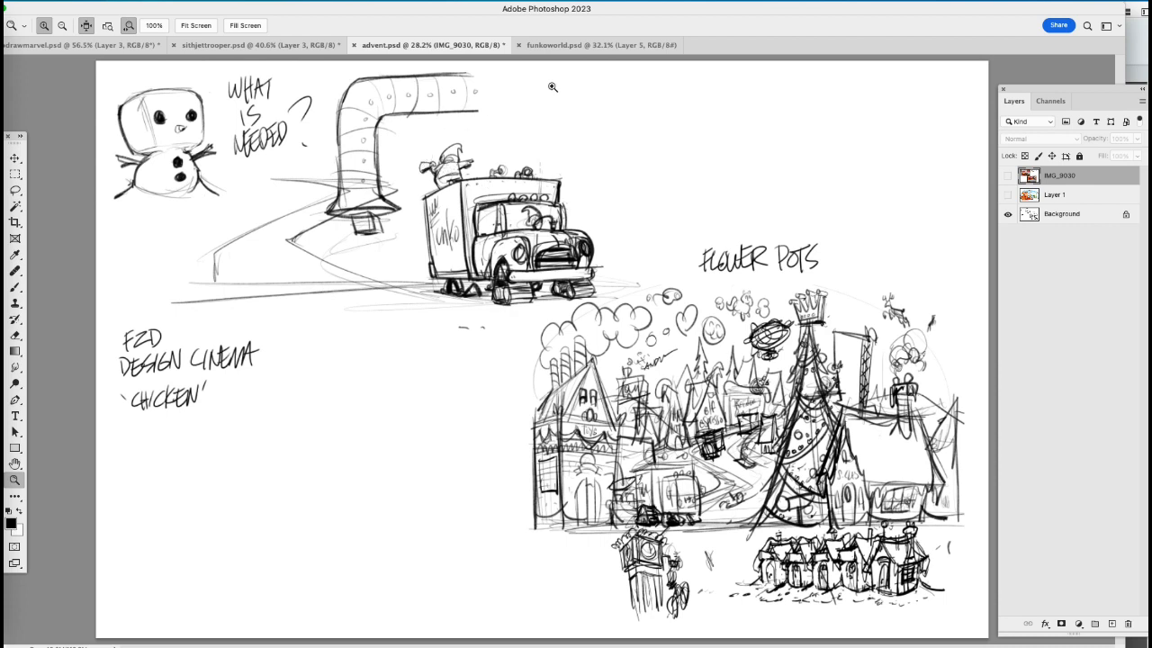
{"action": "mouse_move", "coordinate": [428, 464]}
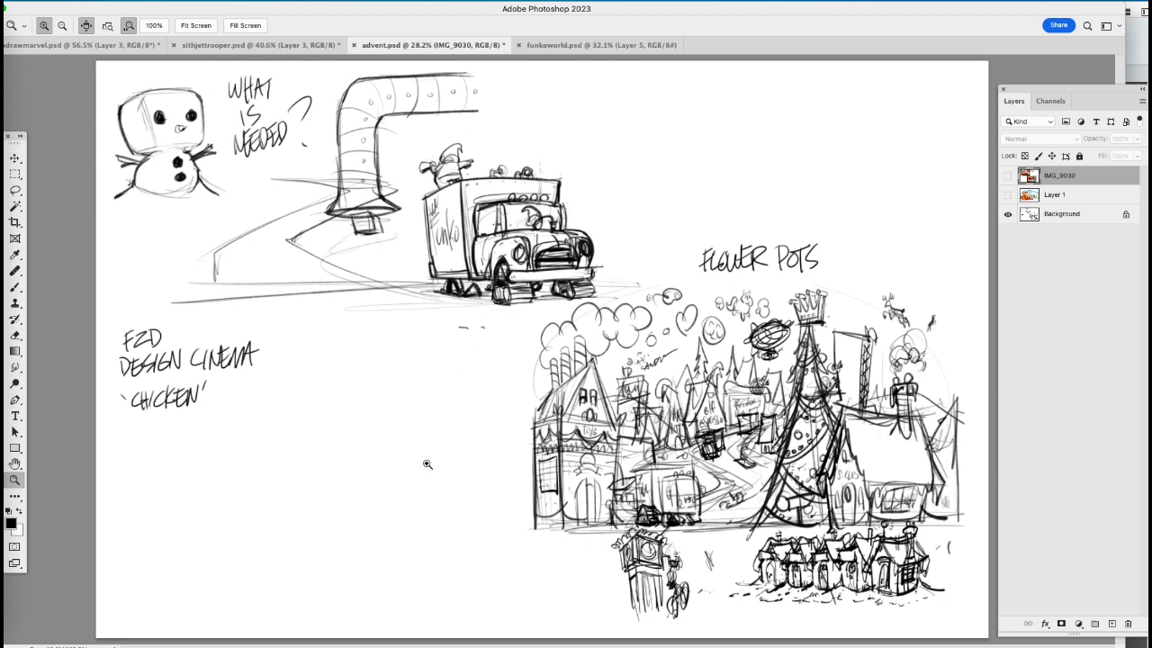
{"action": "mouse_move", "coordinate": [83, 388]}
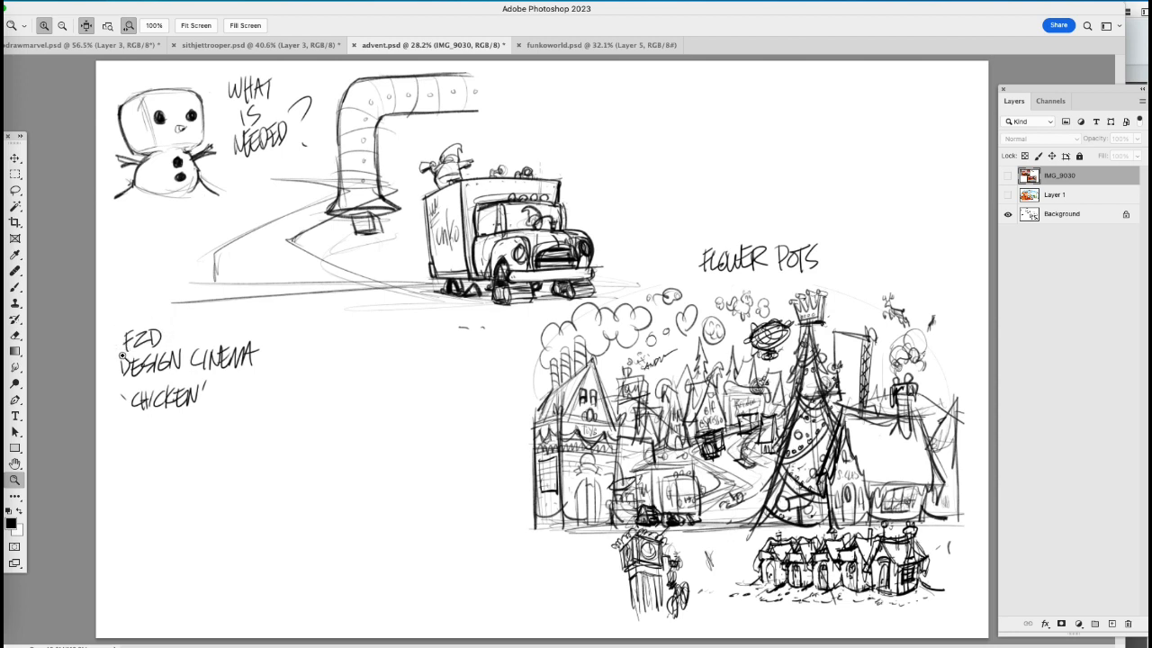
{"action": "mouse_move", "coordinate": [250, 408]}
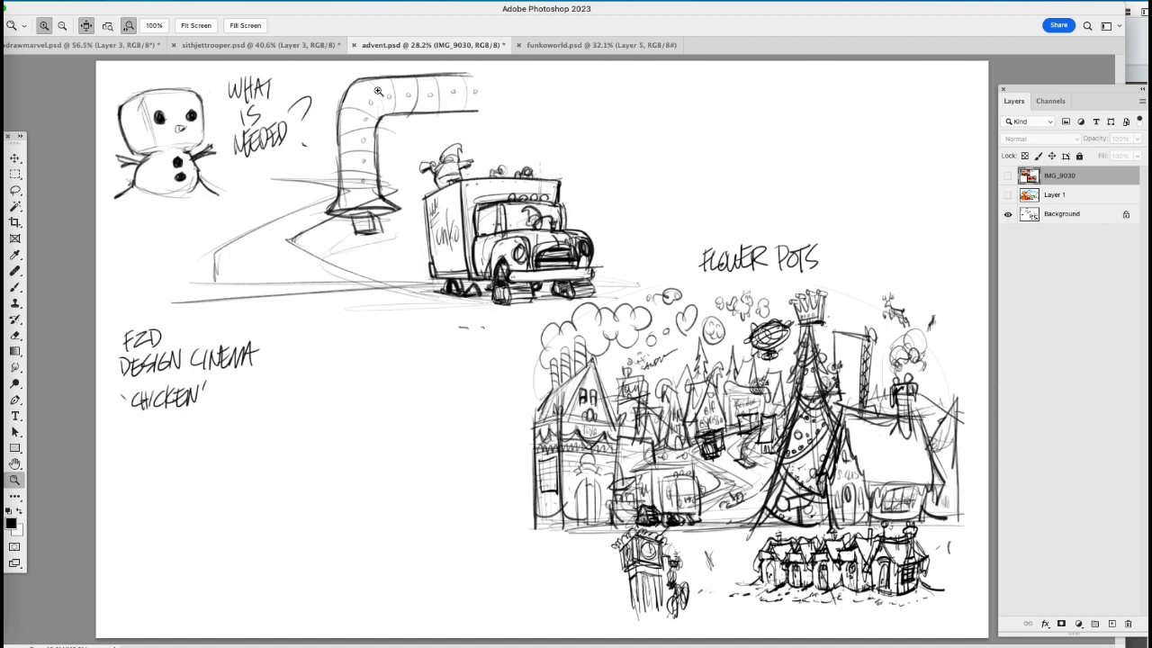
{"action": "mouse_move", "coordinate": [750, 545]}
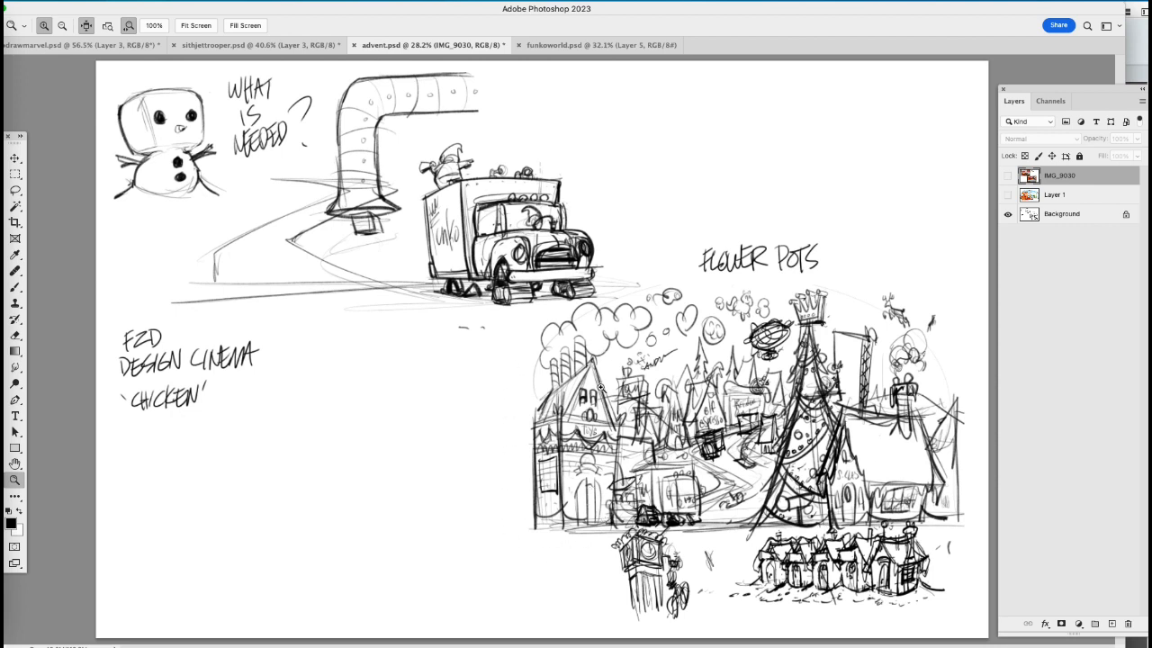
{"action": "mouse_move", "coordinate": [599, 503]}
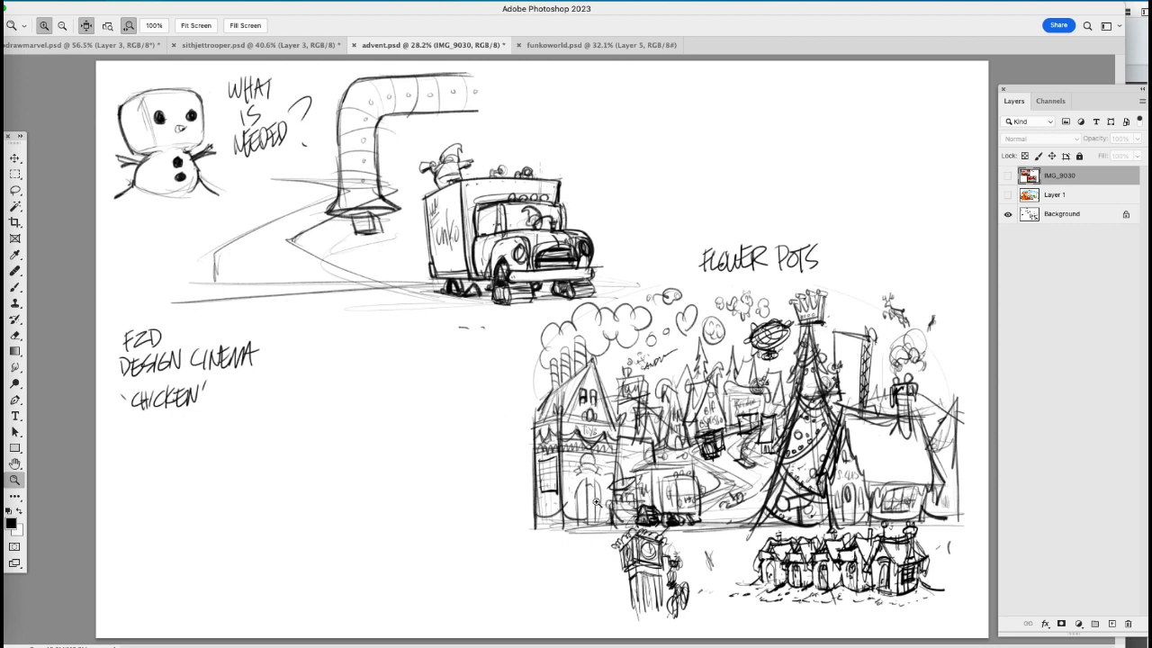
{"action": "mouse_move", "coordinate": [597, 503]}
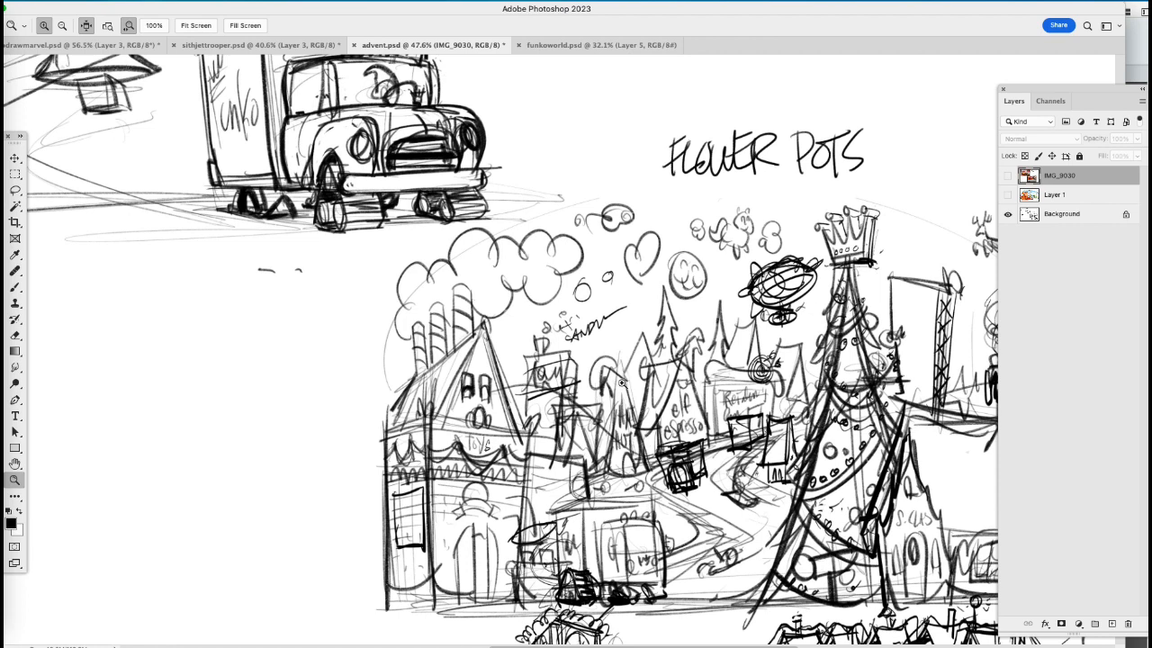
{"action": "mouse_move", "coordinate": [763, 560]}
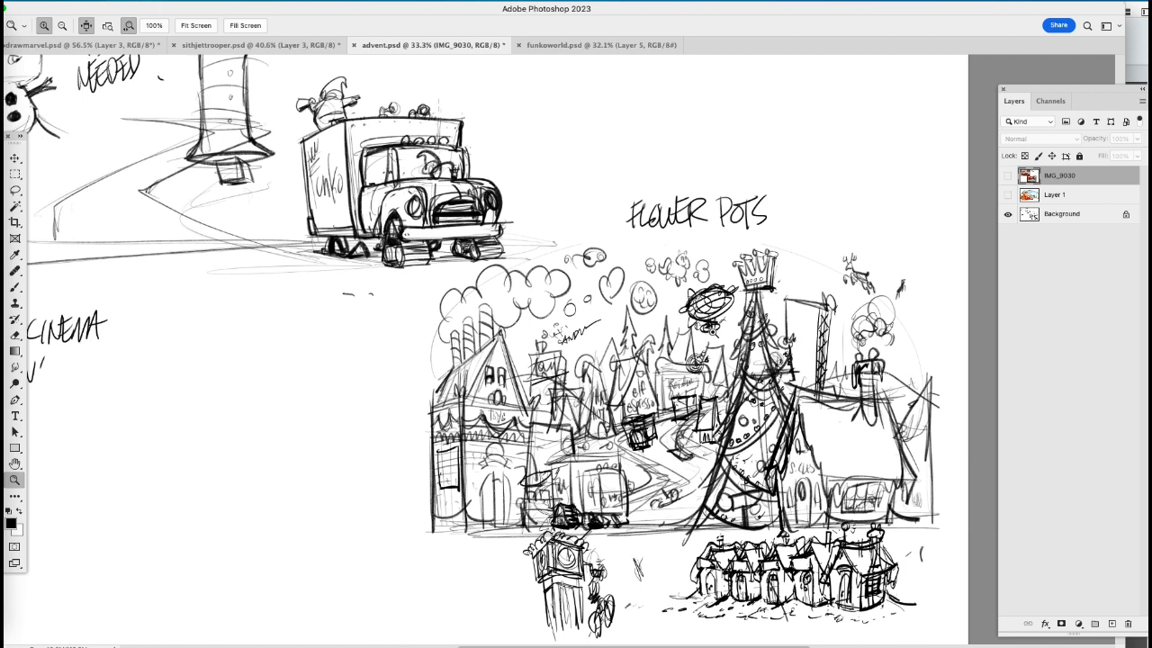
{"action": "mouse_move", "coordinate": [817, 295]}
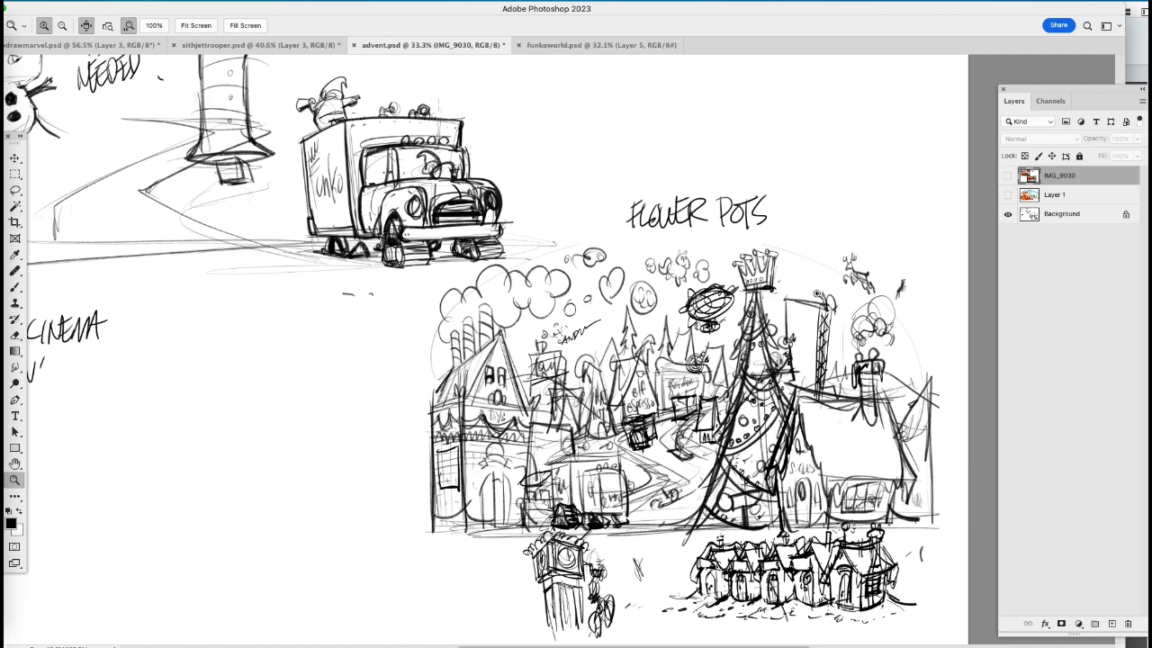
{"action": "mouse_move", "coordinate": [816, 295]}
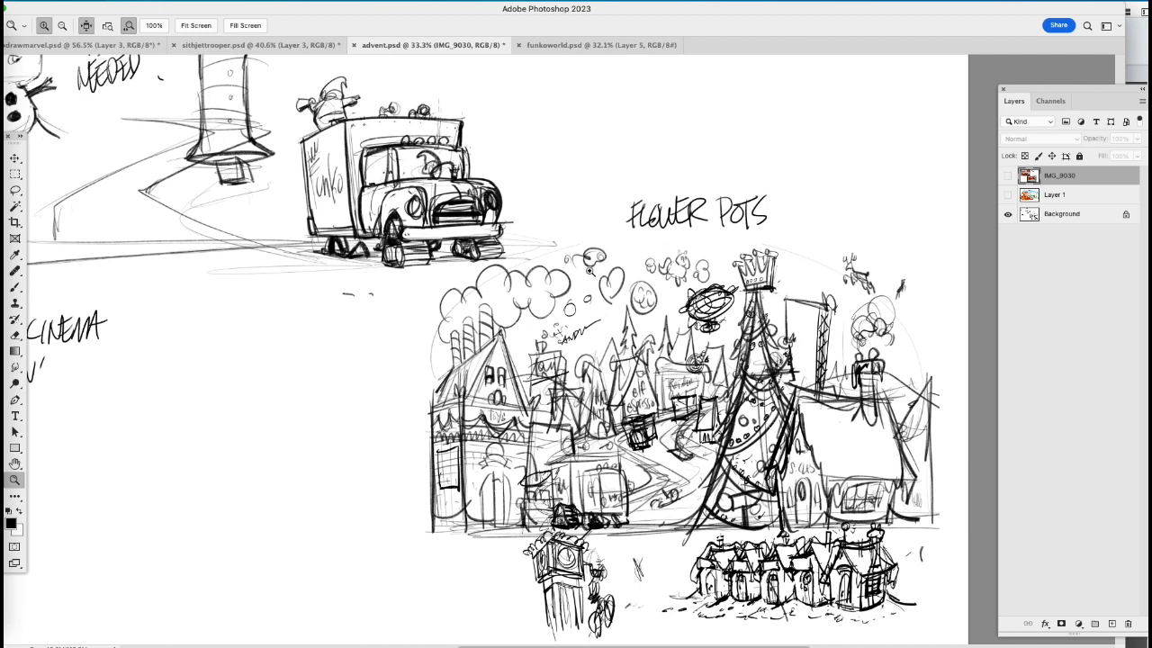
{"action": "mouse_move", "coordinate": [564, 324]}
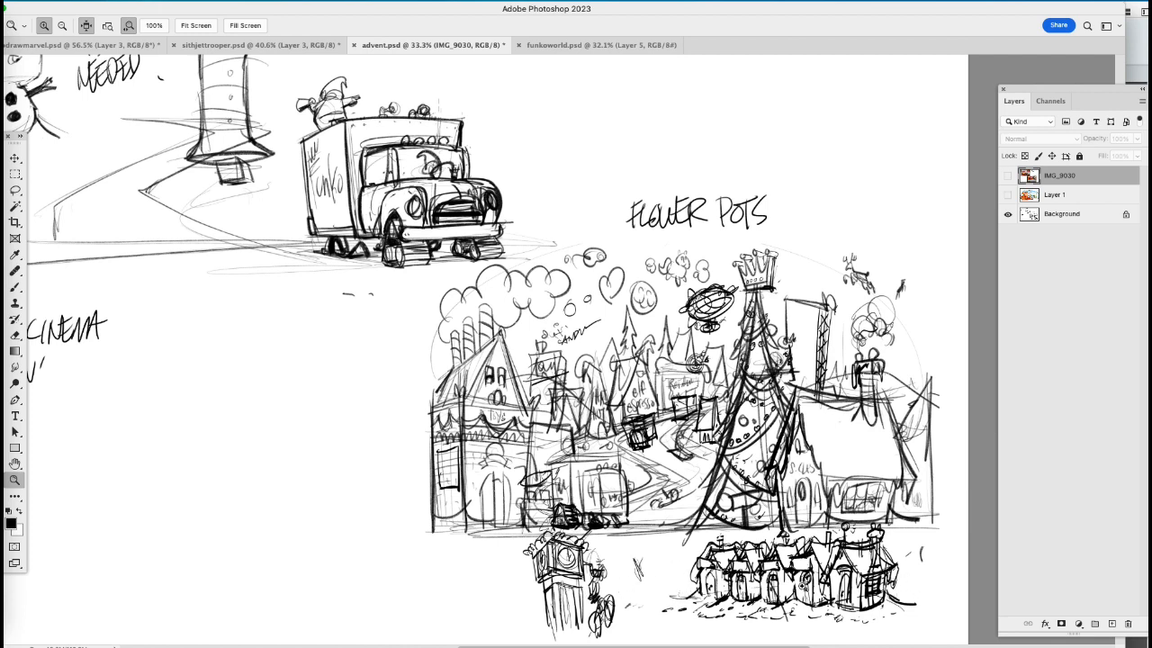
{"action": "mouse_move", "coordinate": [482, 560]}
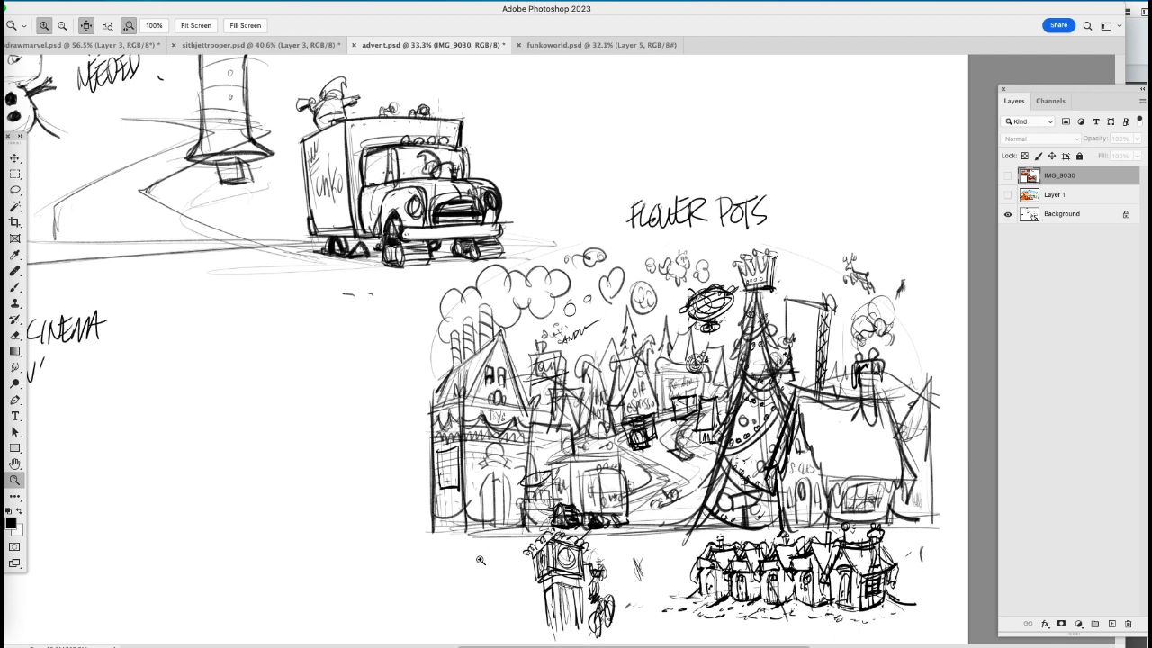
{"action": "mouse_move", "coordinate": [605, 591]}
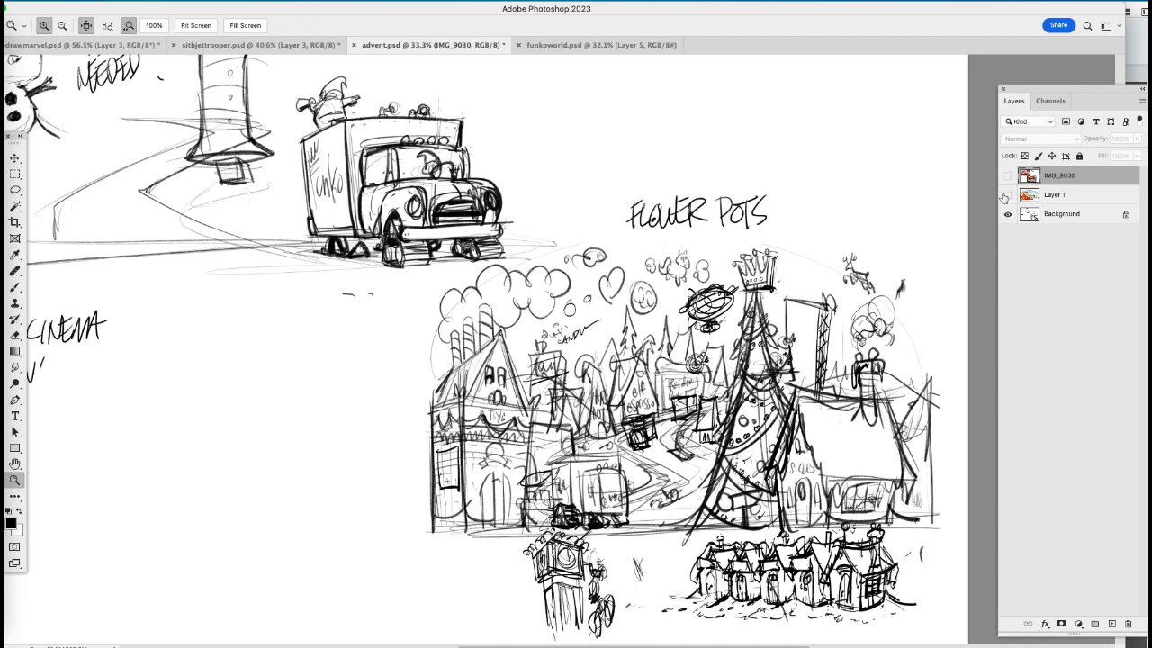
{"action": "mouse_move", "coordinate": [988, 203]}
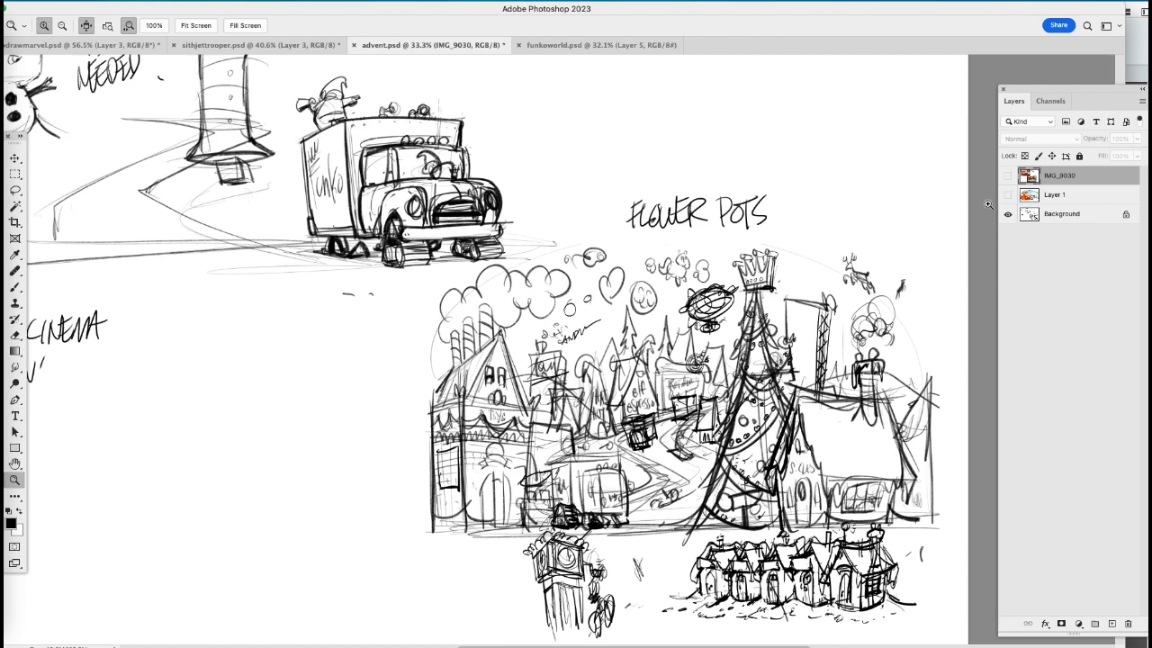
Step: Make Layer 1 visible to show the full-colour Funko village advent illustration
{"action": "left_click", "coordinate": [1009, 175]}
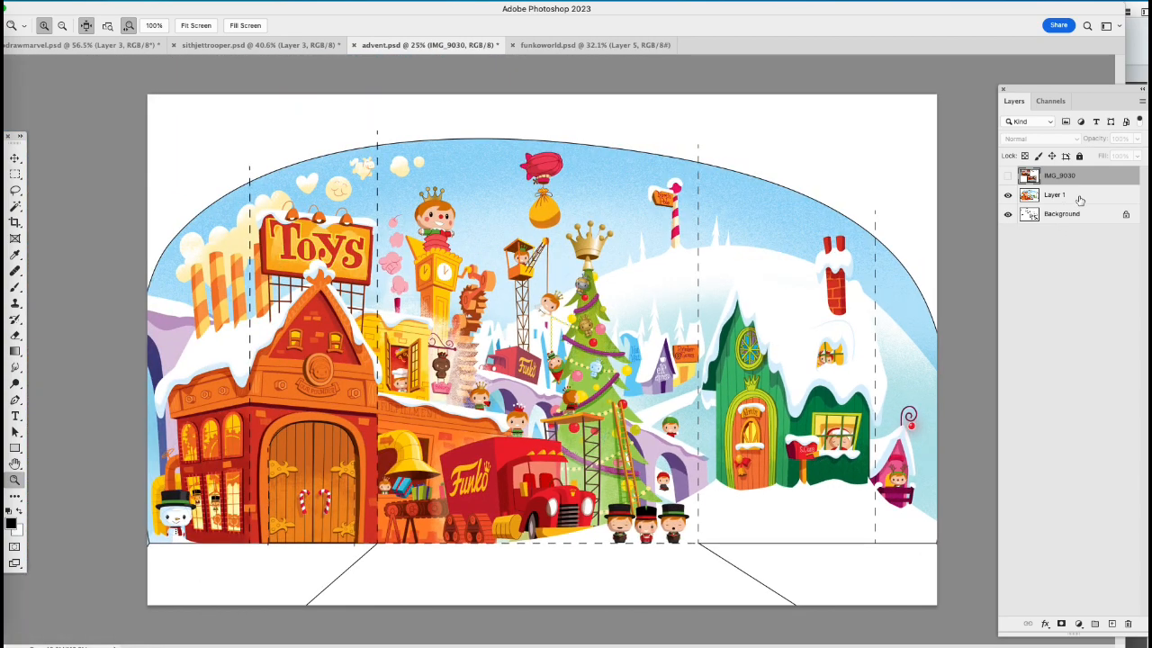
Step: Add an empty Layer 2 and make the IMG_9030 calendar box photos visible again
{"action": "left_click", "coordinate": [1111, 624]}
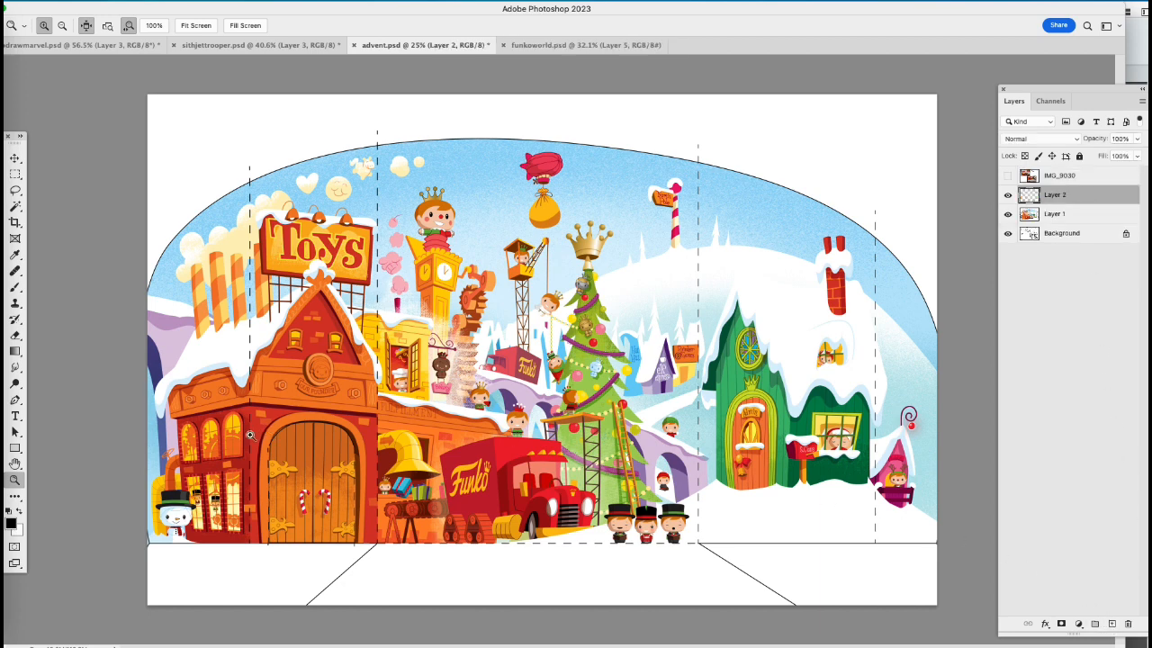
{"action": "left_click", "coordinate": [15, 286]}
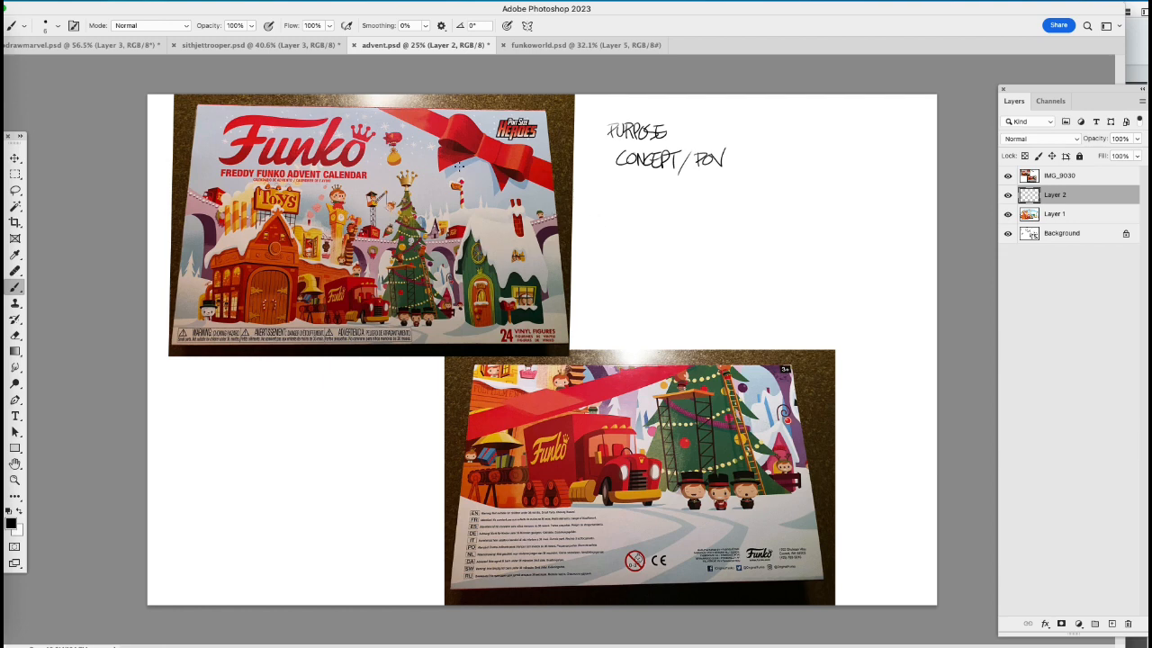
{"action": "mouse_move", "coordinate": [545, 295]}
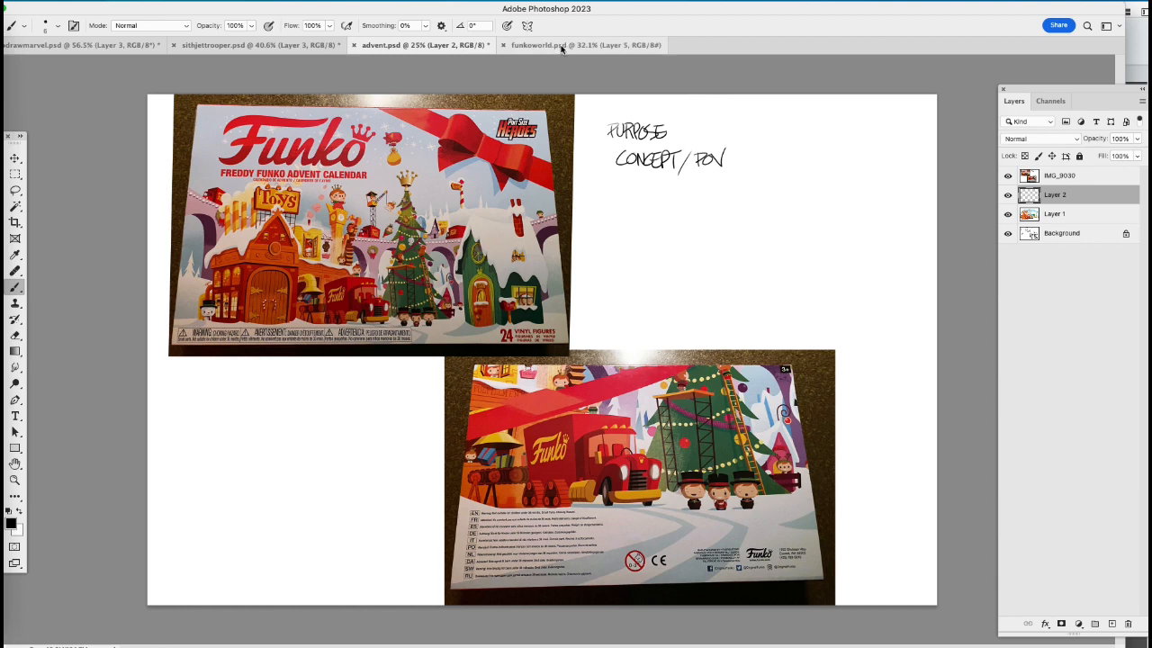
Step: Switch to the funkoworld.psd document showing the Funko-themed building map
{"action": "left_click", "coordinate": [585, 45]}
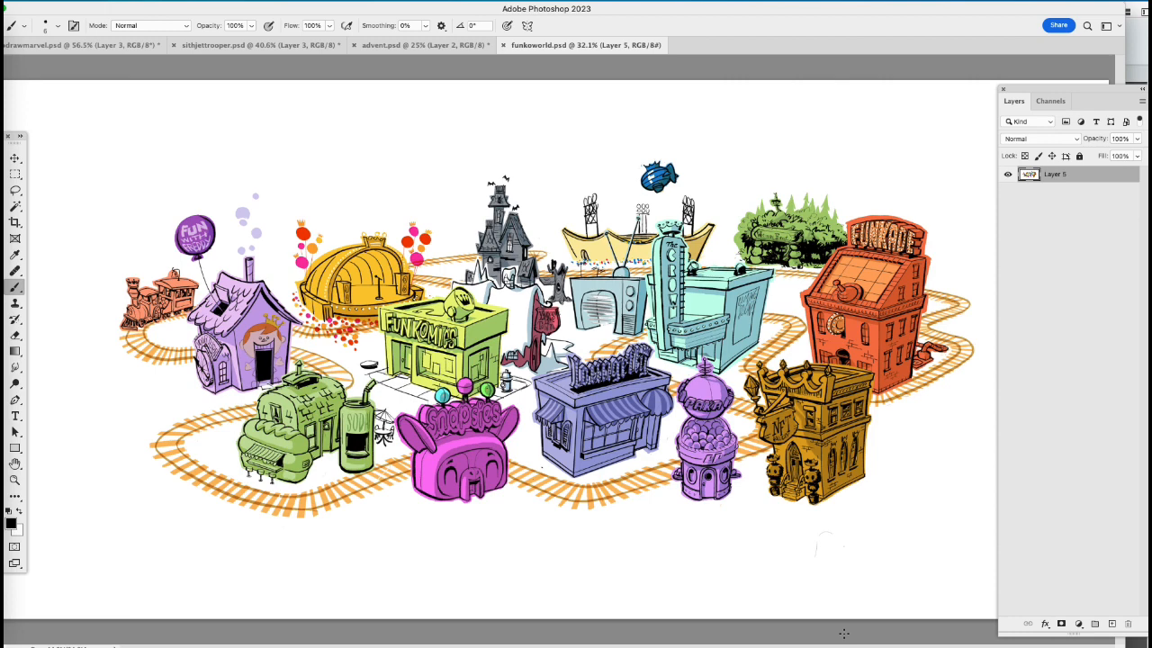
{"action": "mouse_move", "coordinate": [792, 315]}
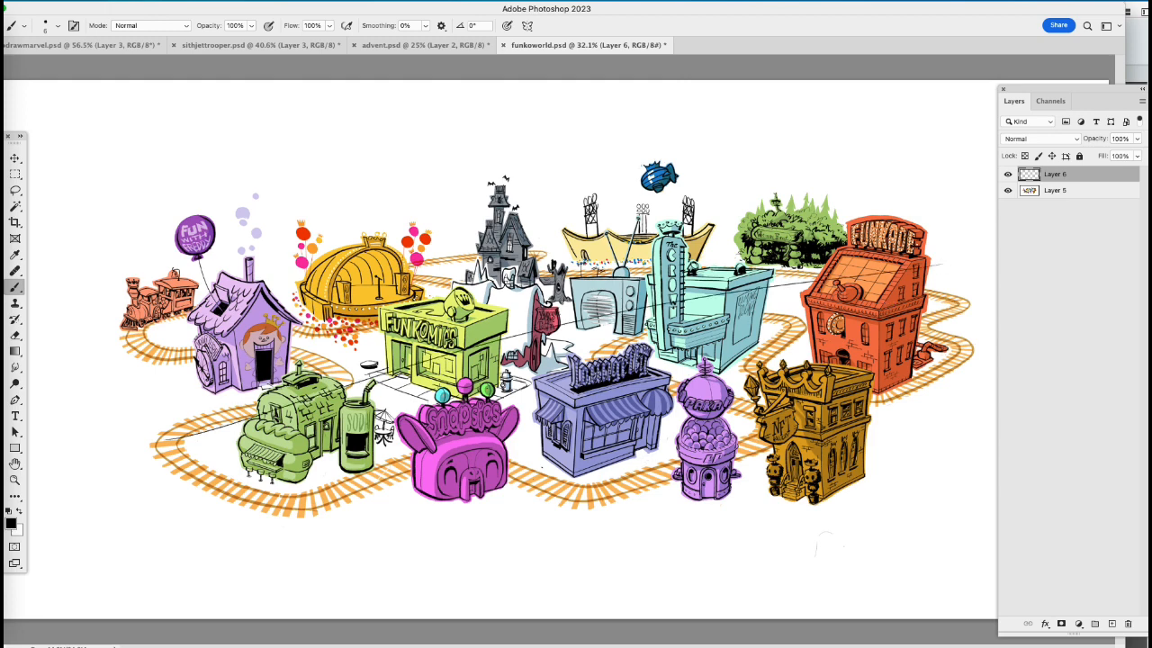
Step: Sketch a perspective line and an arrow over the domed building, then hide Layer 5's coloured art
{"action": "left_click_drag", "start_coordinate": [99, 351], "coordinate": [940, 262]}
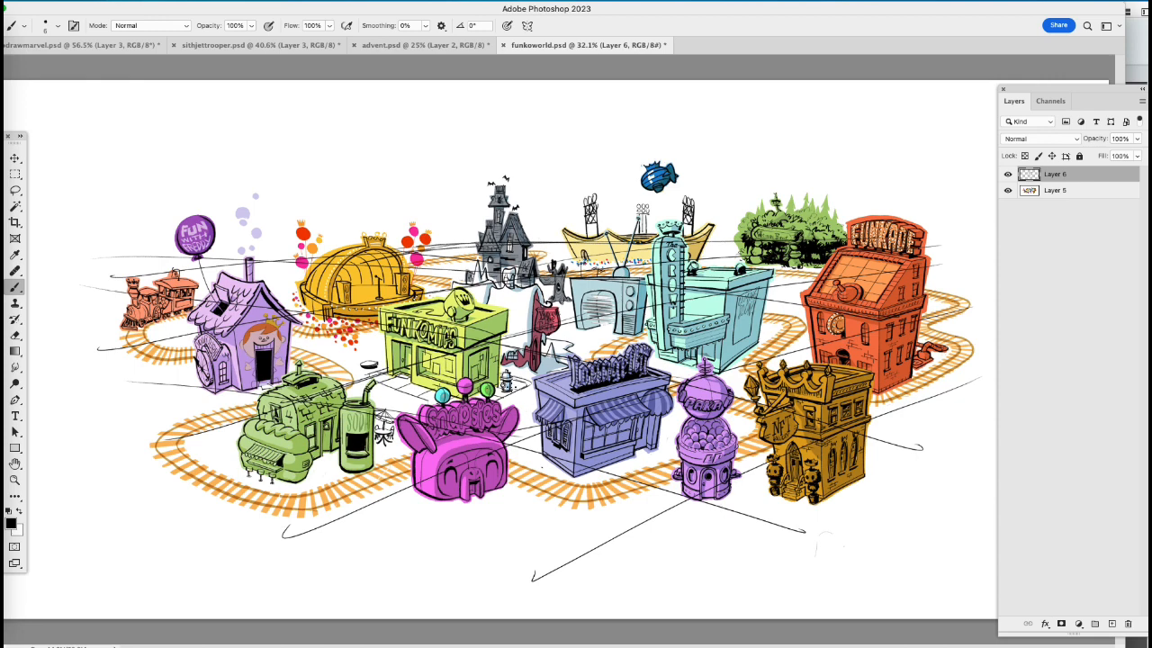
{"action": "mouse_move", "coordinate": [592, 454]}
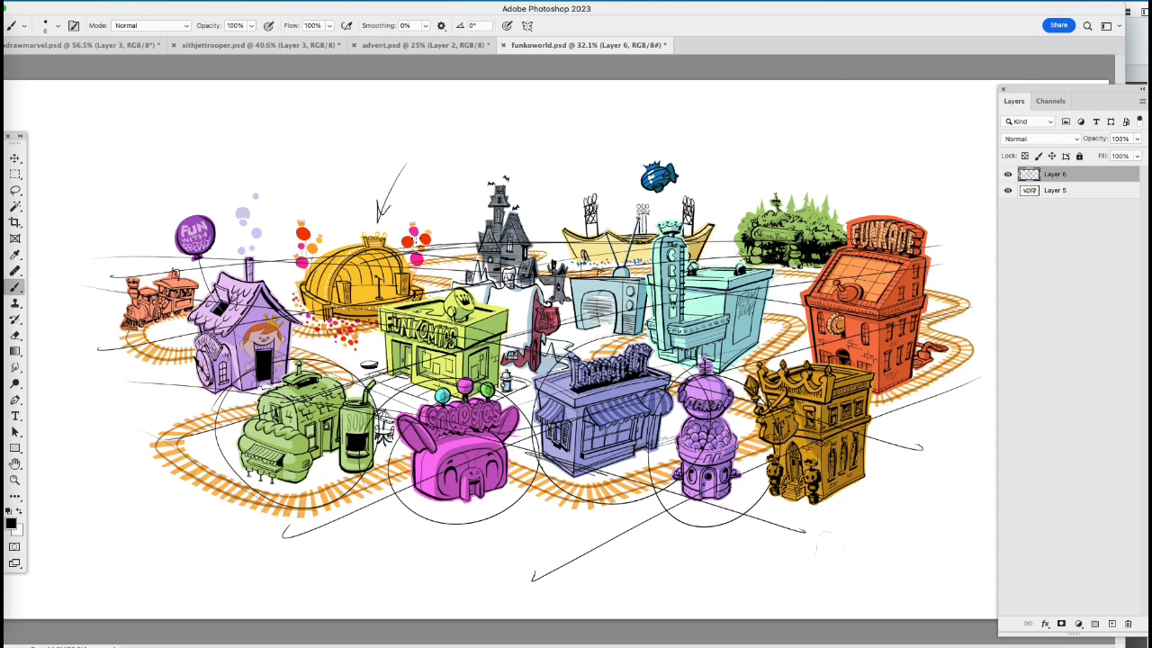
{"action": "left_click_drag", "start_coordinate": [739, 144], "coordinate": [703, 194]}
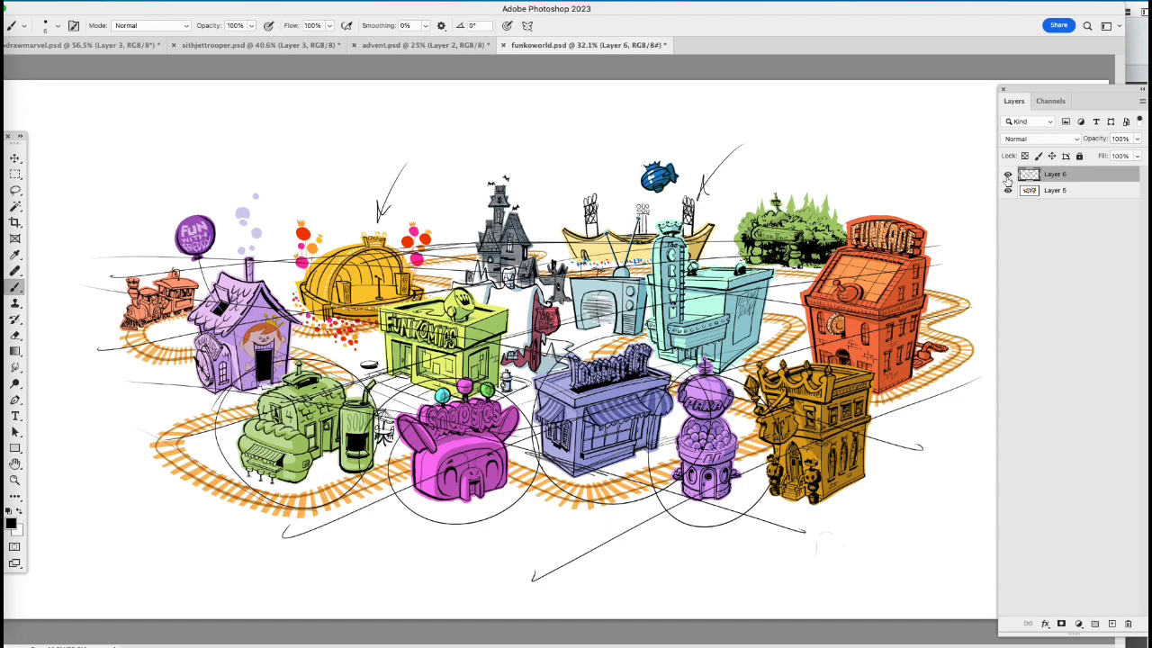
{"action": "left_click", "coordinate": [1008, 190]}
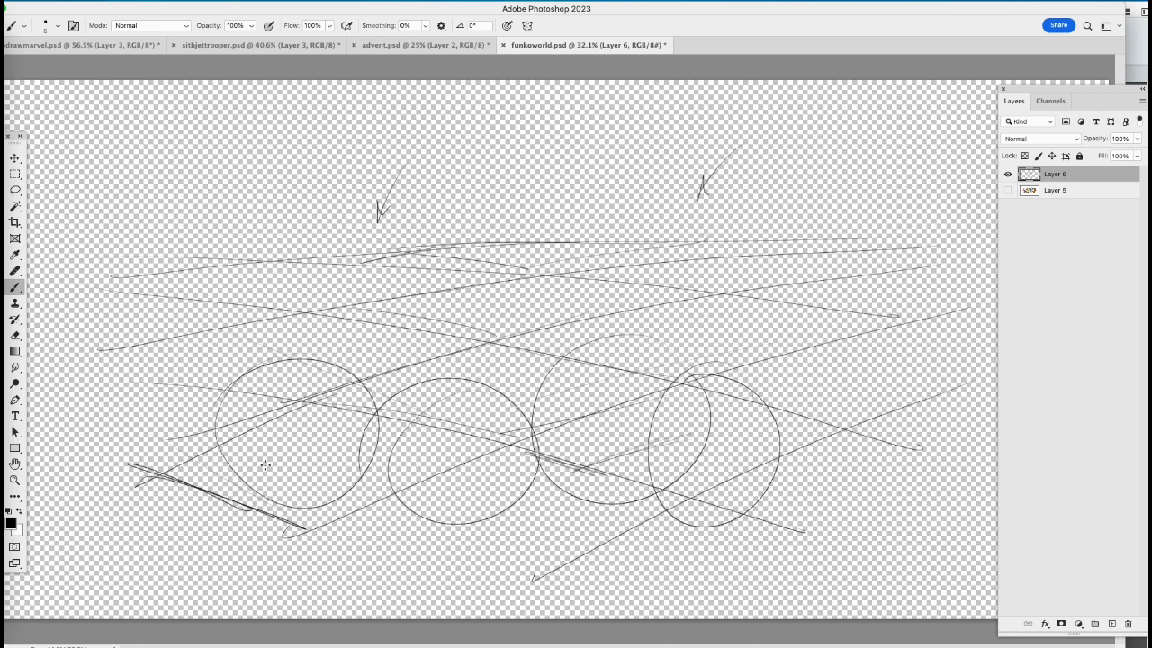
Step: Sketch a ground shape, building box edges and an arrow on Layer 6, then show Layer 5 again
{"action": "left_click_drag", "start_coordinate": [266, 468], "coordinate": [720, 441]}
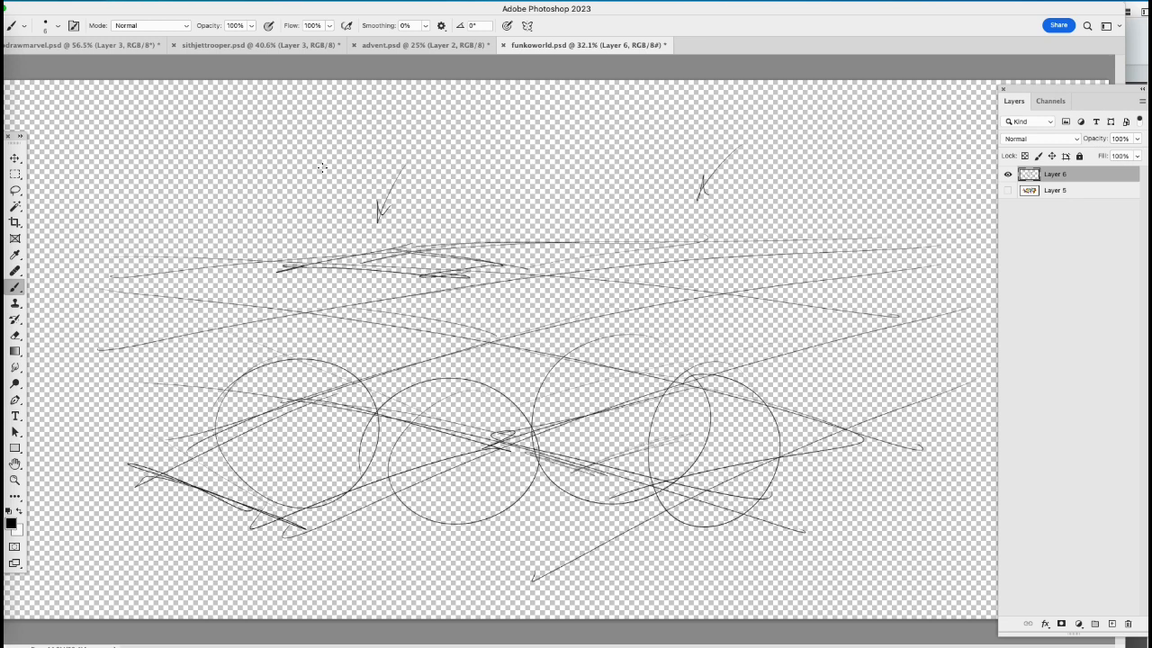
{"action": "left_click_drag", "start_coordinate": [322, 176], "coordinate": [322, 261]}
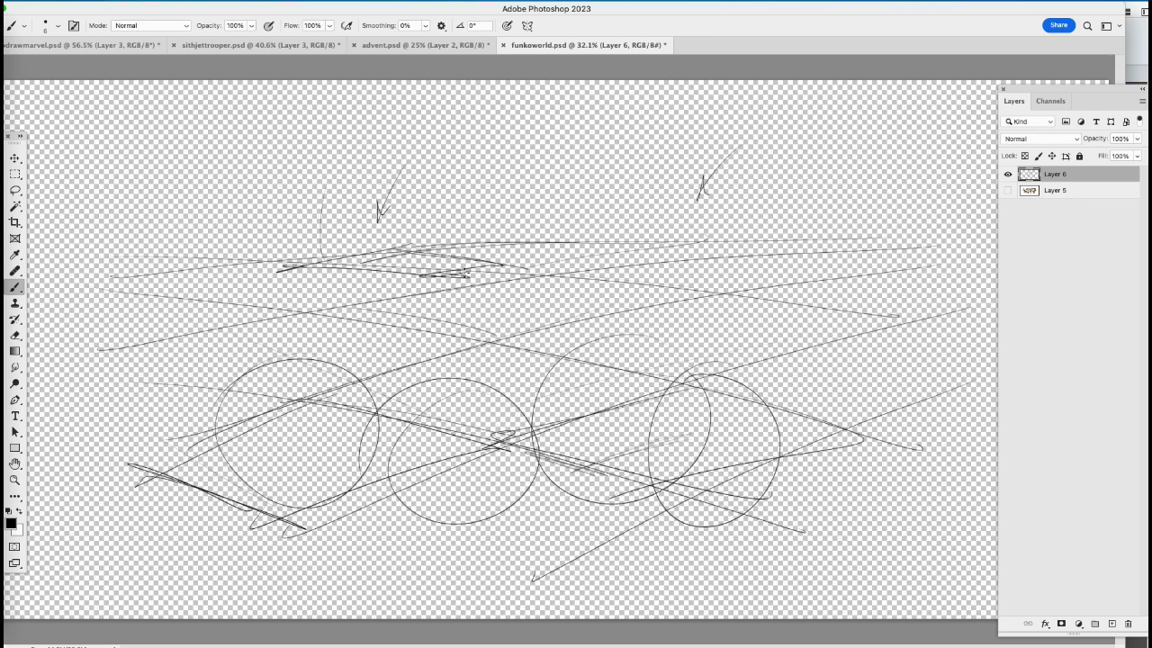
{"action": "left_click_drag", "start_coordinate": [590, 255], "coordinate": [711, 261]}
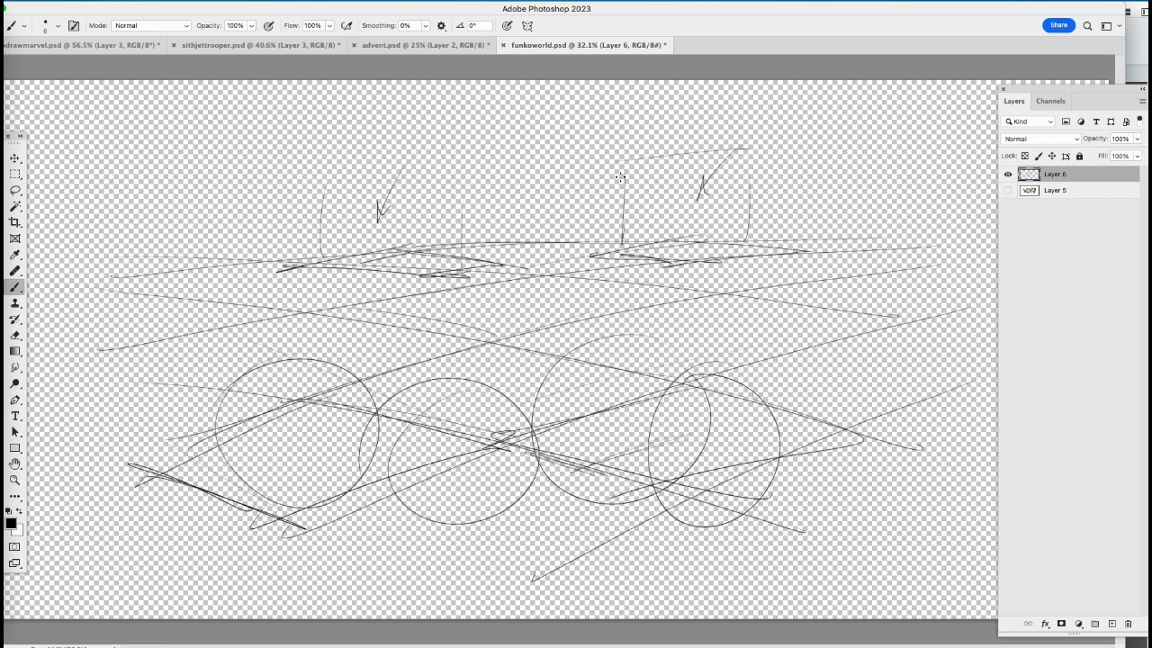
{"action": "left_click_drag", "start_coordinate": [619, 176], "coordinate": [621, 275]}
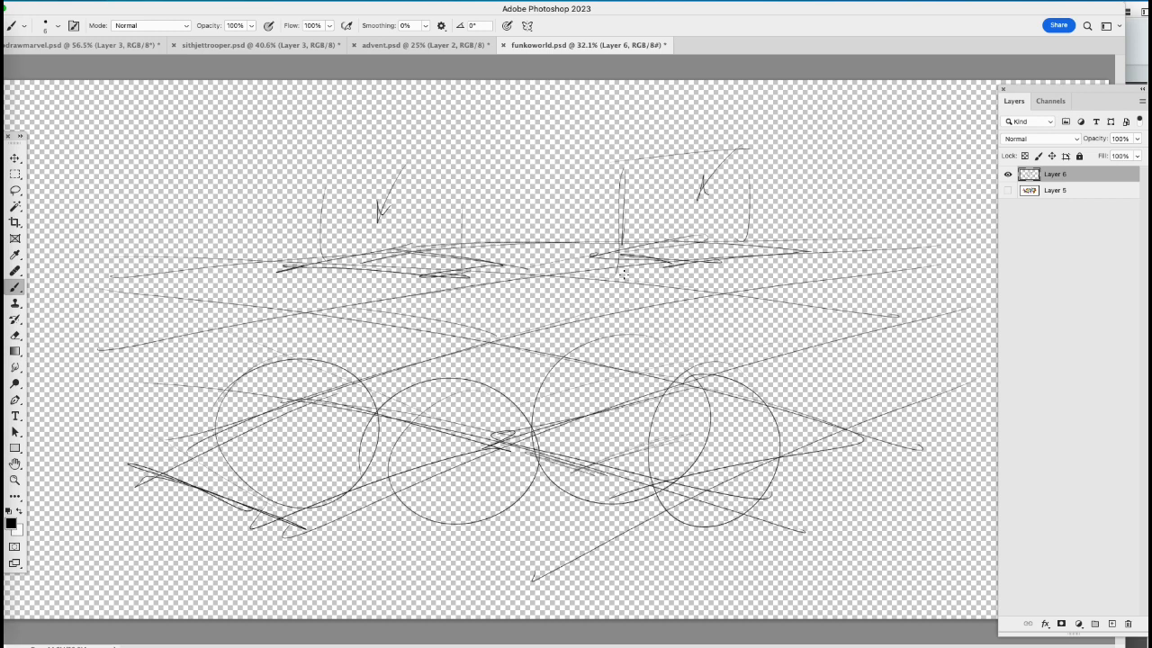
{"action": "left_click_drag", "start_coordinate": [832, 196], "coordinate": [770, 194]}
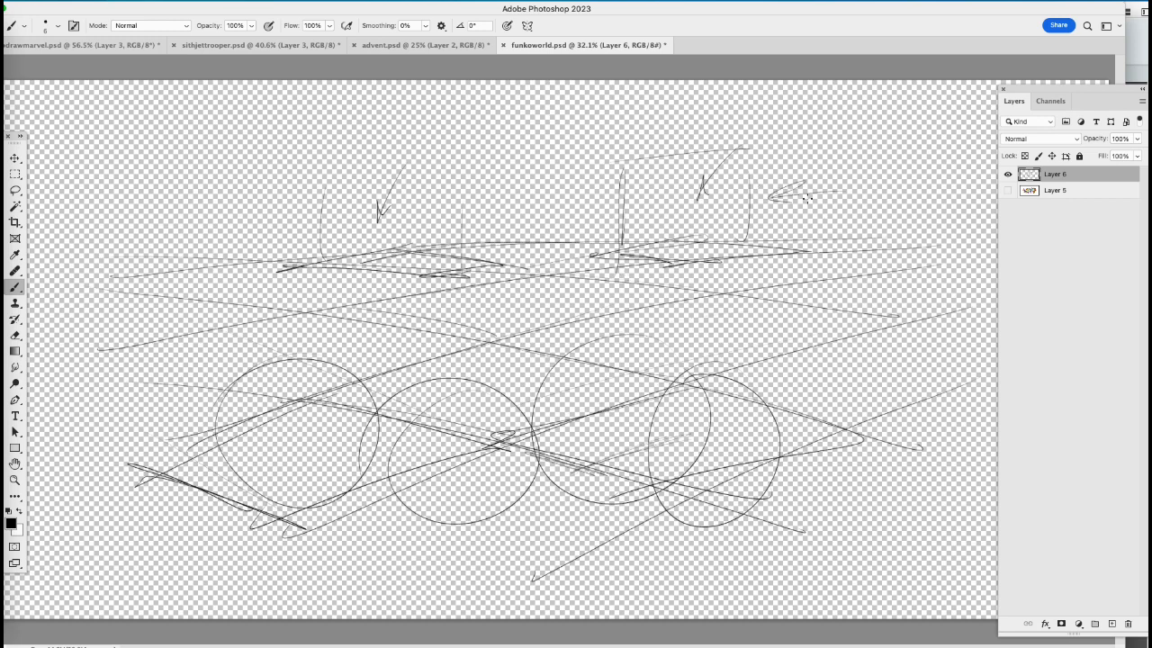
{"action": "left_click_drag", "start_coordinate": [757, 324], "coordinate": [706, 401]}
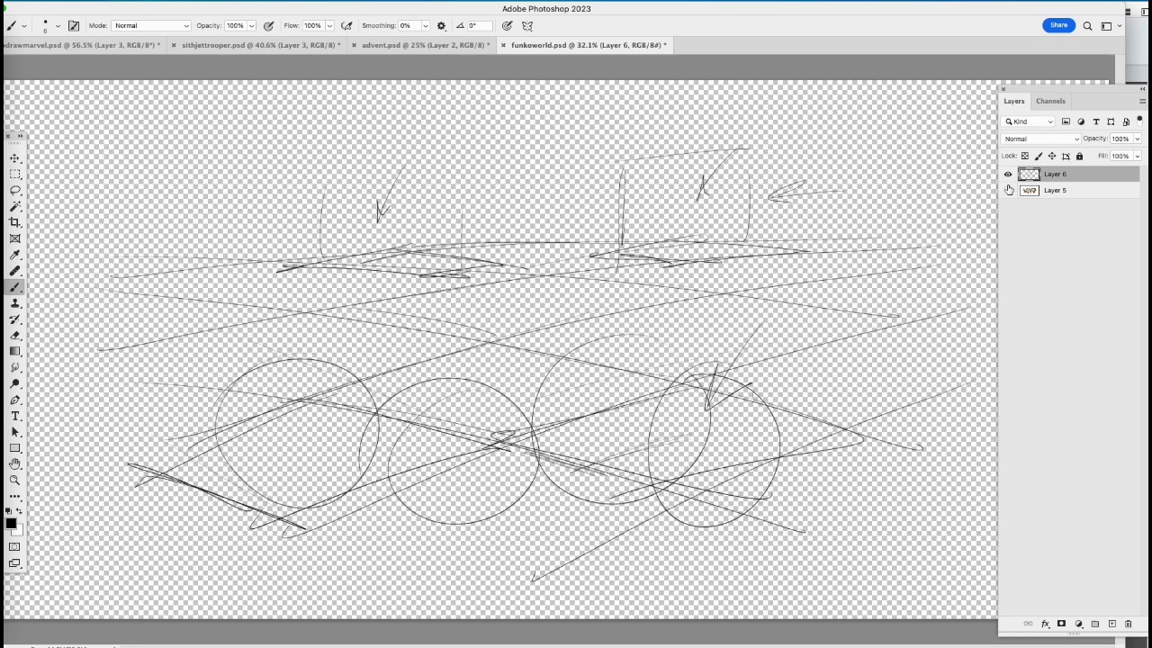
{"action": "left_click", "coordinate": [1008, 190]}
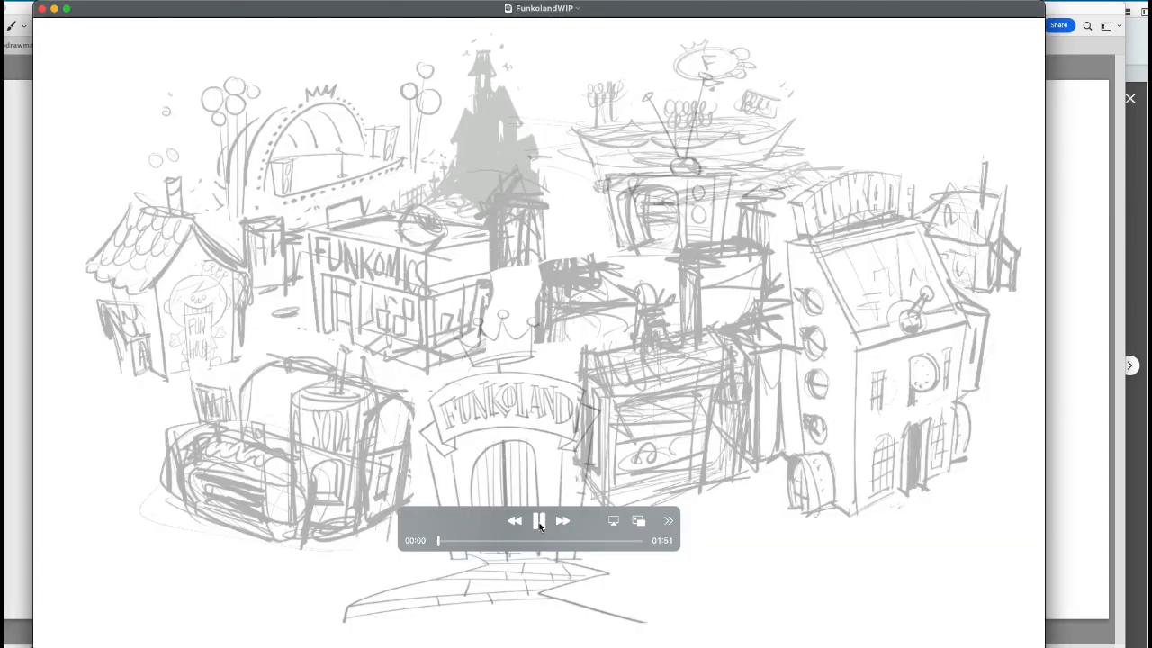
Step: Play the FunkolandWIP pencil-sketch video through to 01:51
{"action": "left_click", "coordinate": [539, 520]}
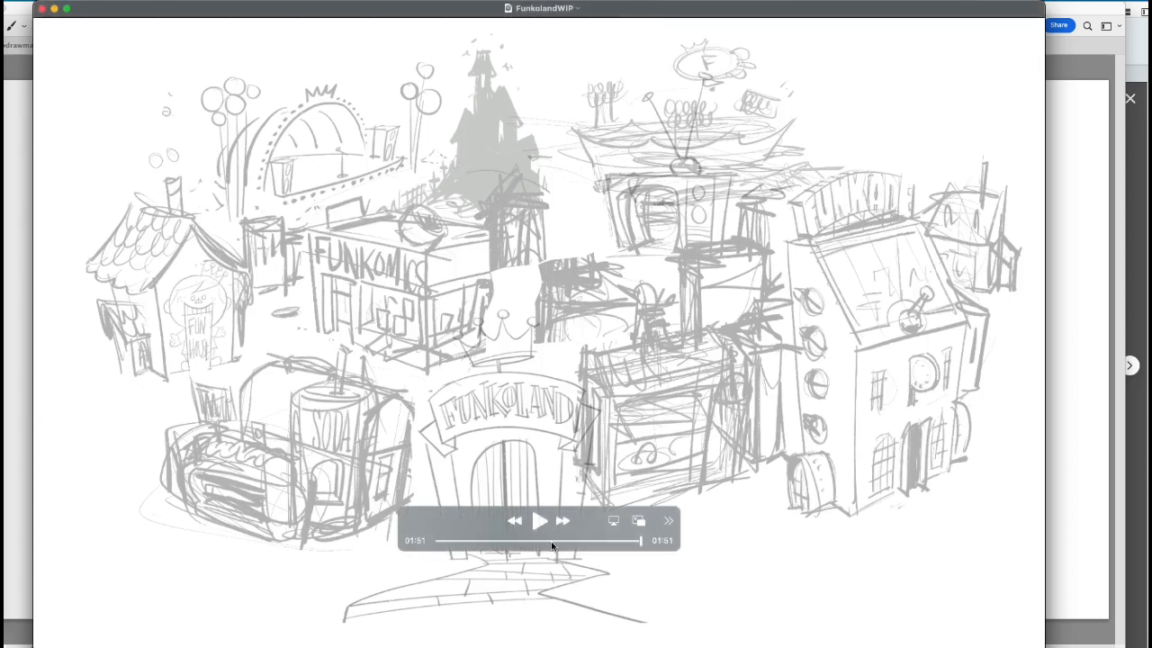
{"action": "mouse_move", "coordinate": [108, 67]}
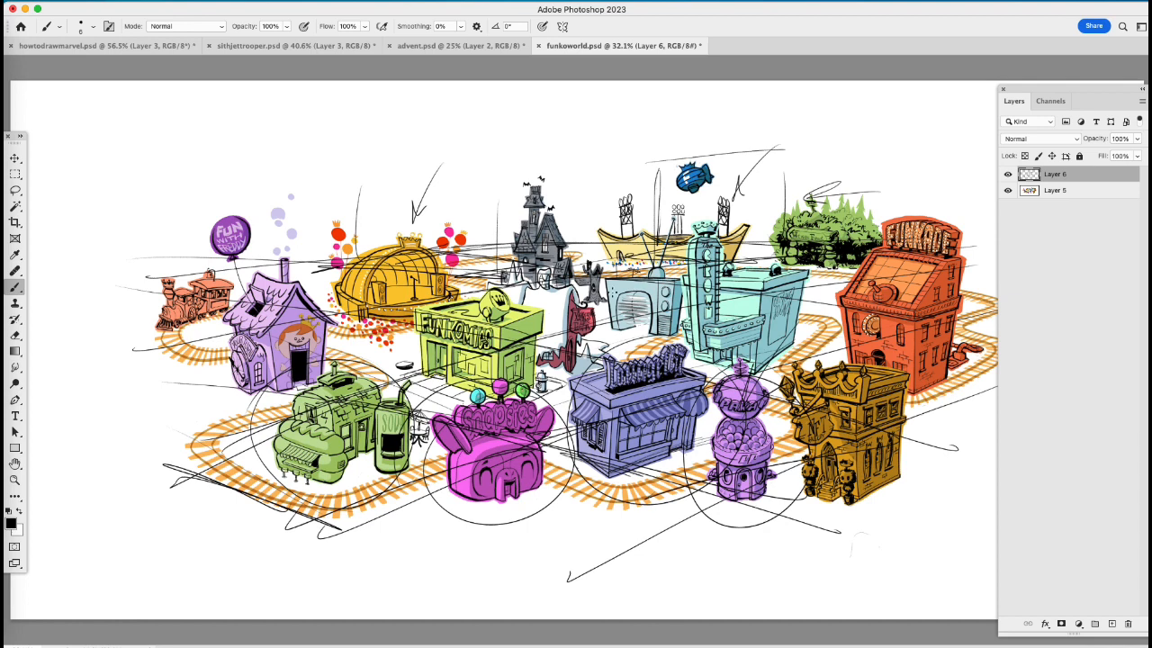
Step: Hide the Layer 6 perspective guide so only the clean coloured Funko World map remains visible
{"action": "left_click", "coordinate": [1008, 174]}
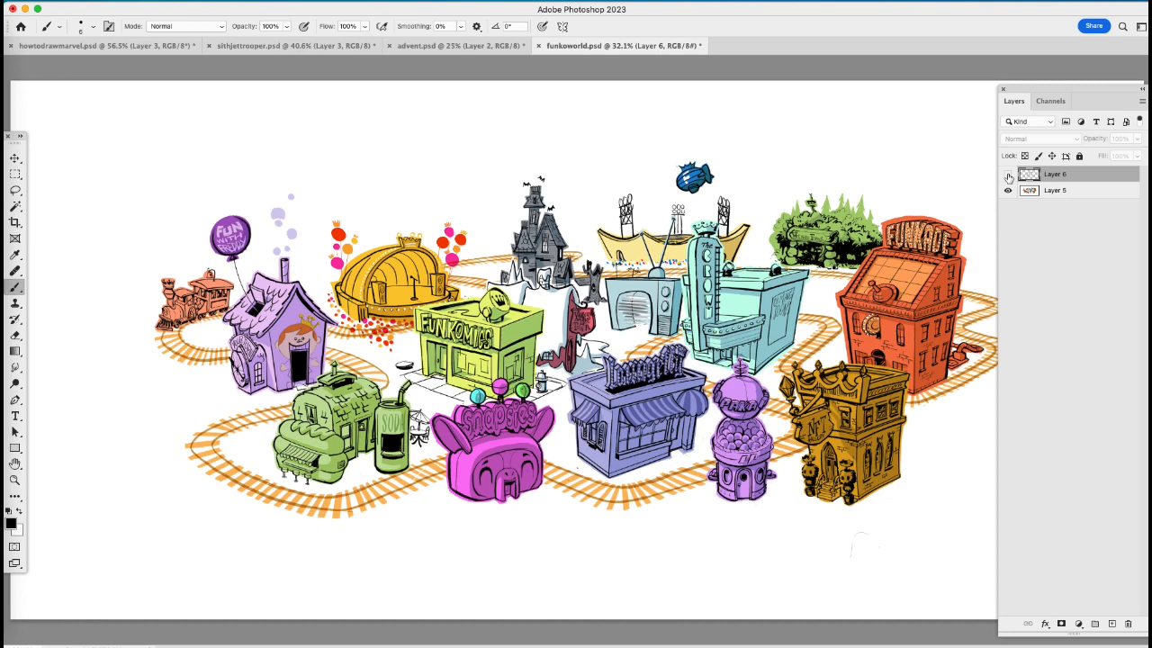
{"action": "left_click", "coordinate": [1008, 190]}
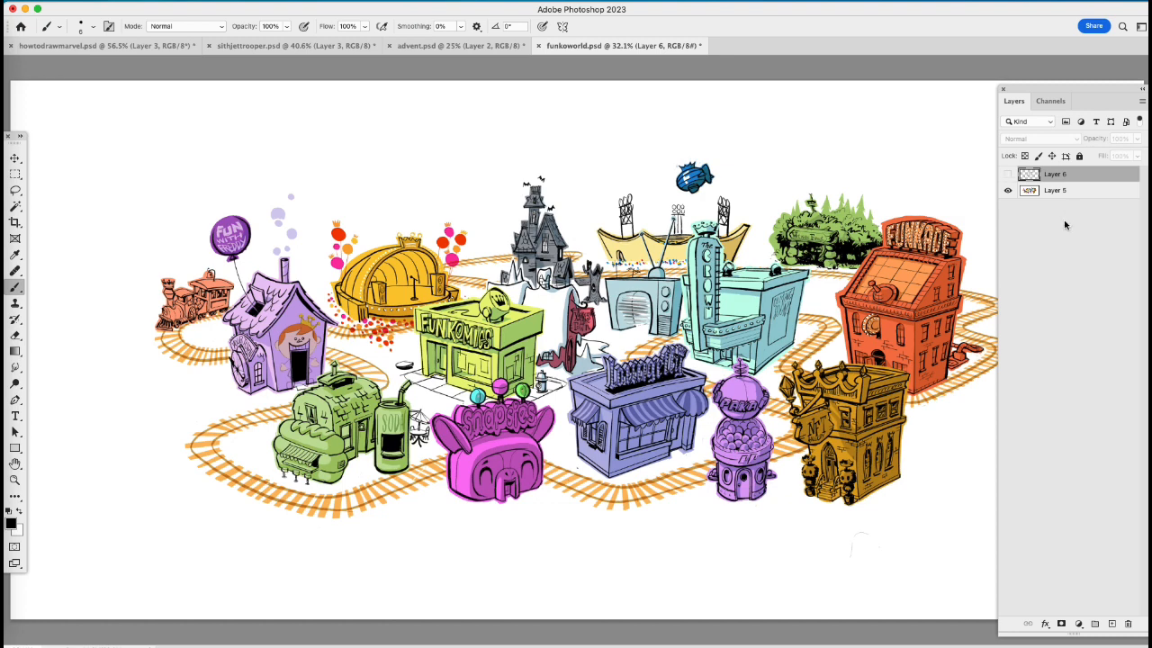
{"action": "mouse_move", "coordinate": [1056, 247]}
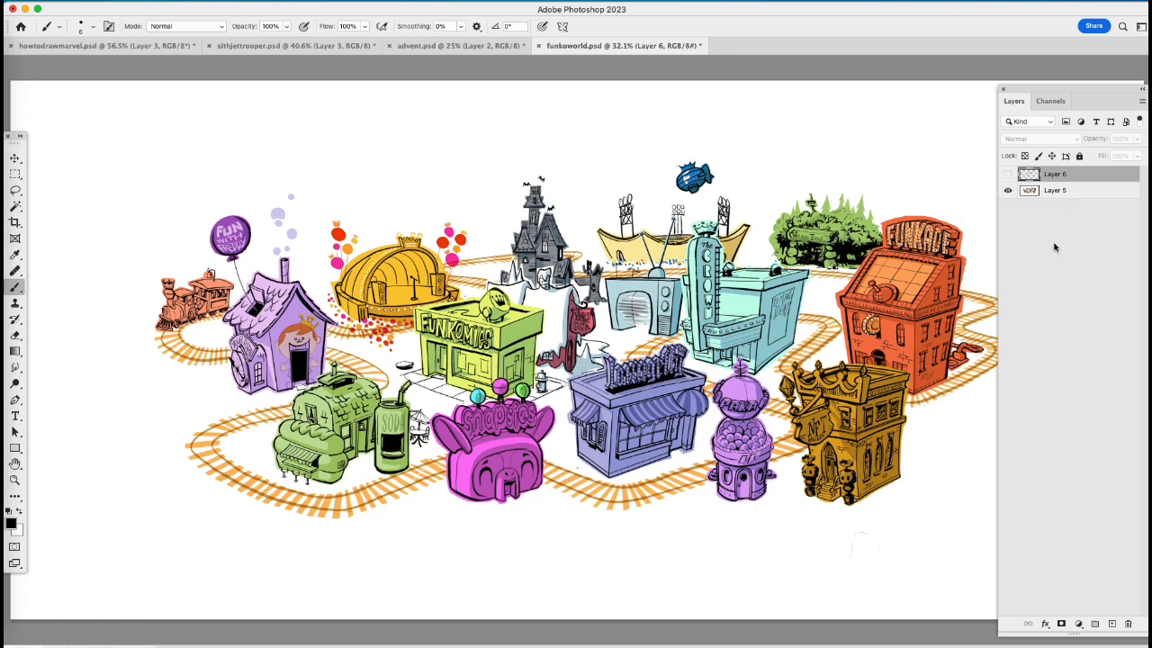